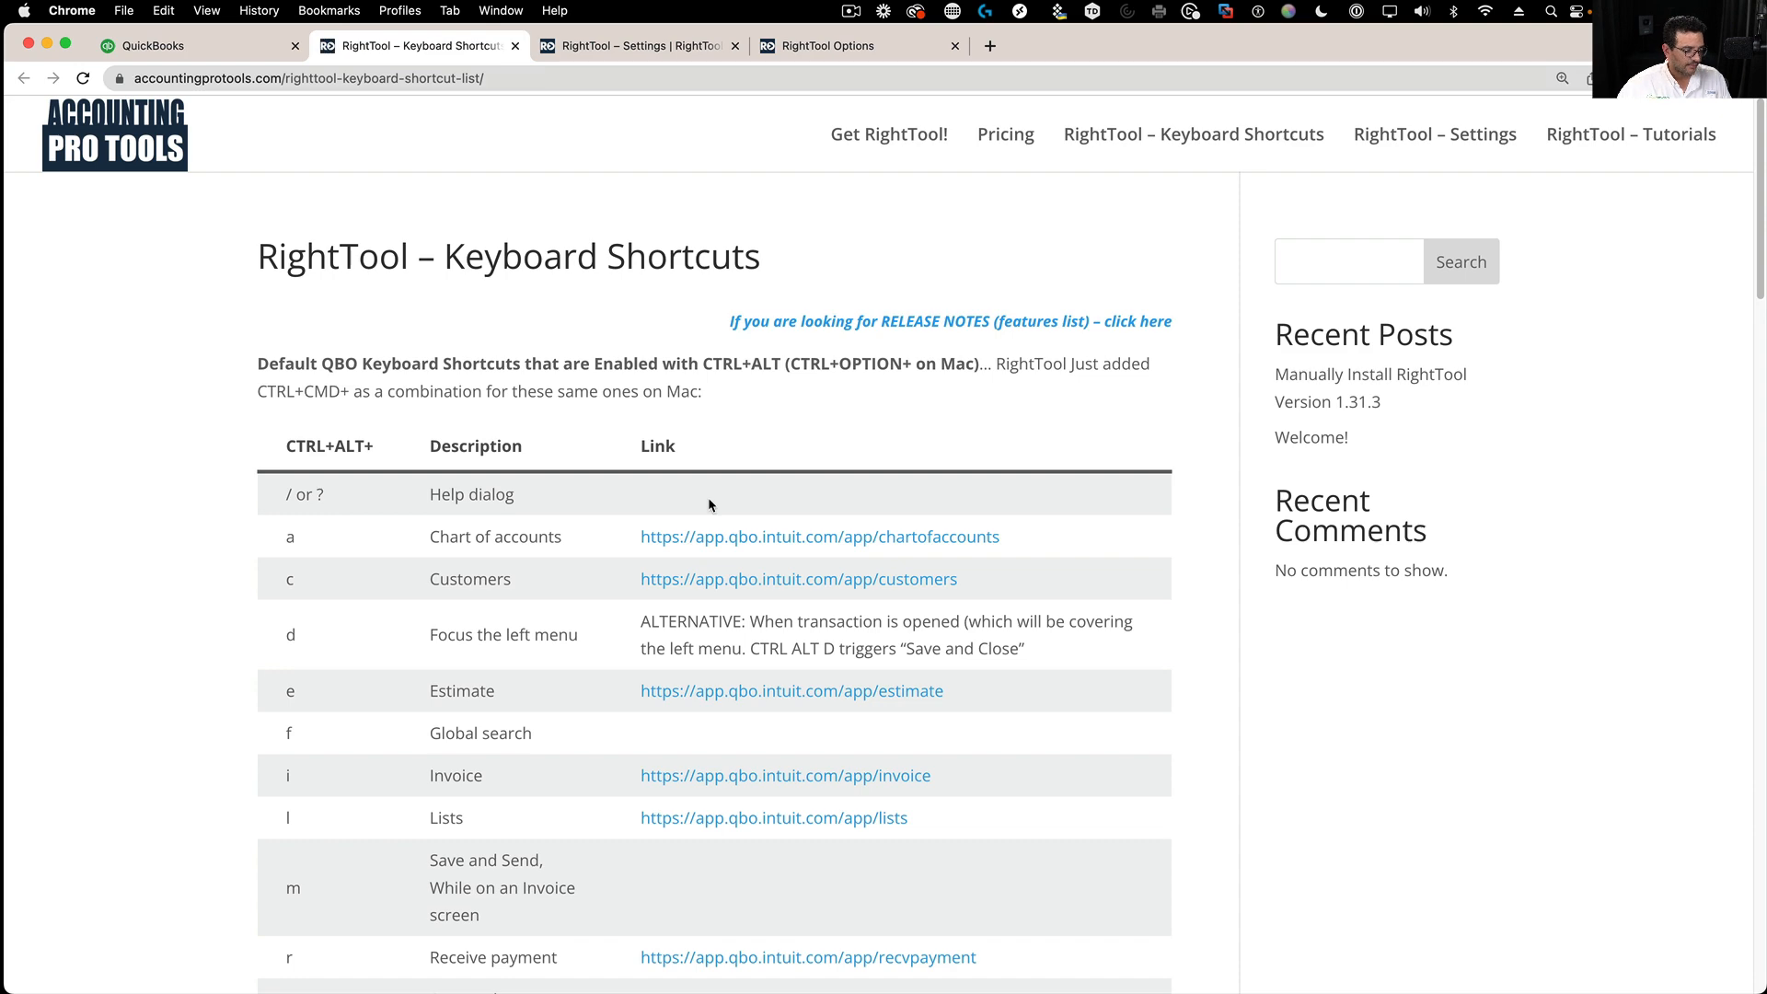
- Scroll through the RightTool Keyboard Shortcuts table to review the transaction and favorites shortcuts
scroll("down", 3)
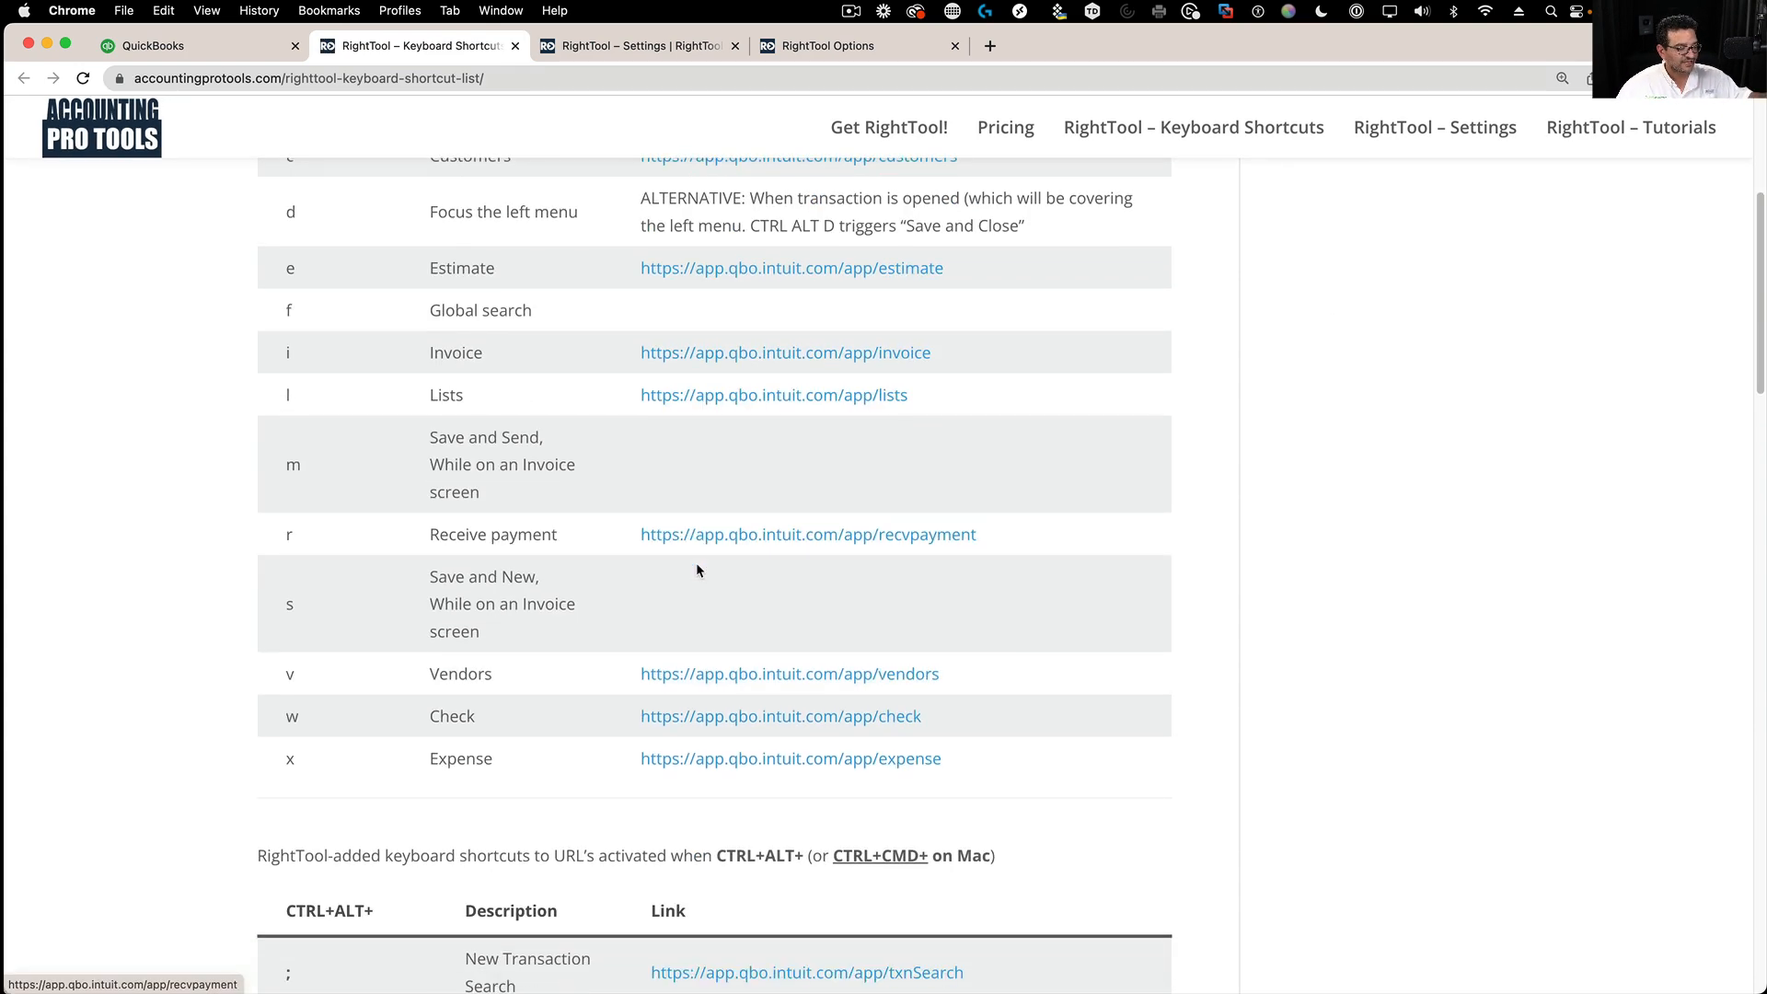
scroll("down", 3)
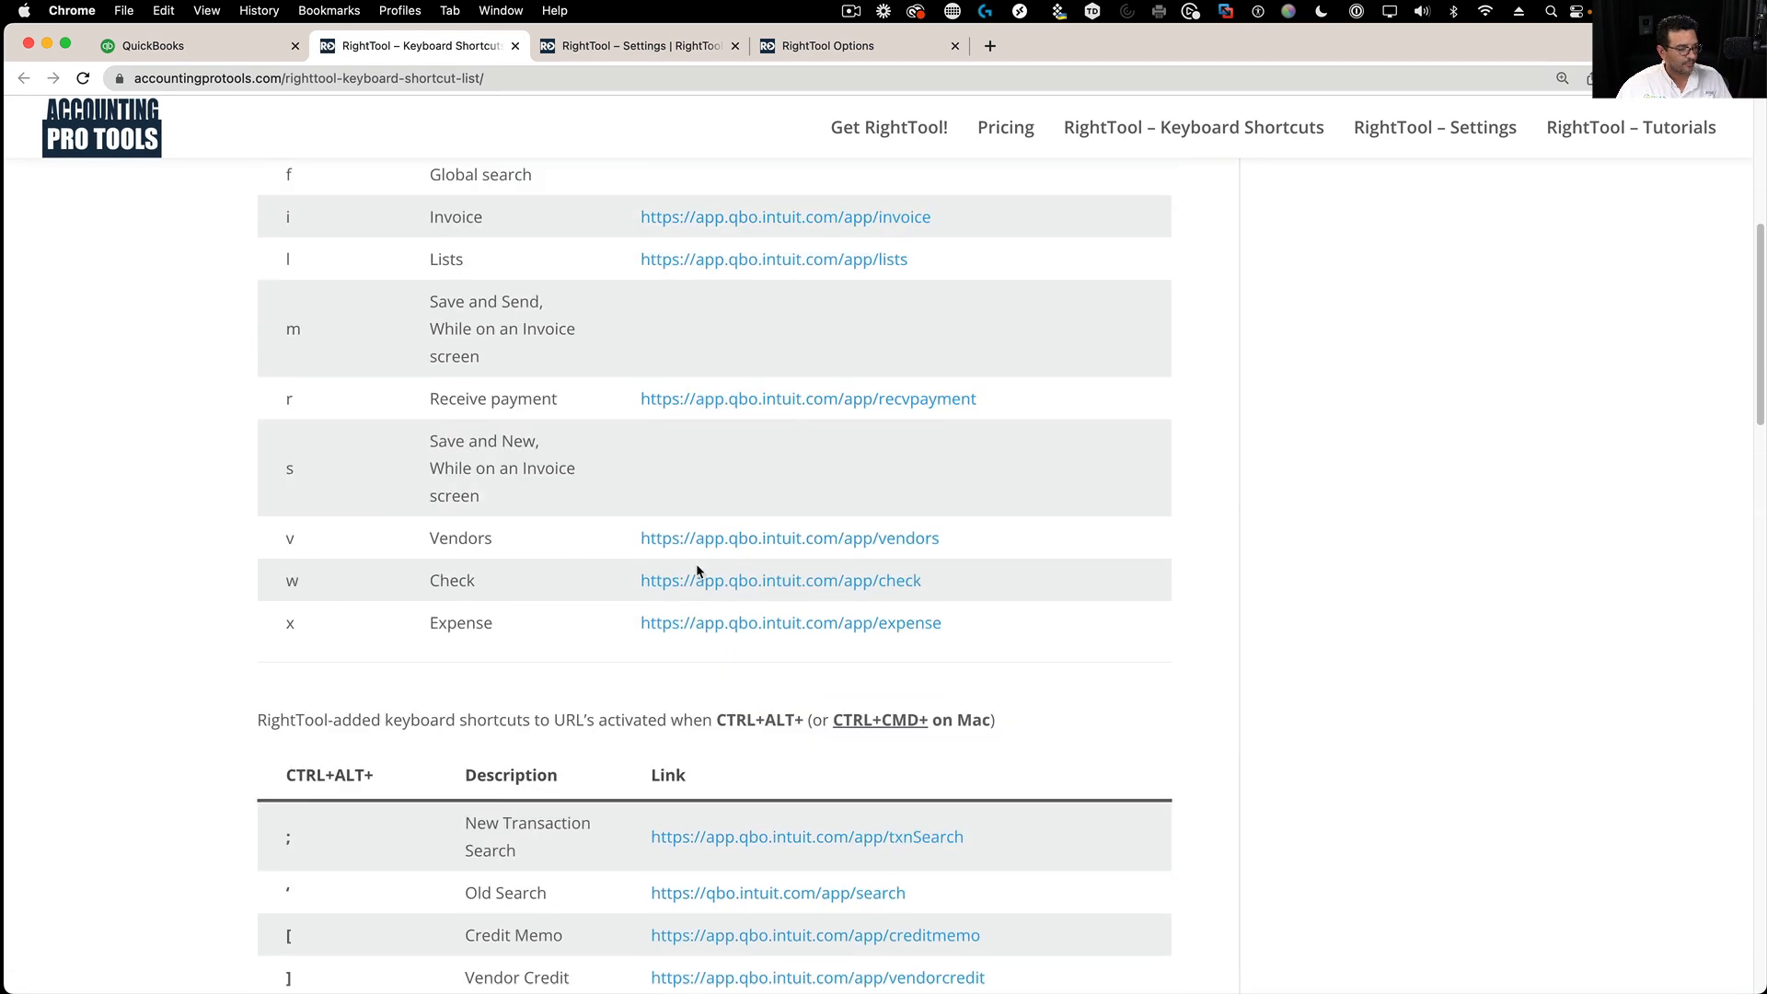
scroll("up", 3)
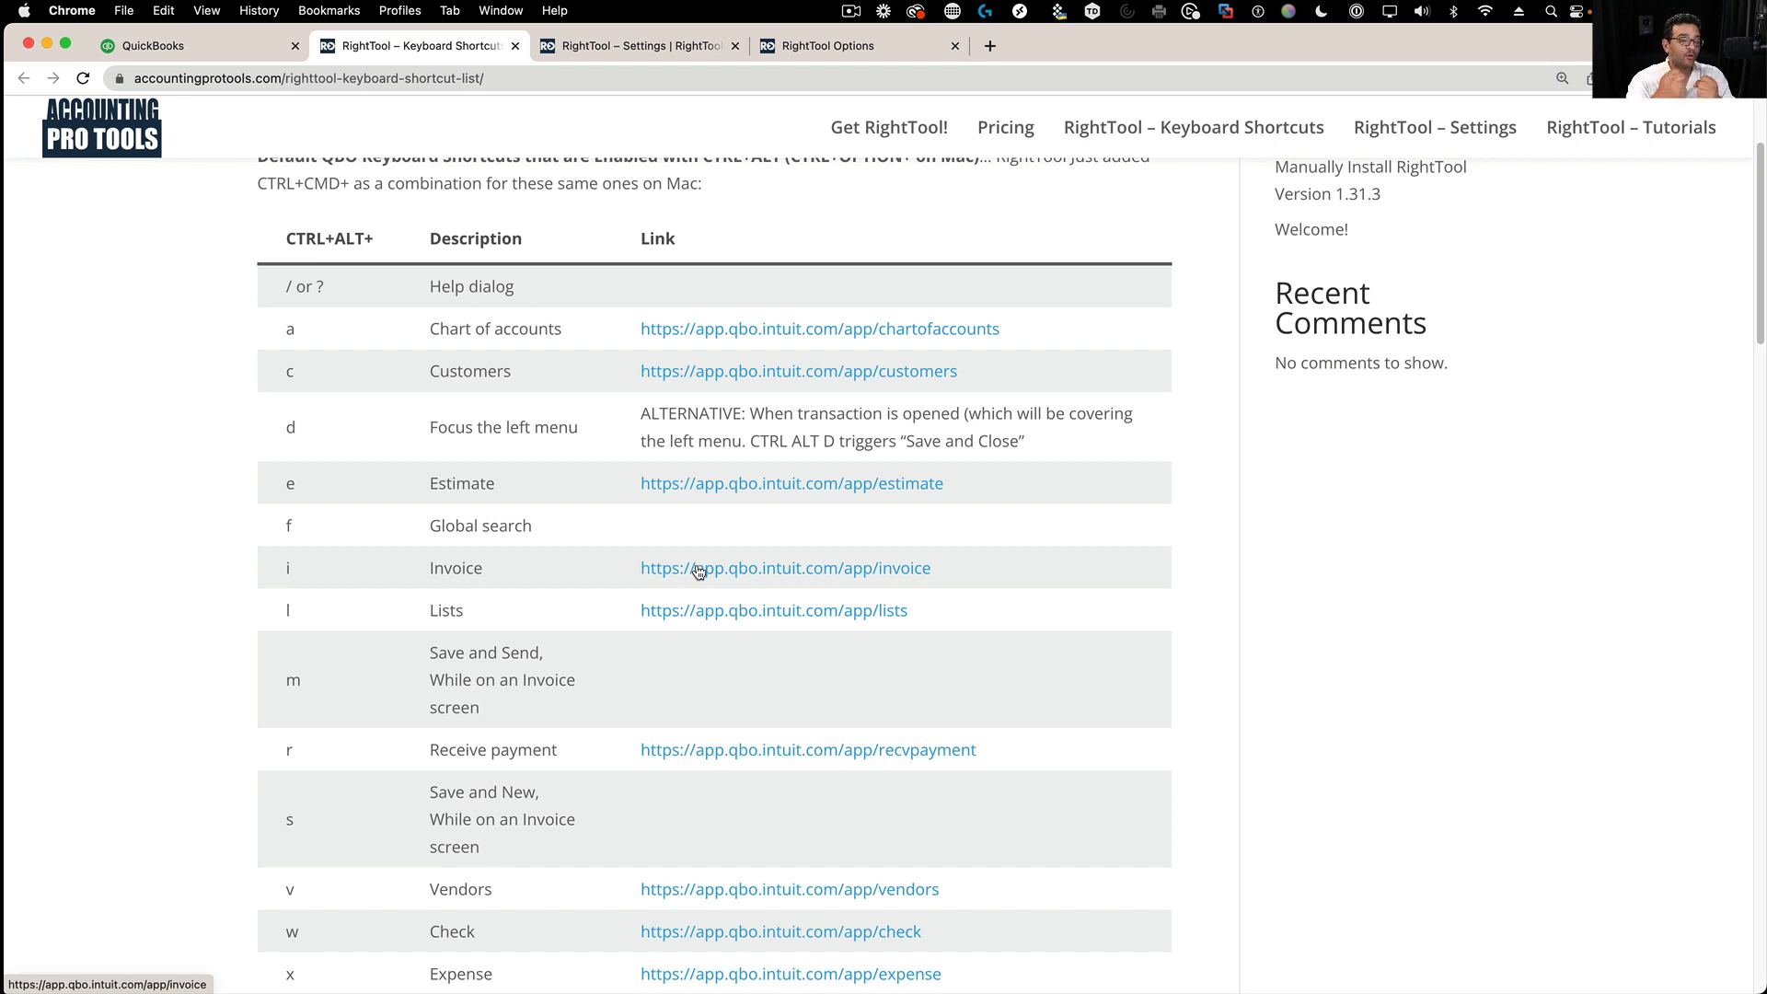
scroll("down", 3)
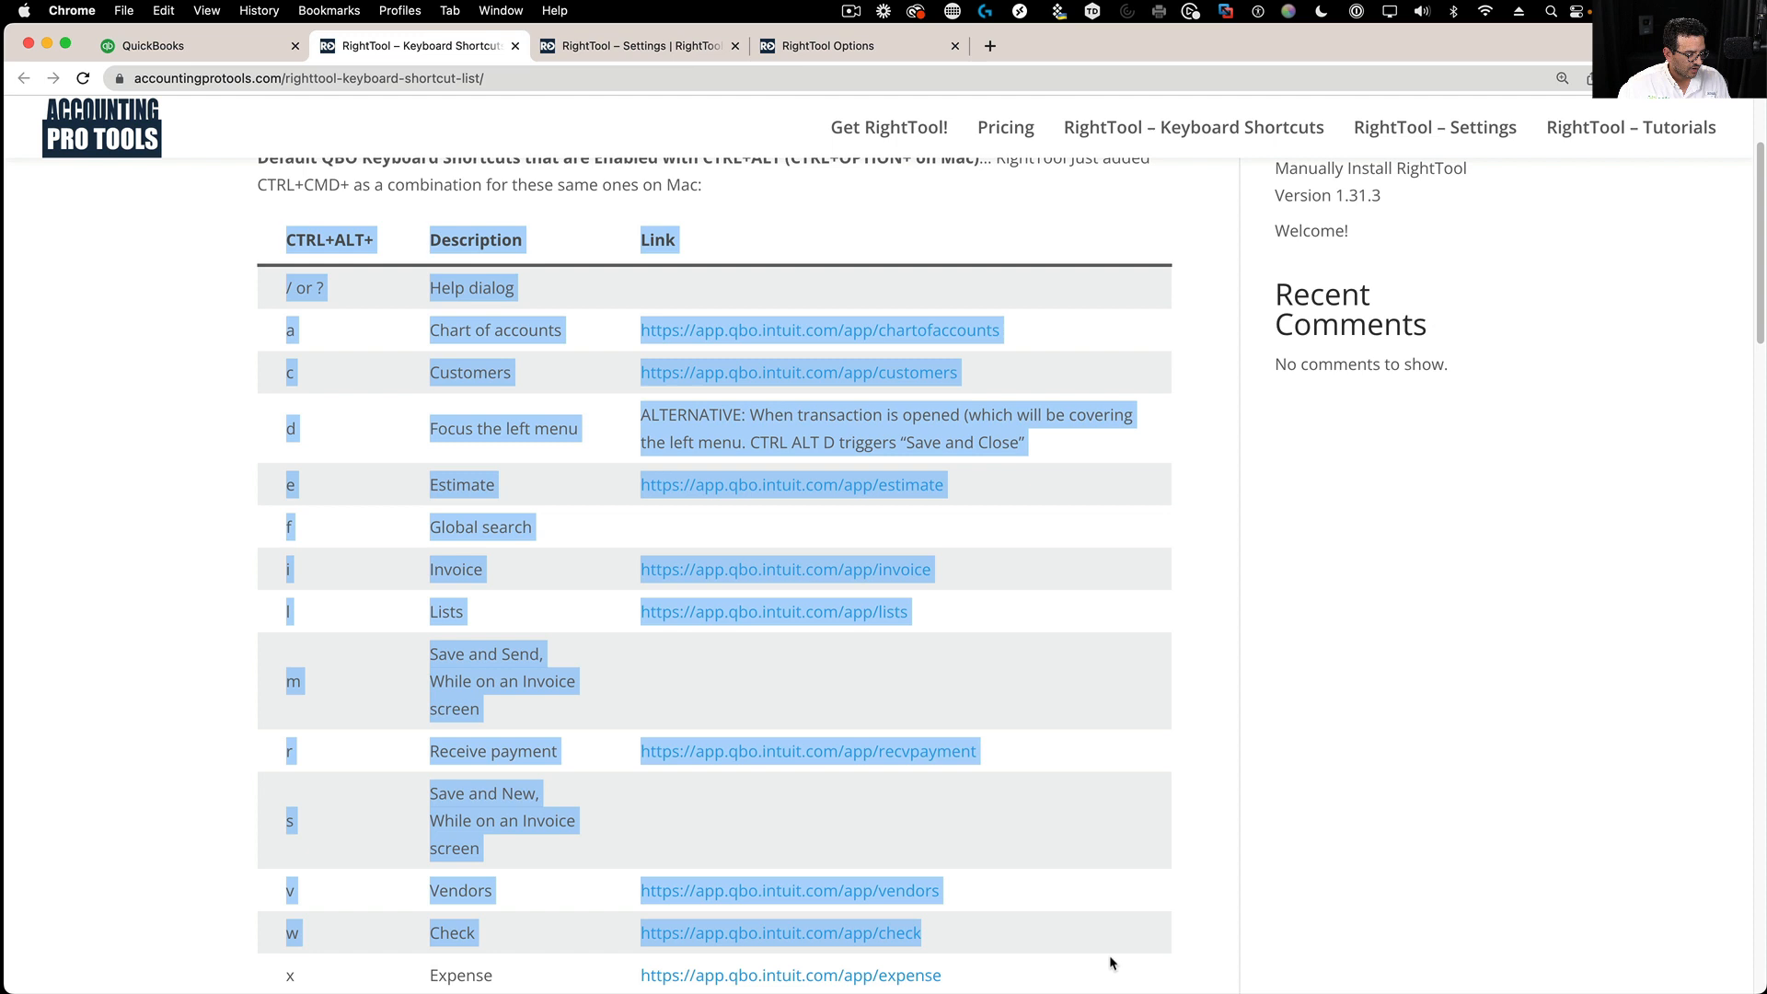
scroll("down", 3)
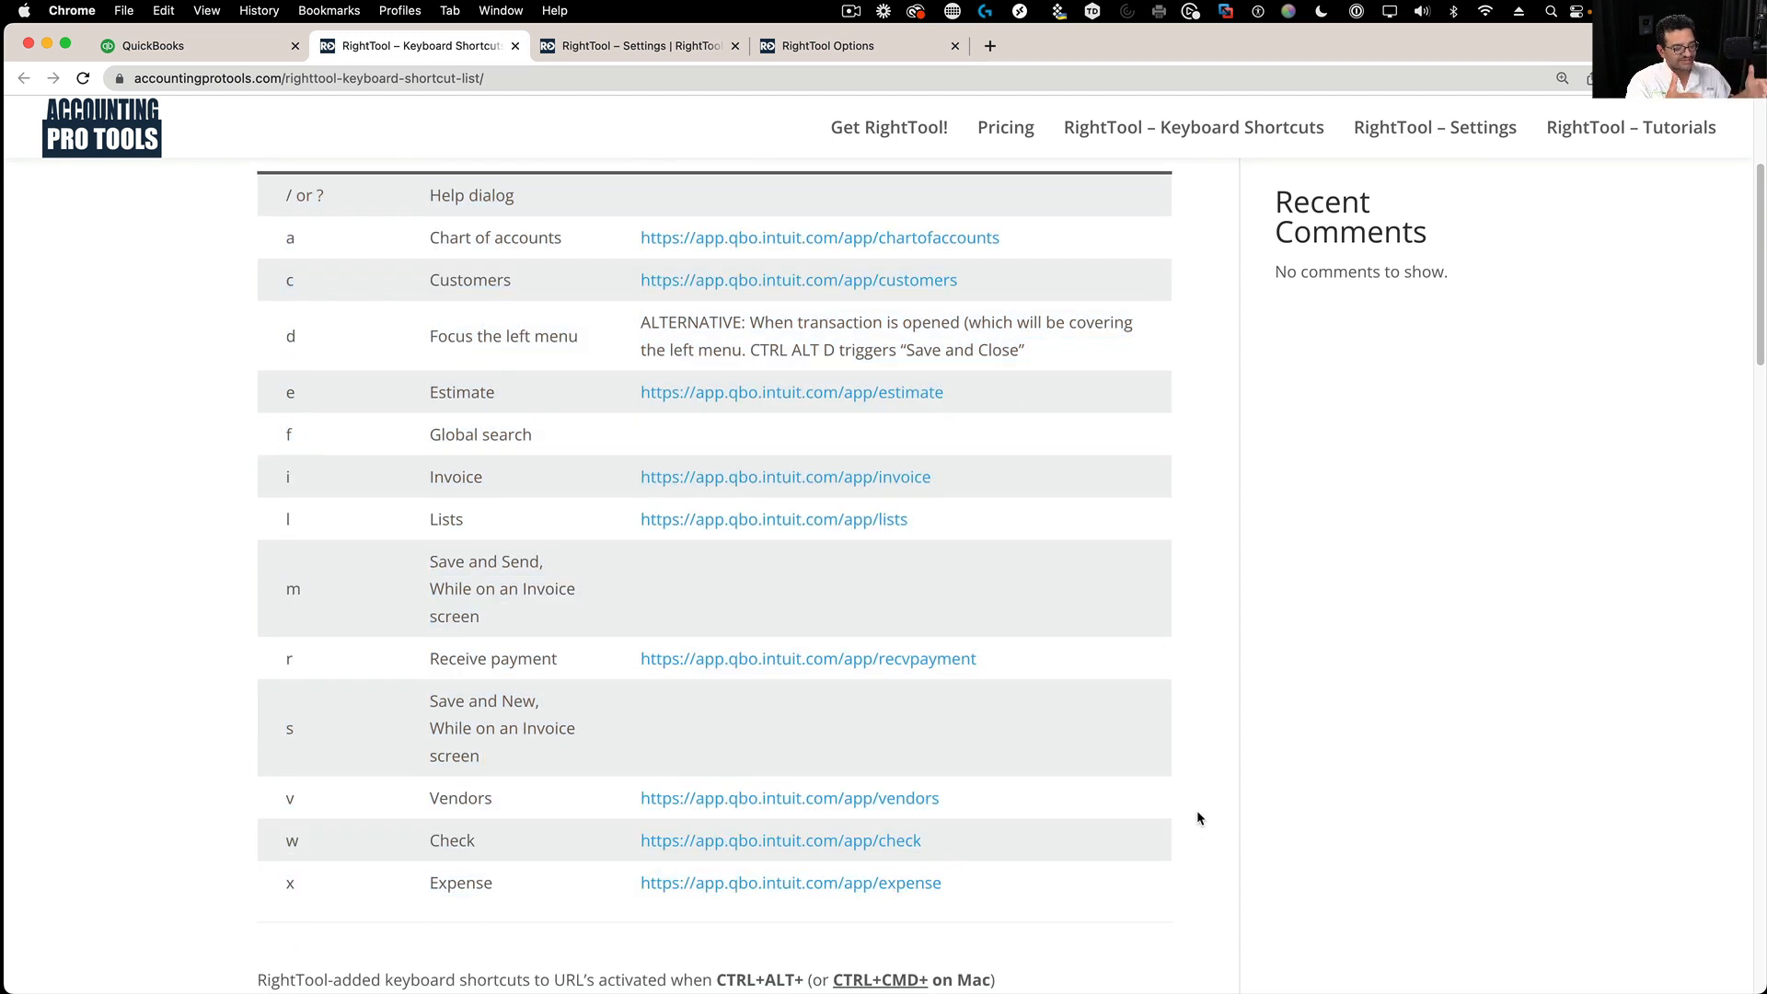
mouse_move(237, 307)
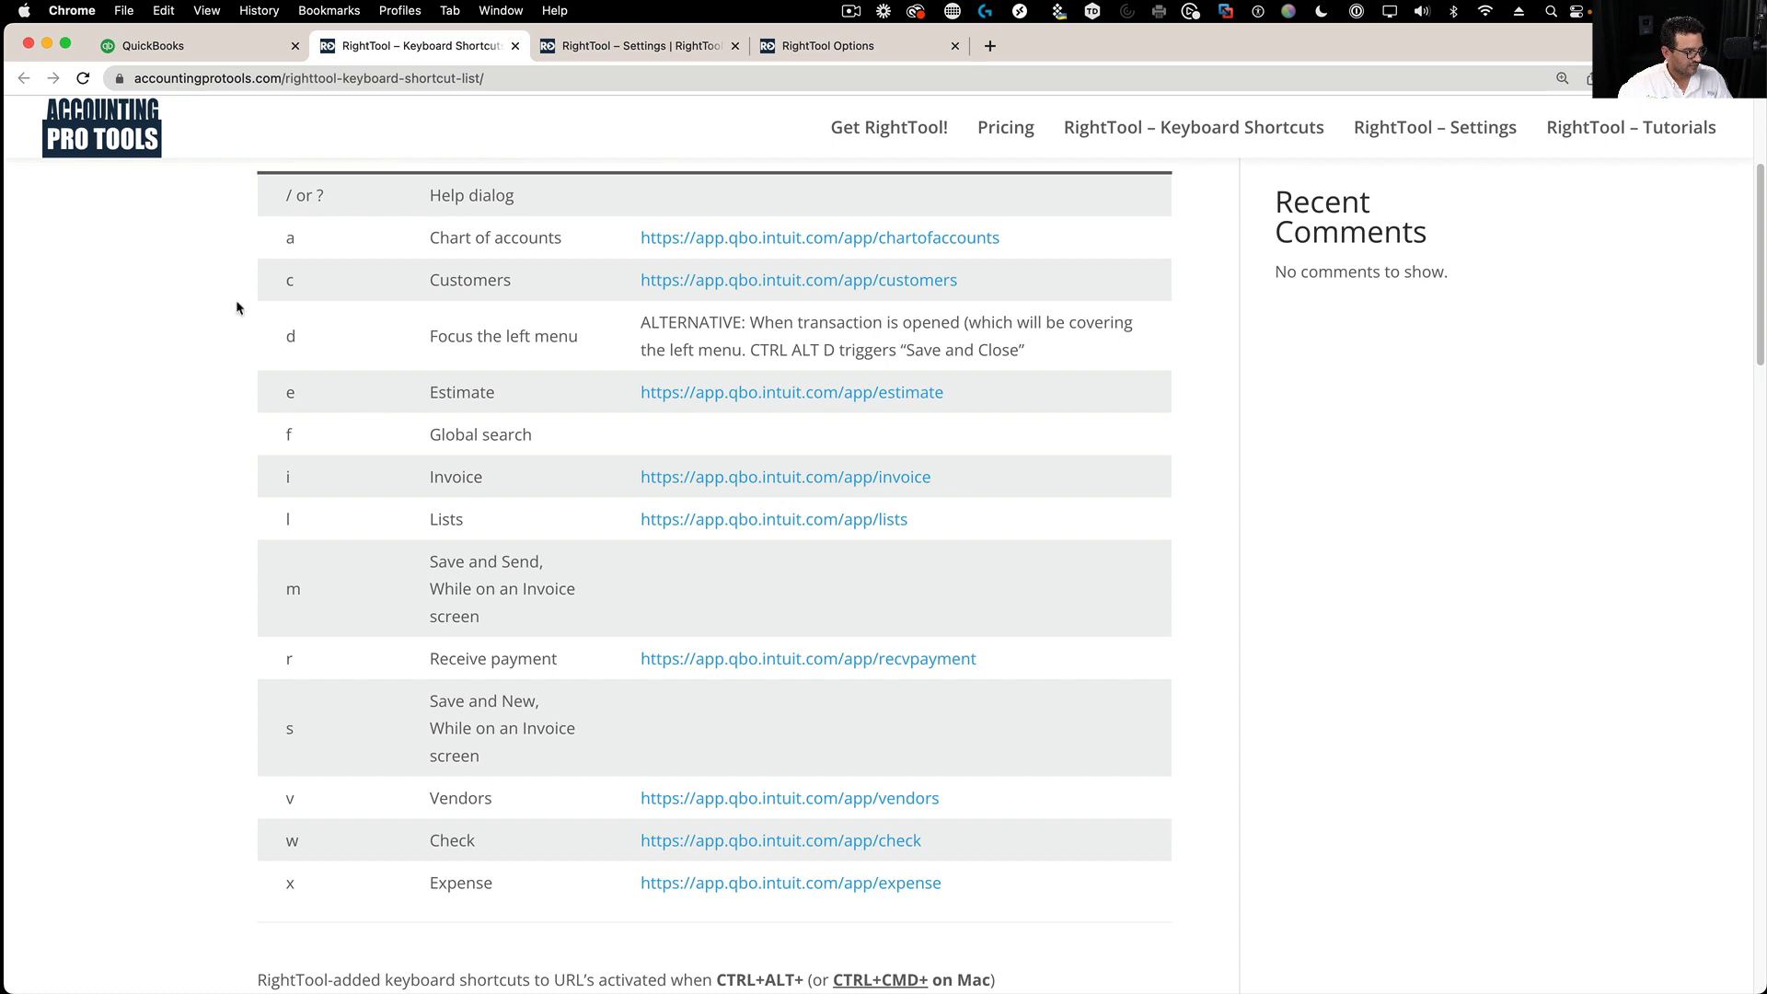
scroll("up", 3)
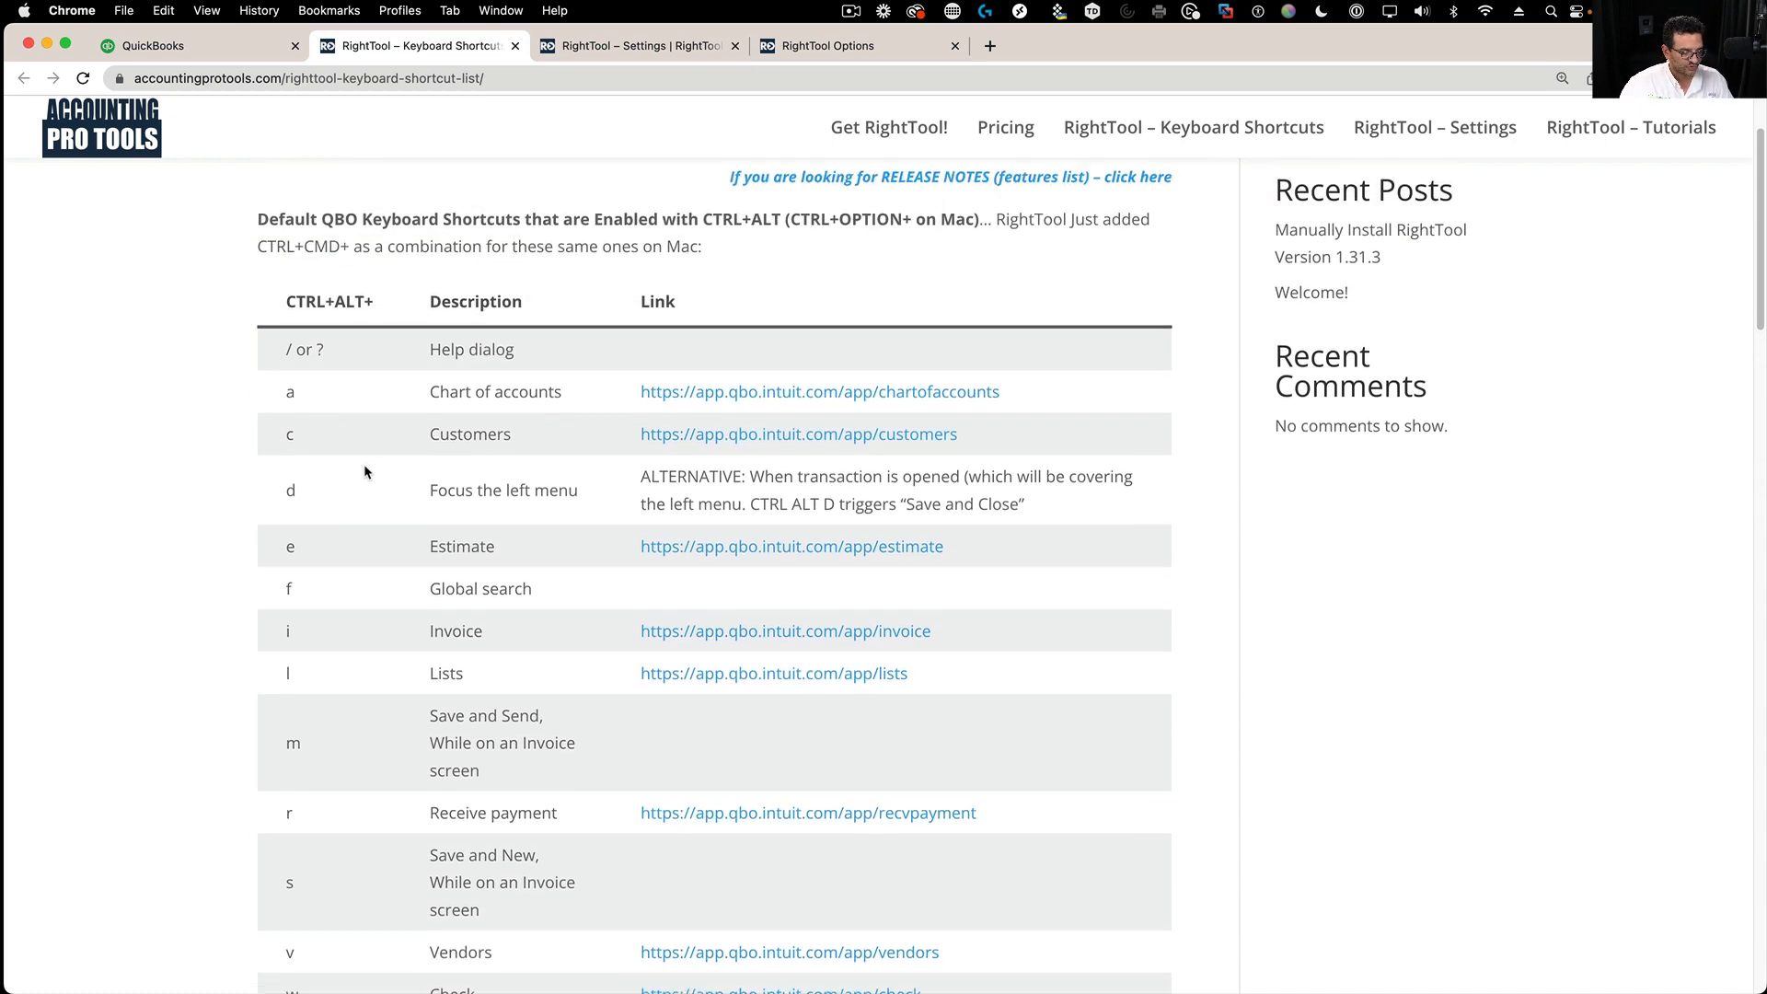
scroll("down", 3)
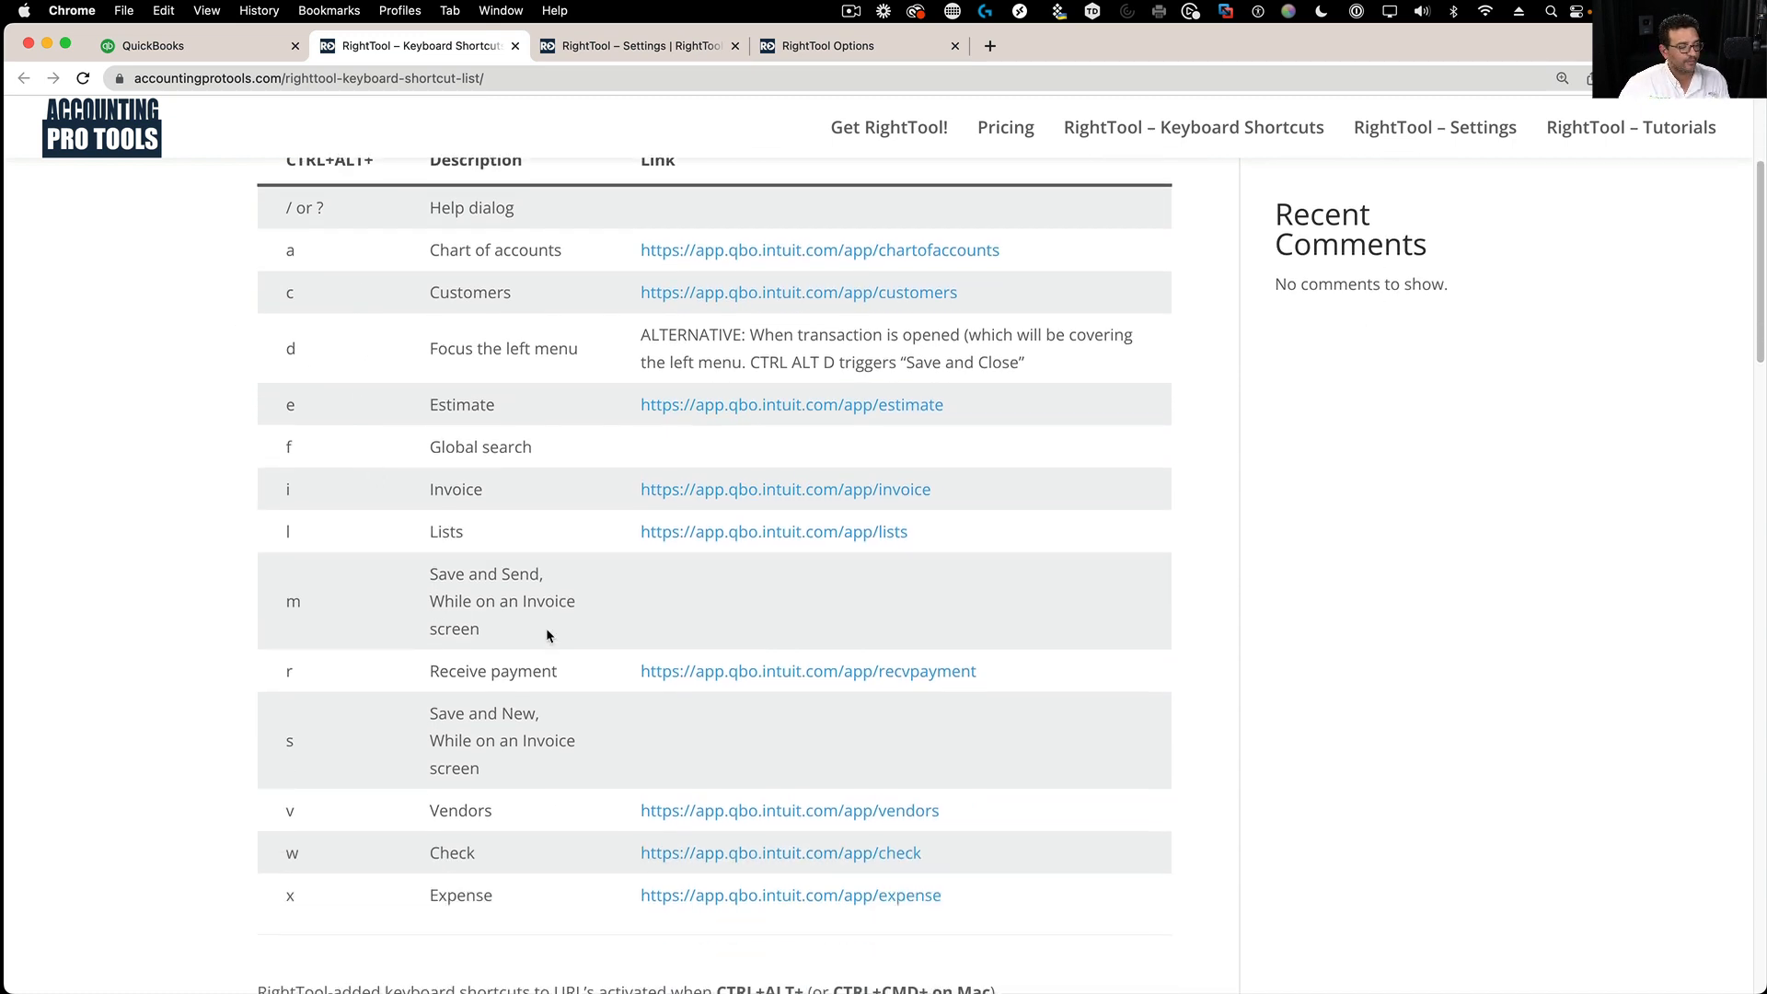
scroll("down", 3)
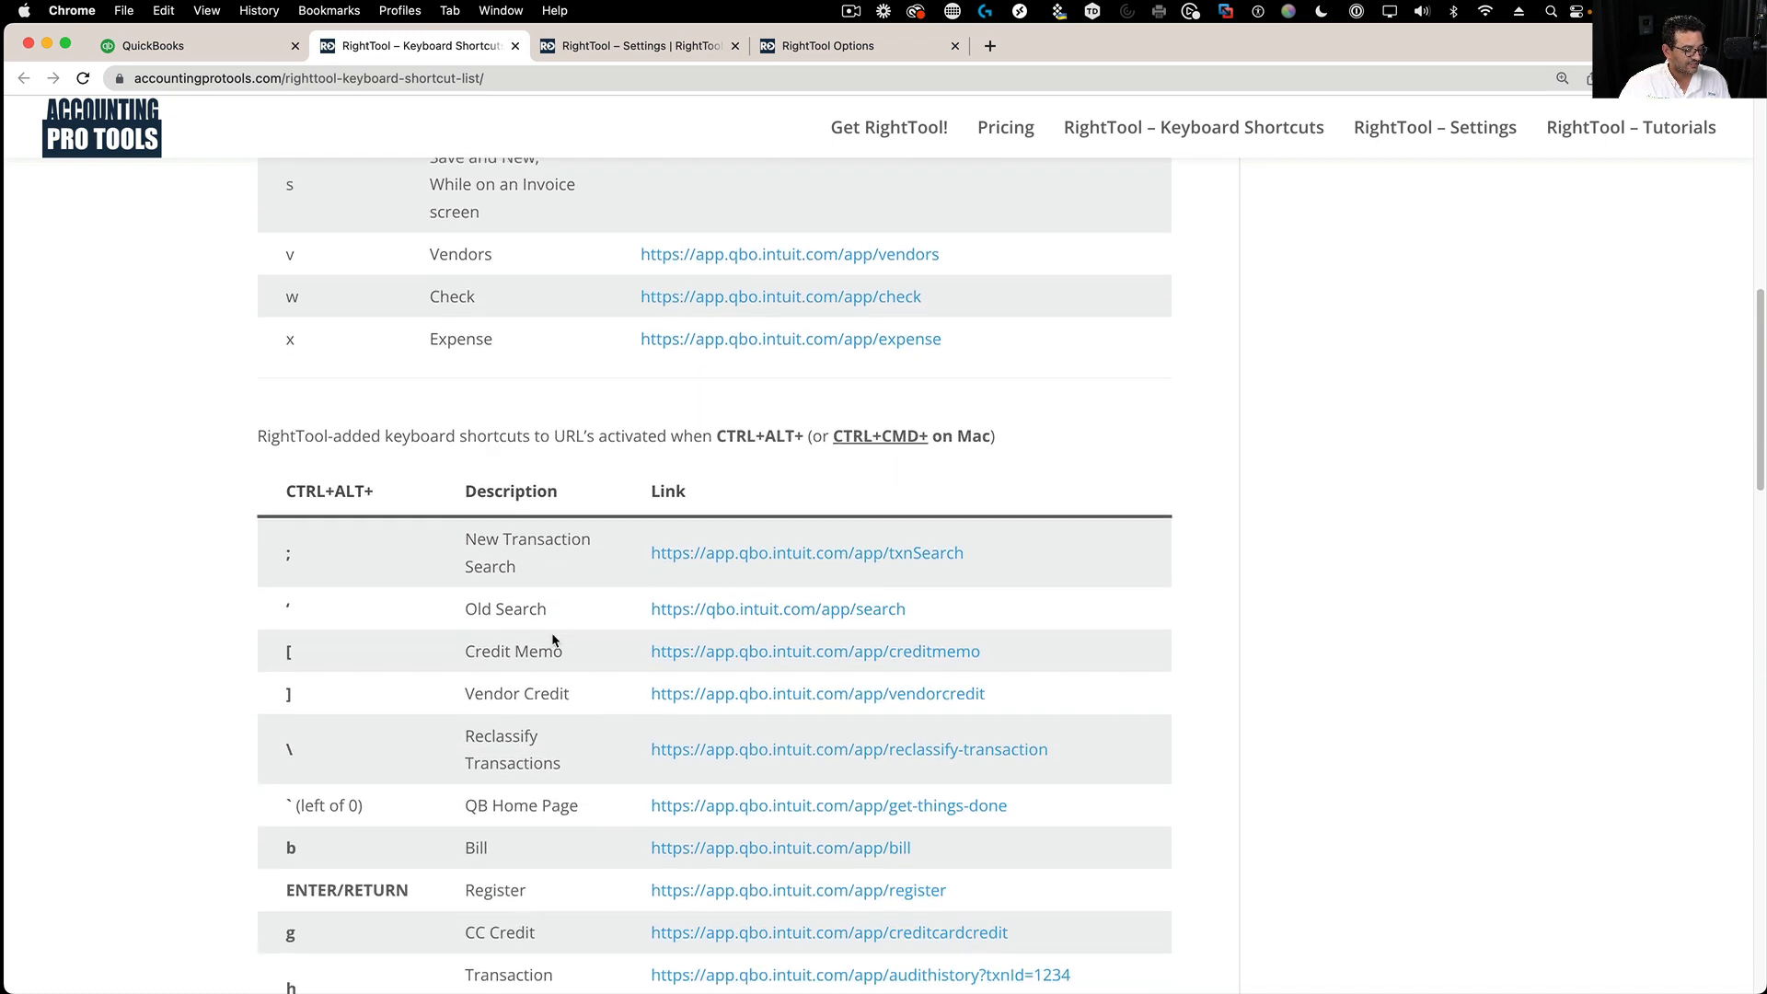
scroll("down", 3)
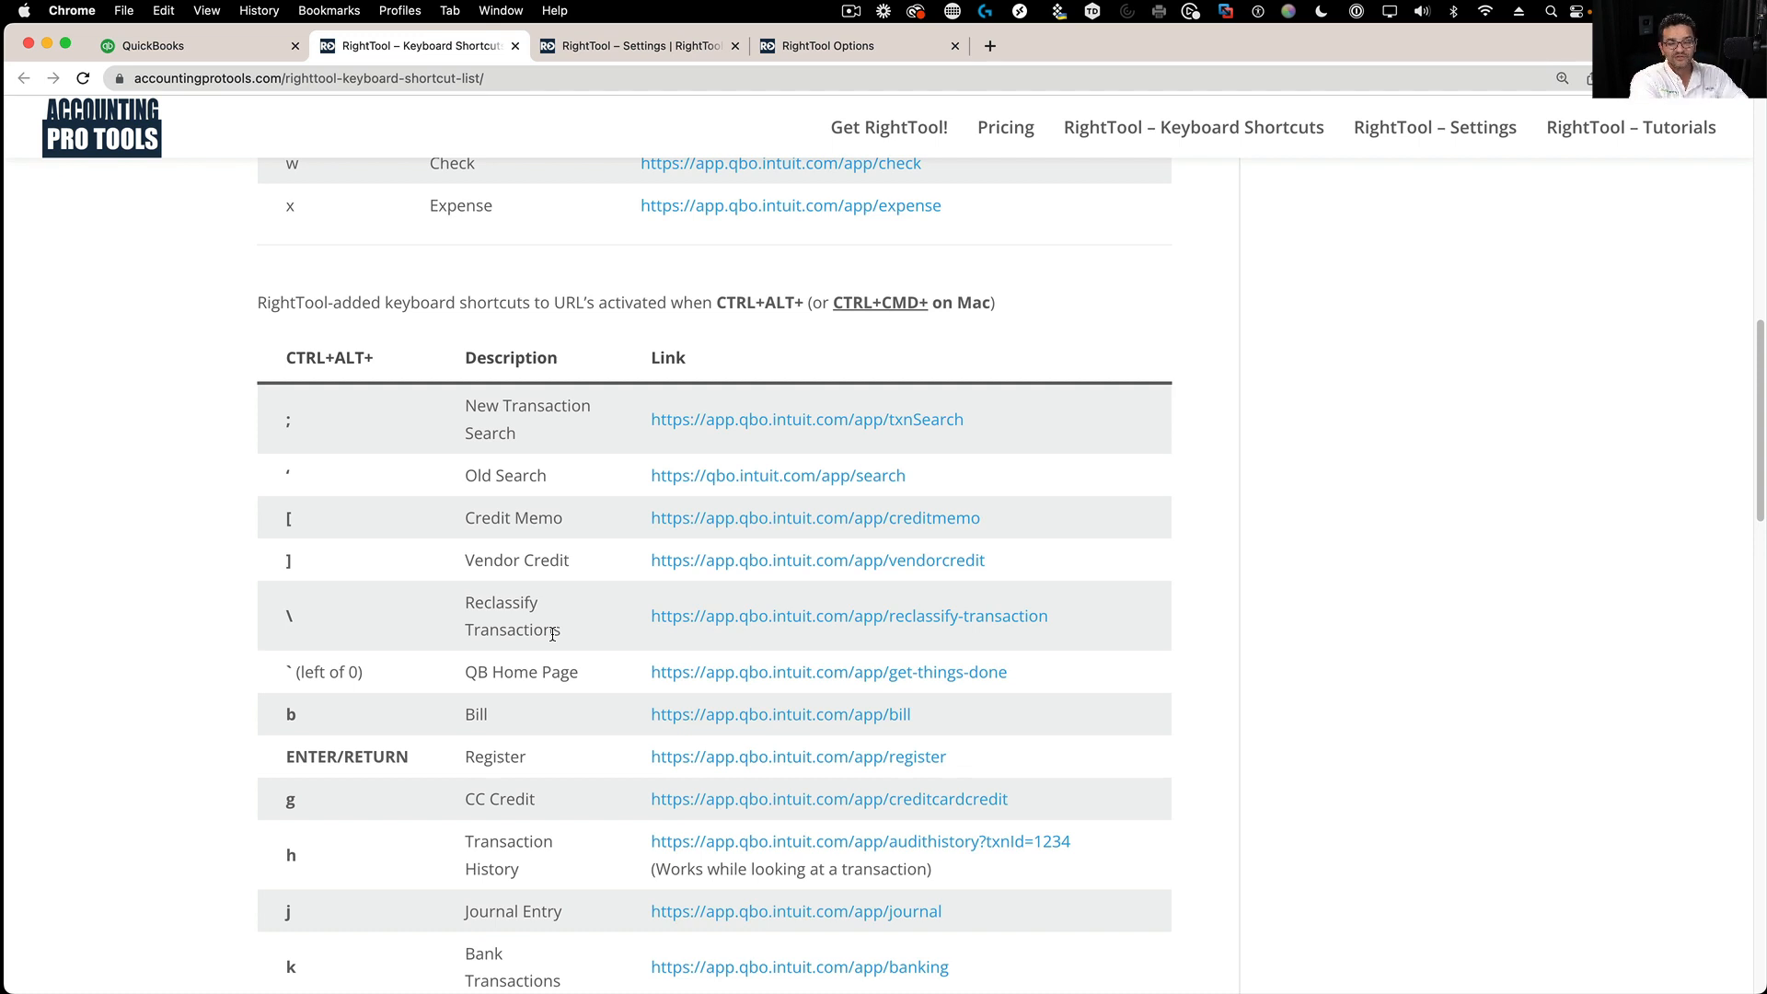
mouse_move(386, 535)
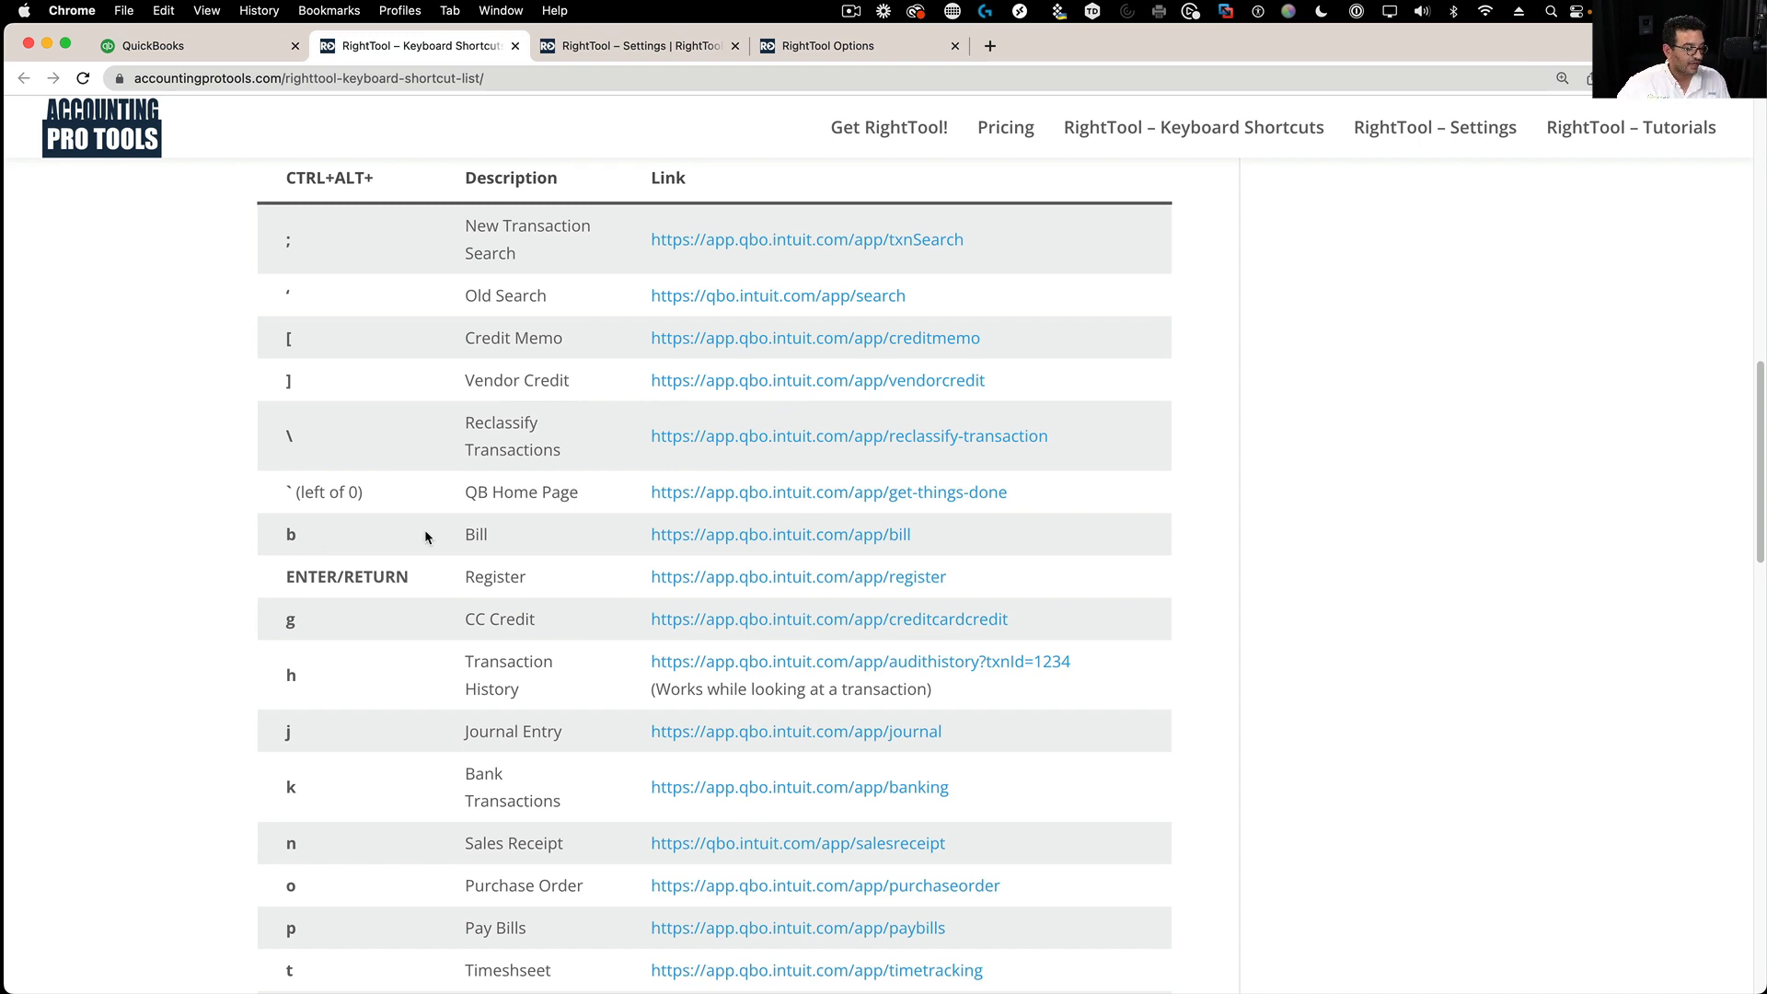
scroll("down", 3)
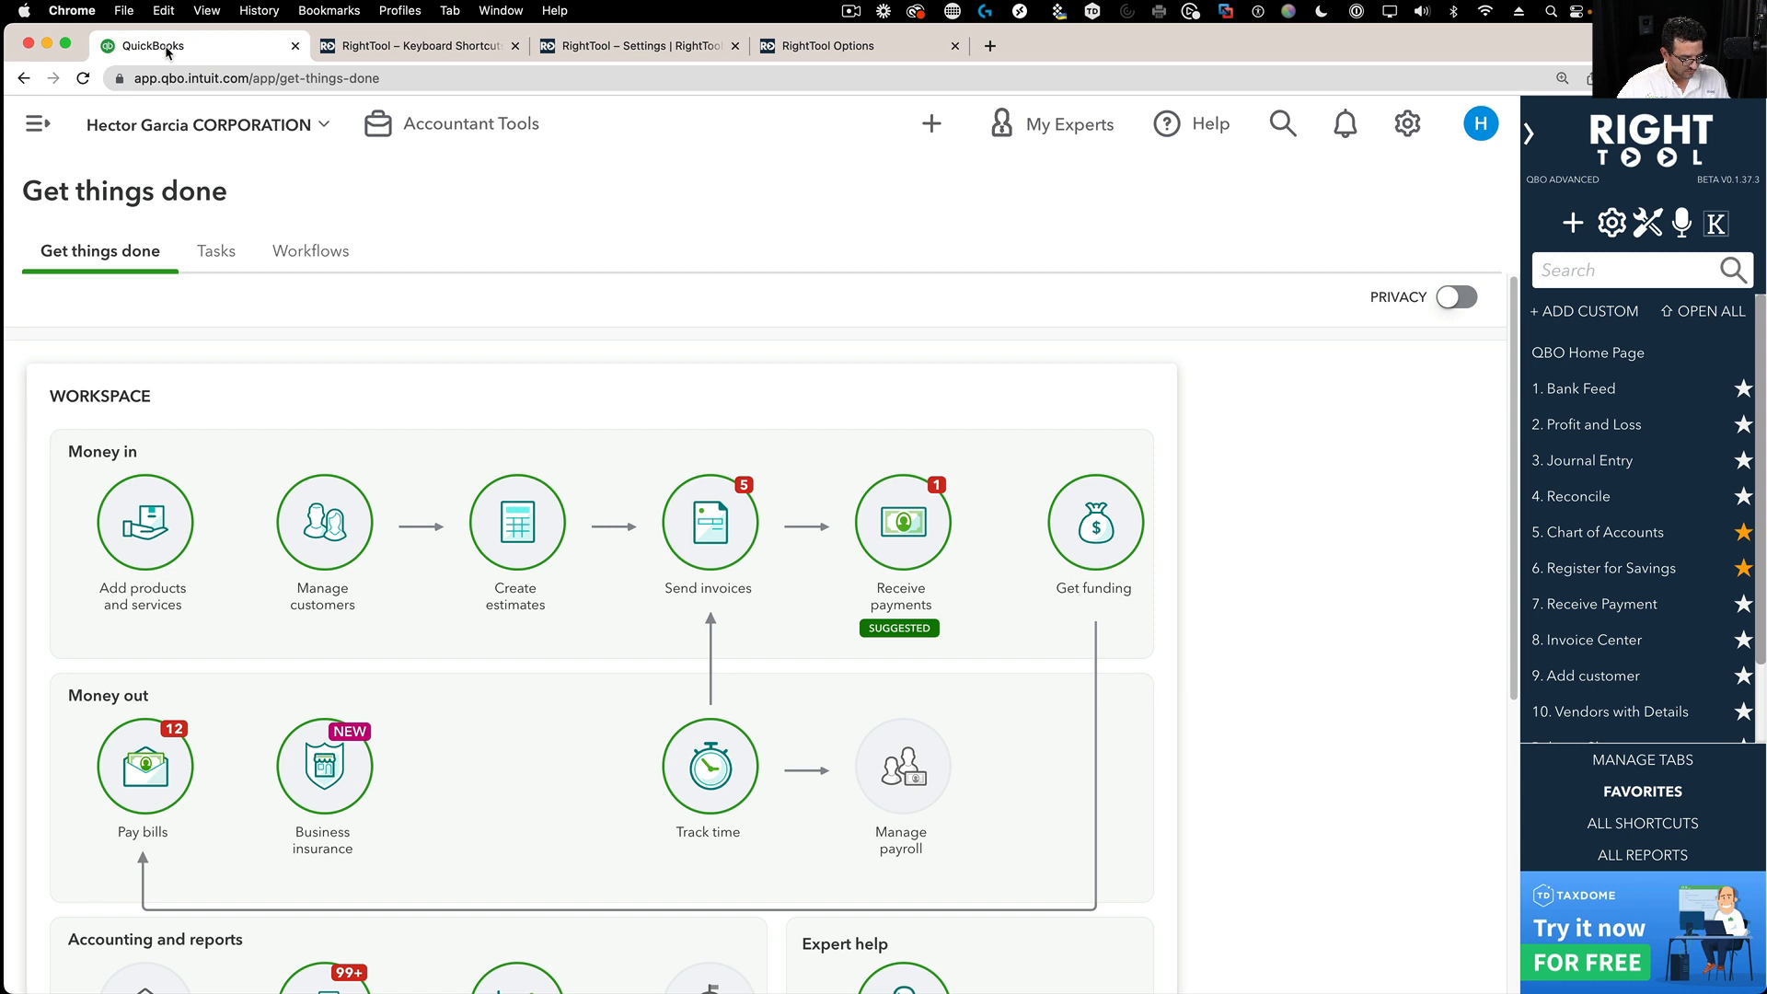
- Open a blank Bill in QuickBooks via Ctrl+Alt+B, then return to the shortcut list page
left_click(81, 77)
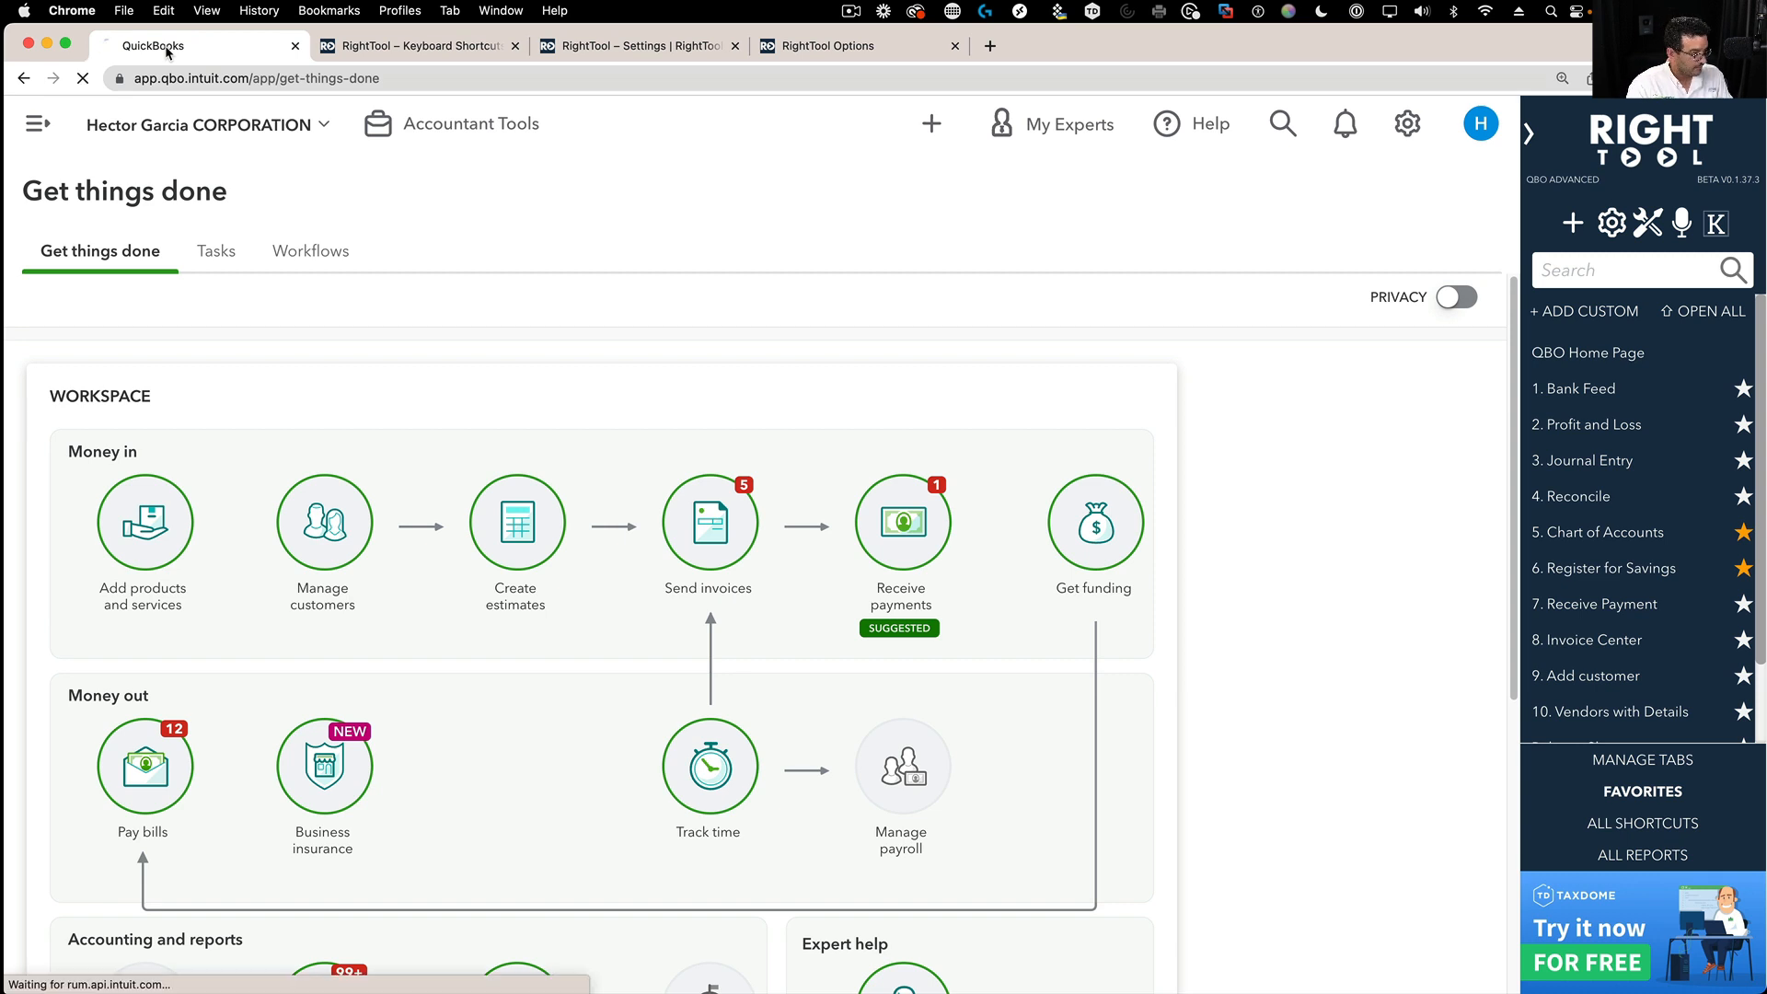
left_click(142, 768)
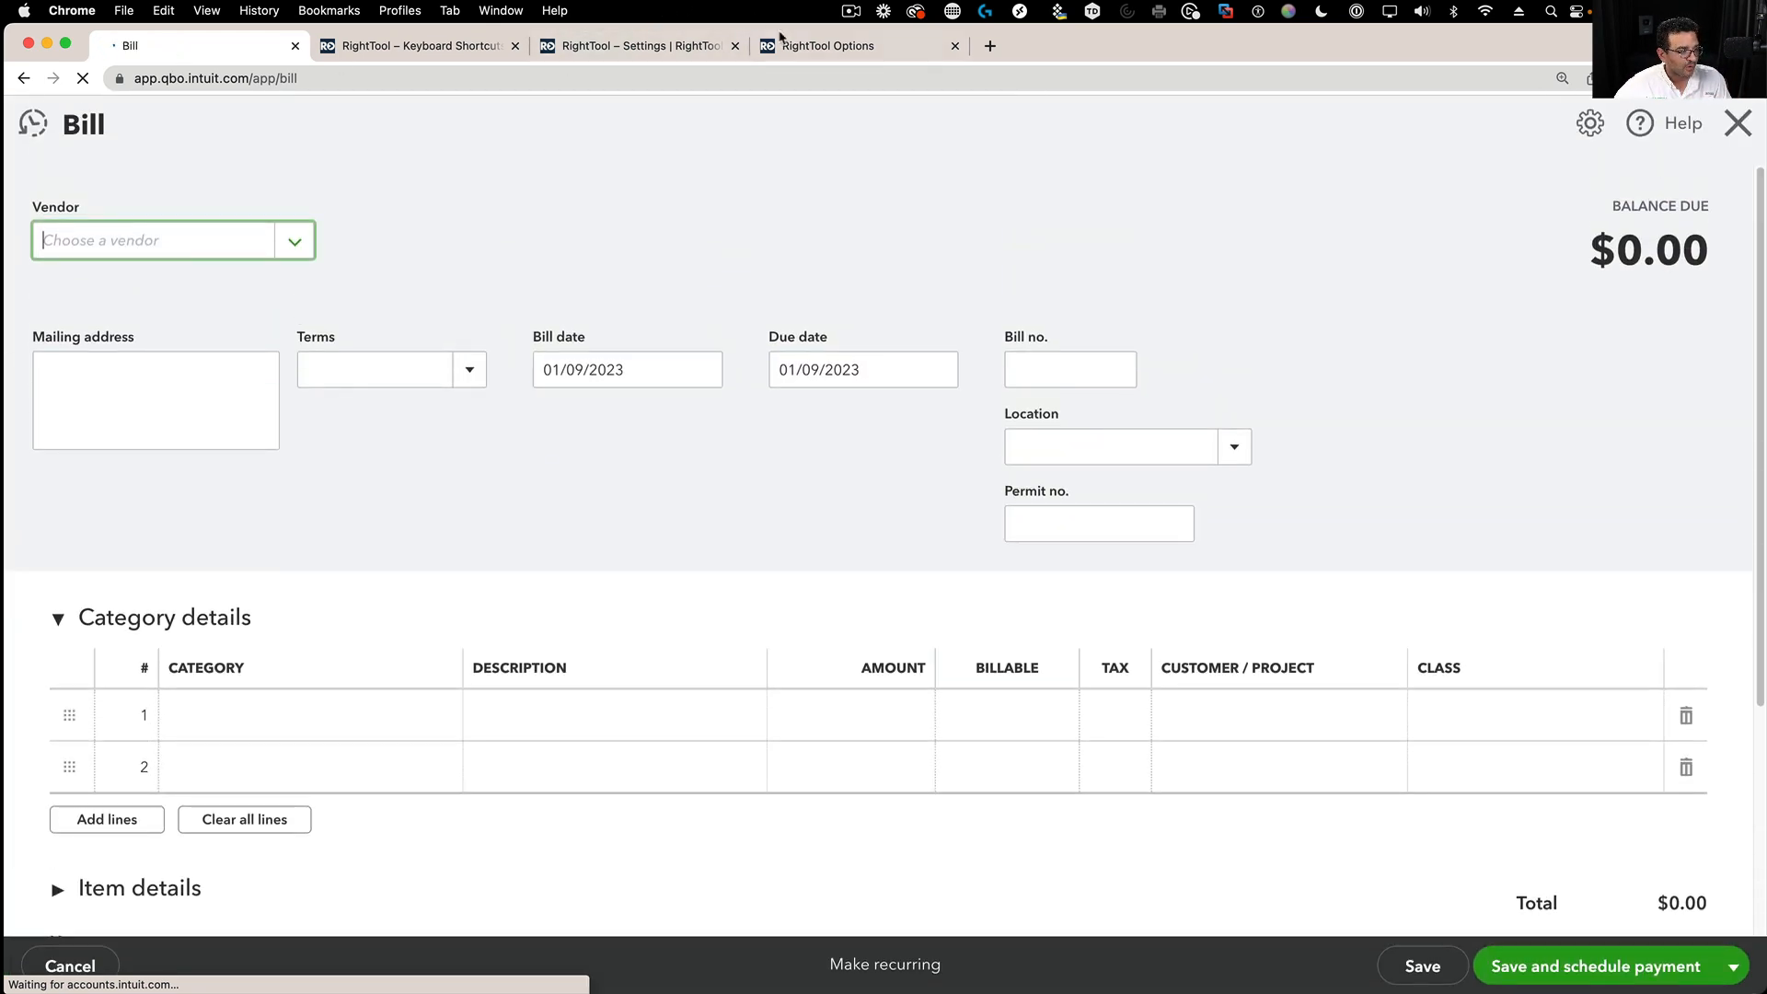
left_click(417, 45)
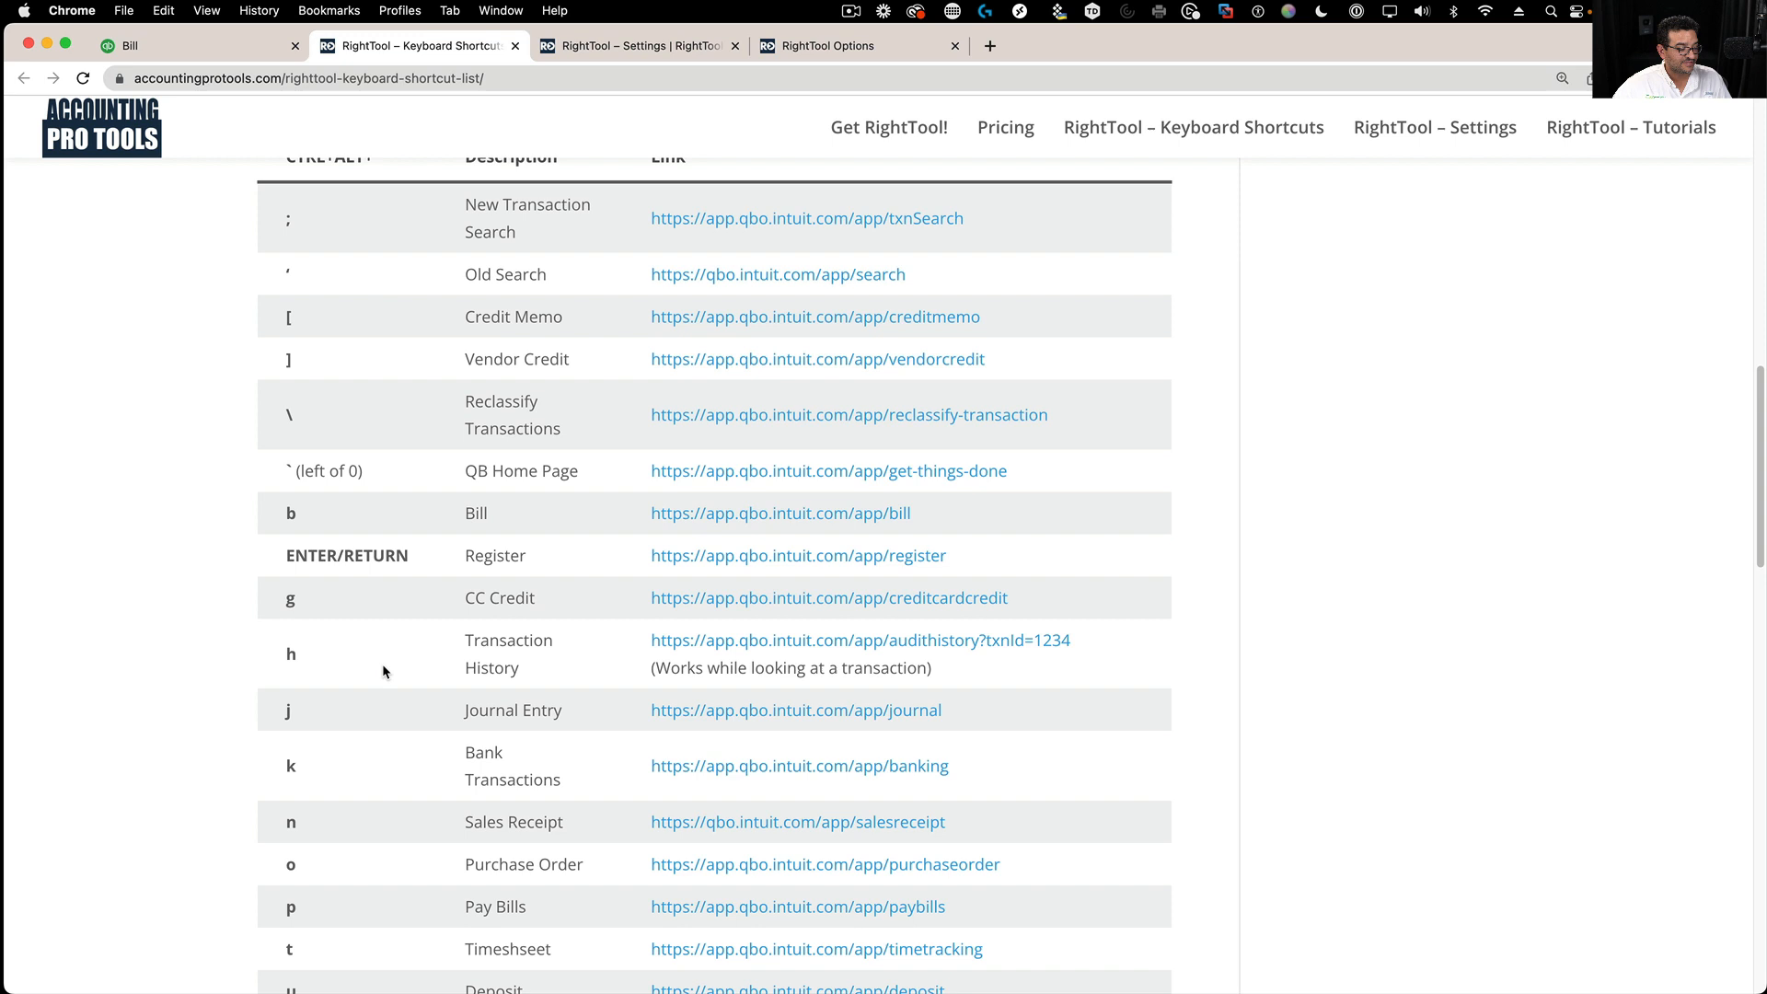
scroll("down", 3)
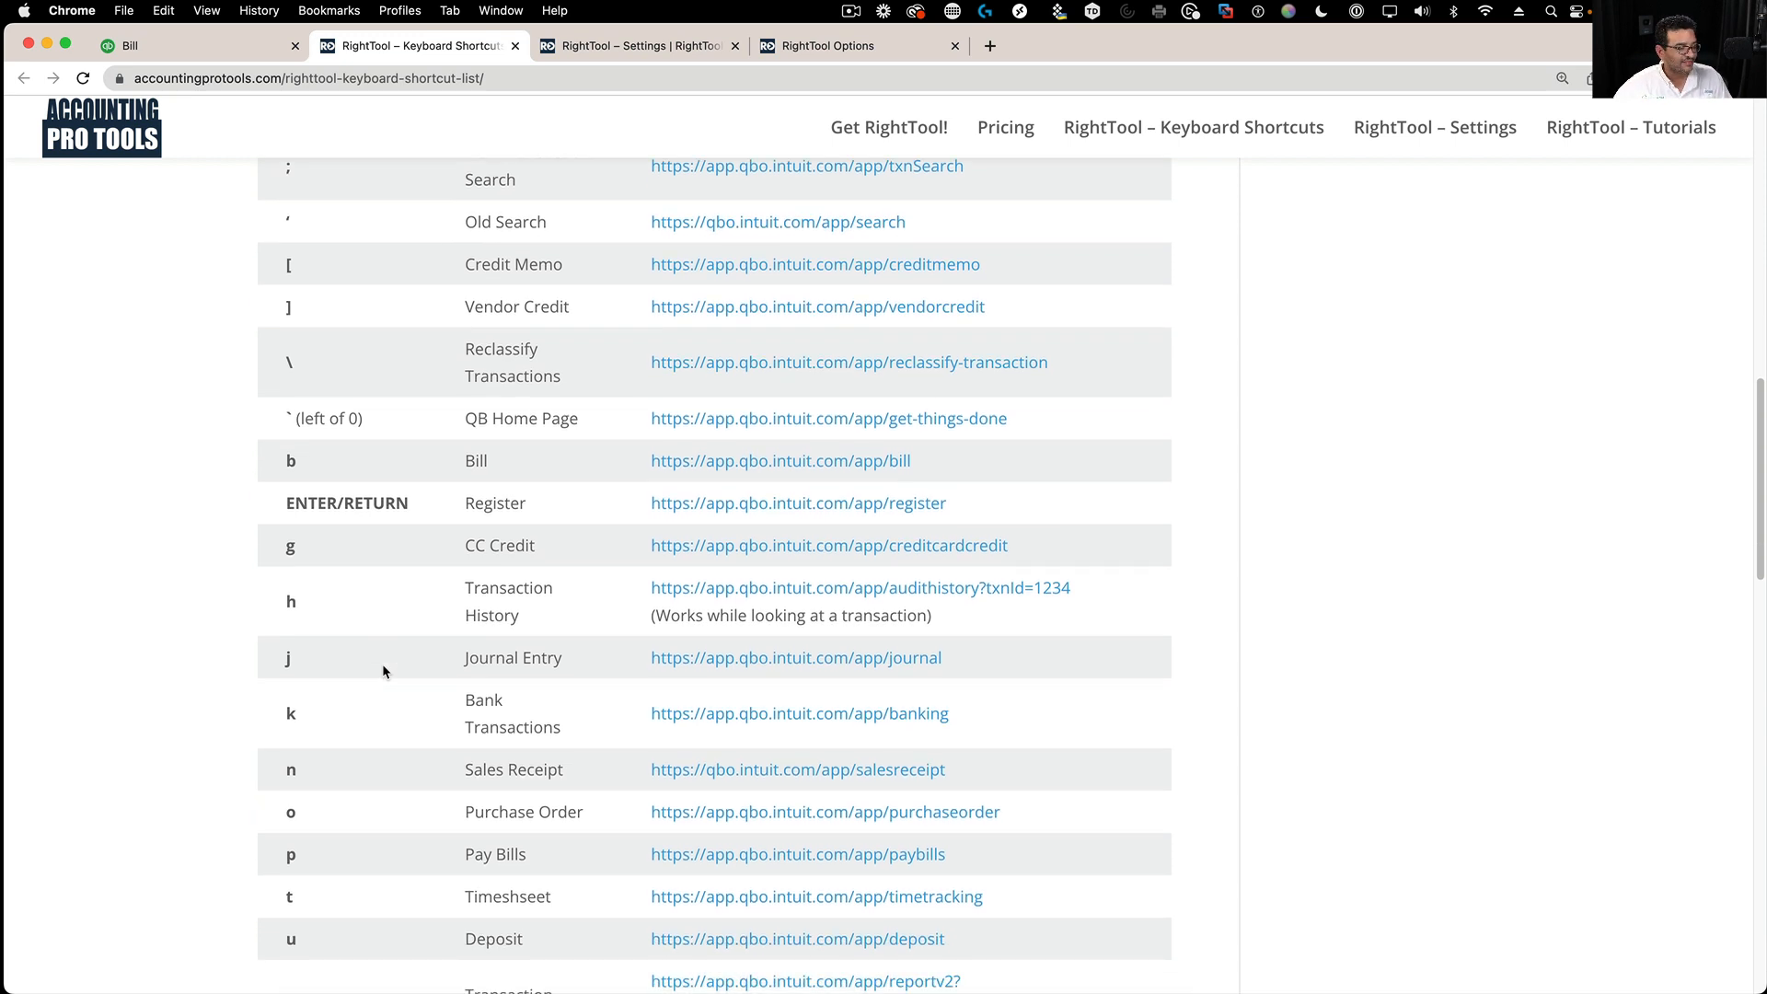
scroll("down", 3)
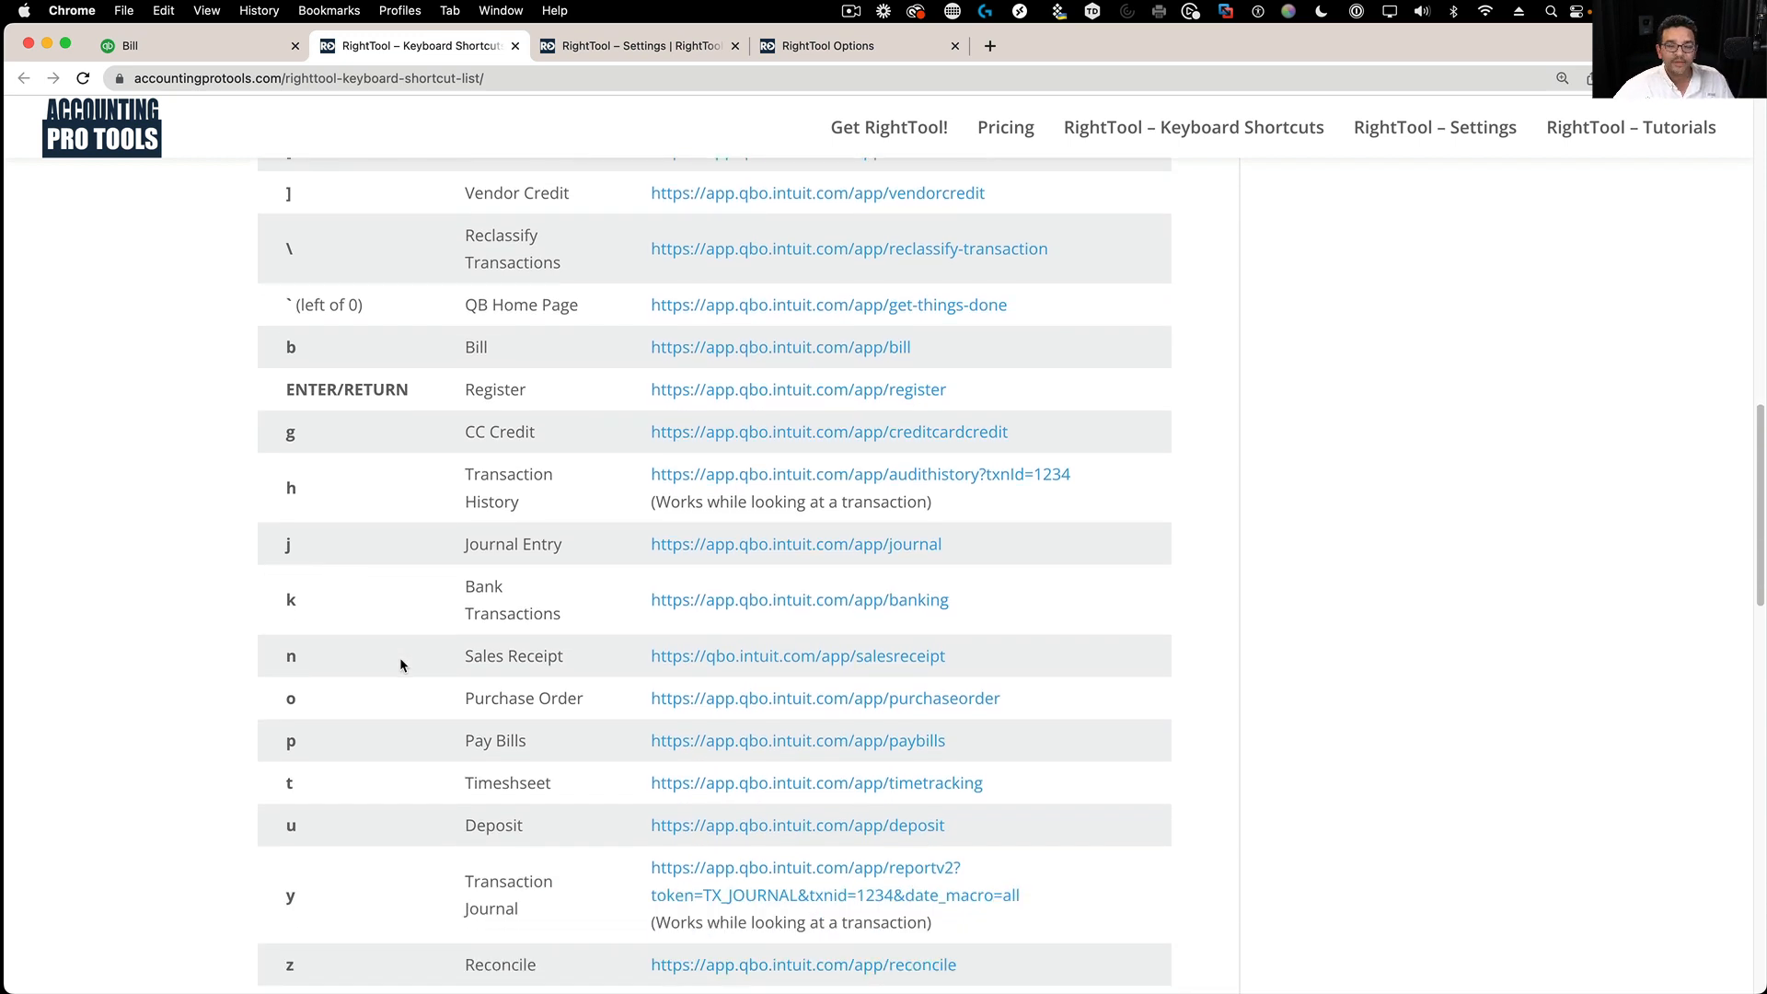
scroll("down", 3)
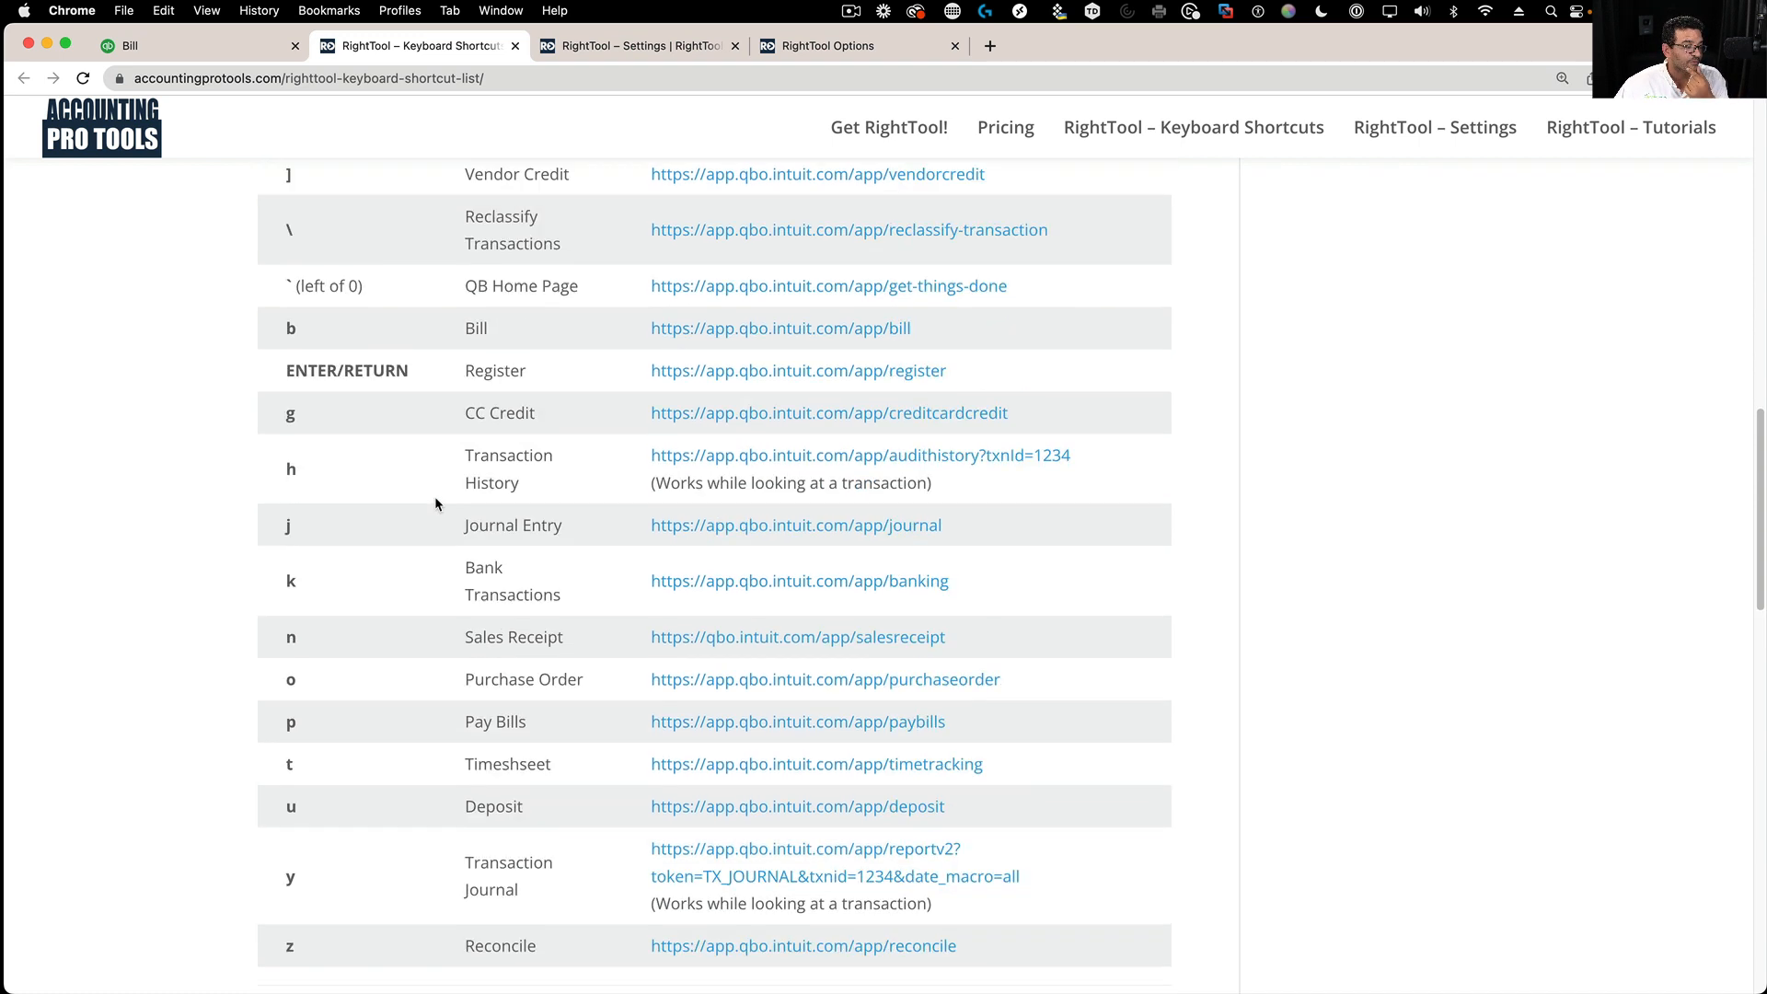
scroll("up", 3)
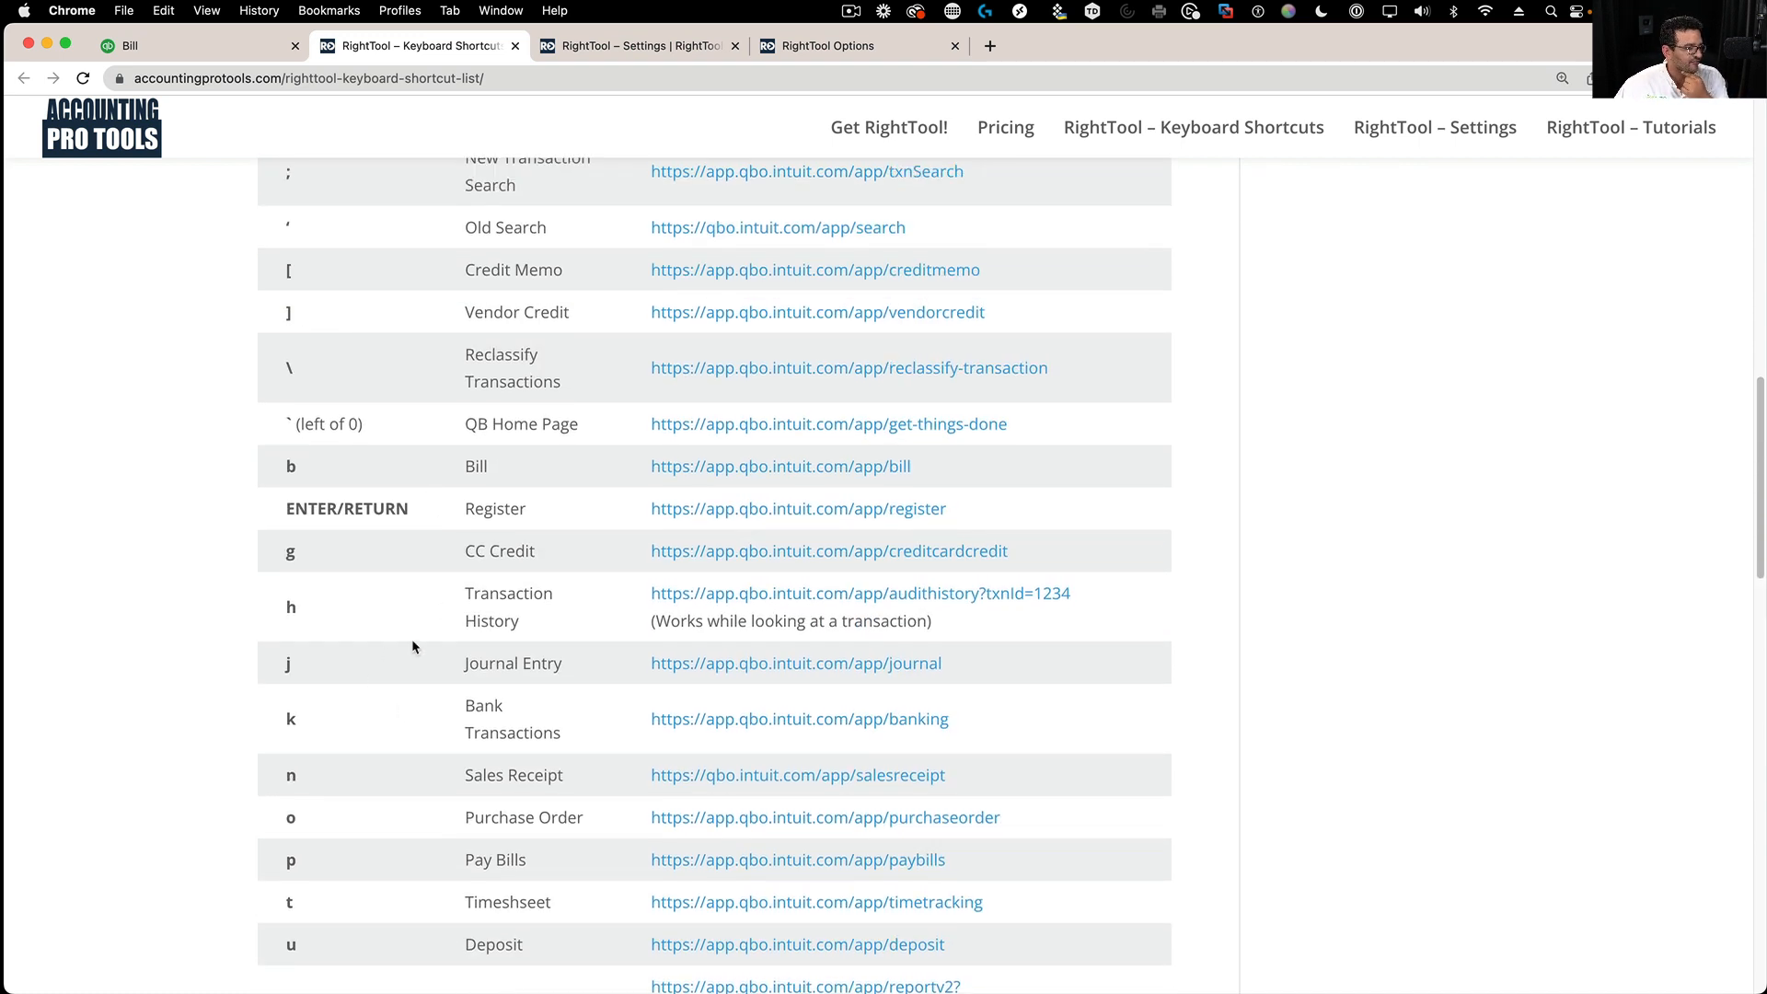
scroll("down", 3)
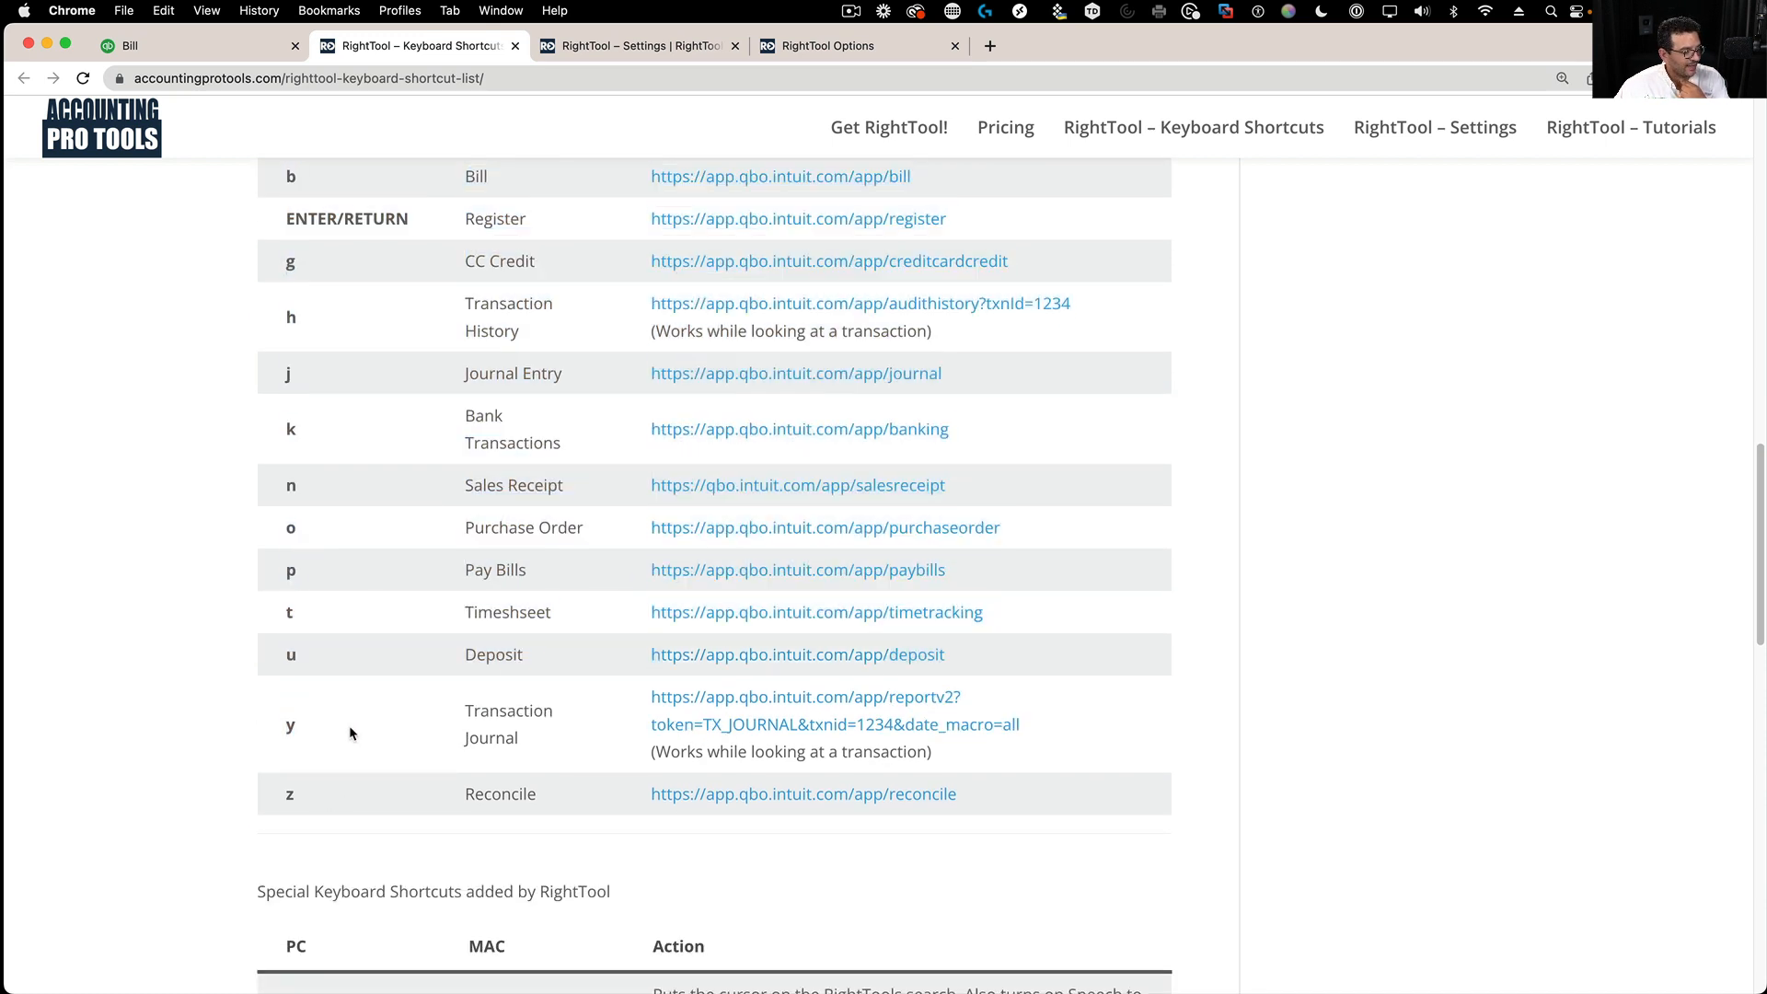
- Return to the open QuickBooks Bill form with the RightTool panel beside it
left_click(197, 45)
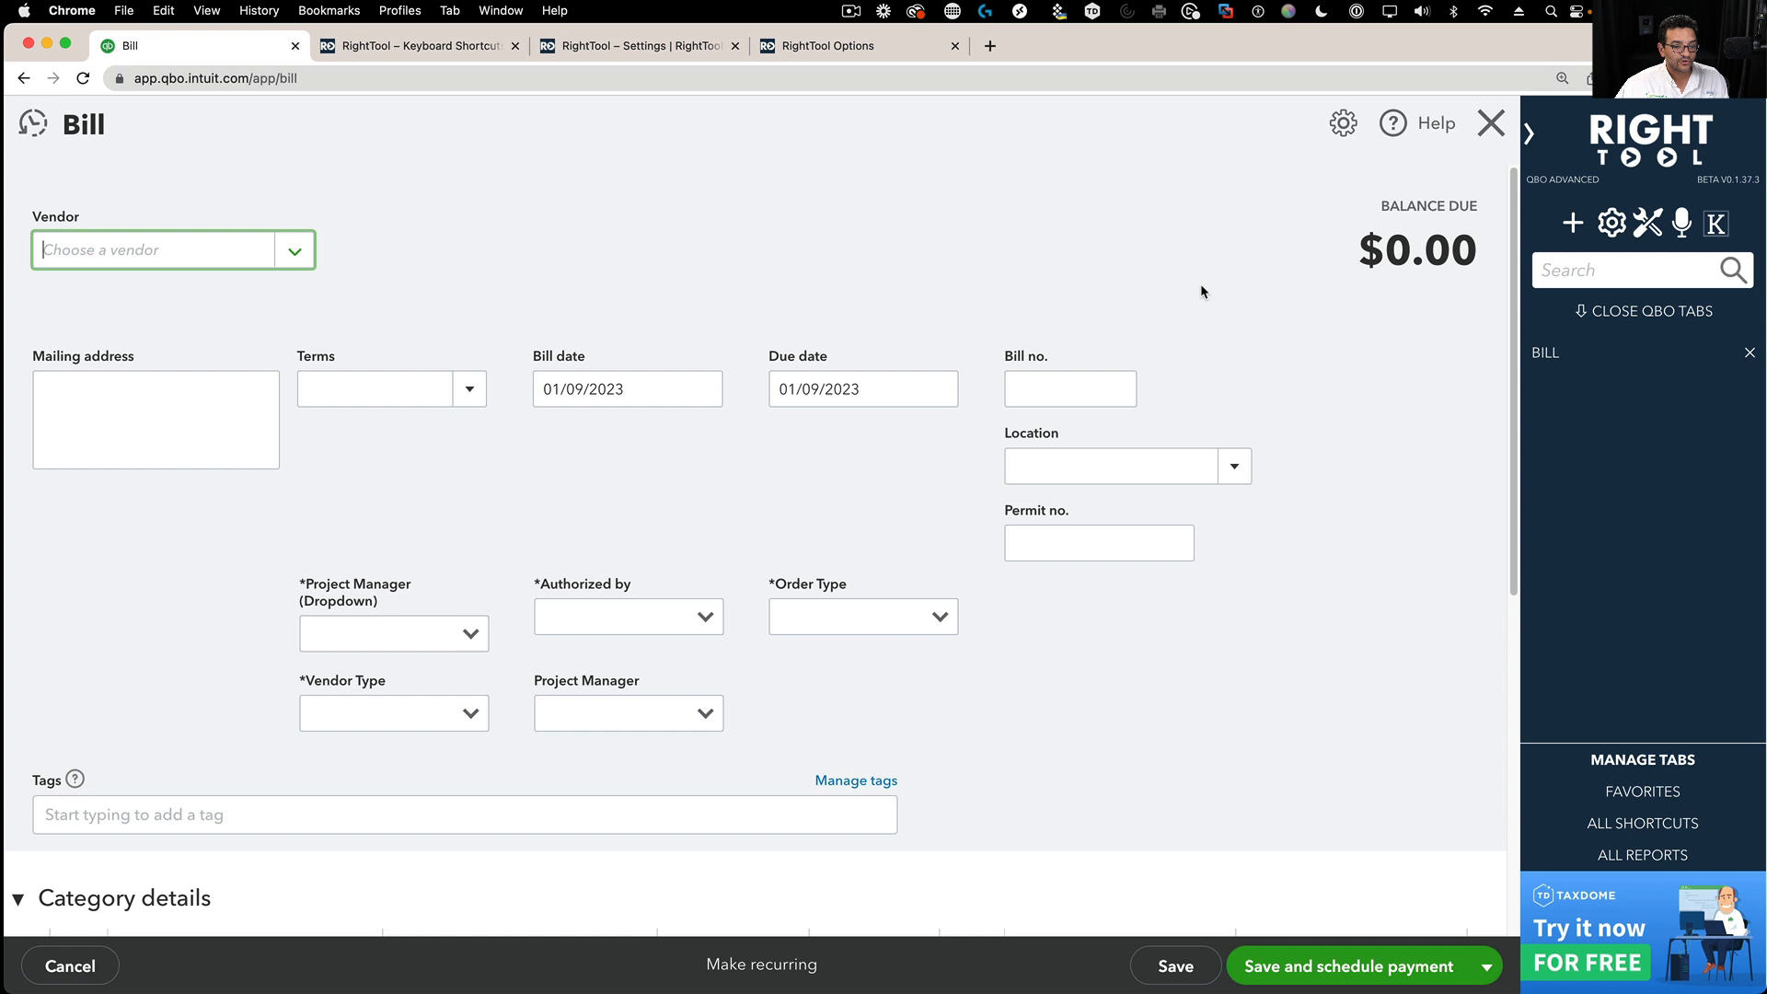
mouse_move(1144, 295)
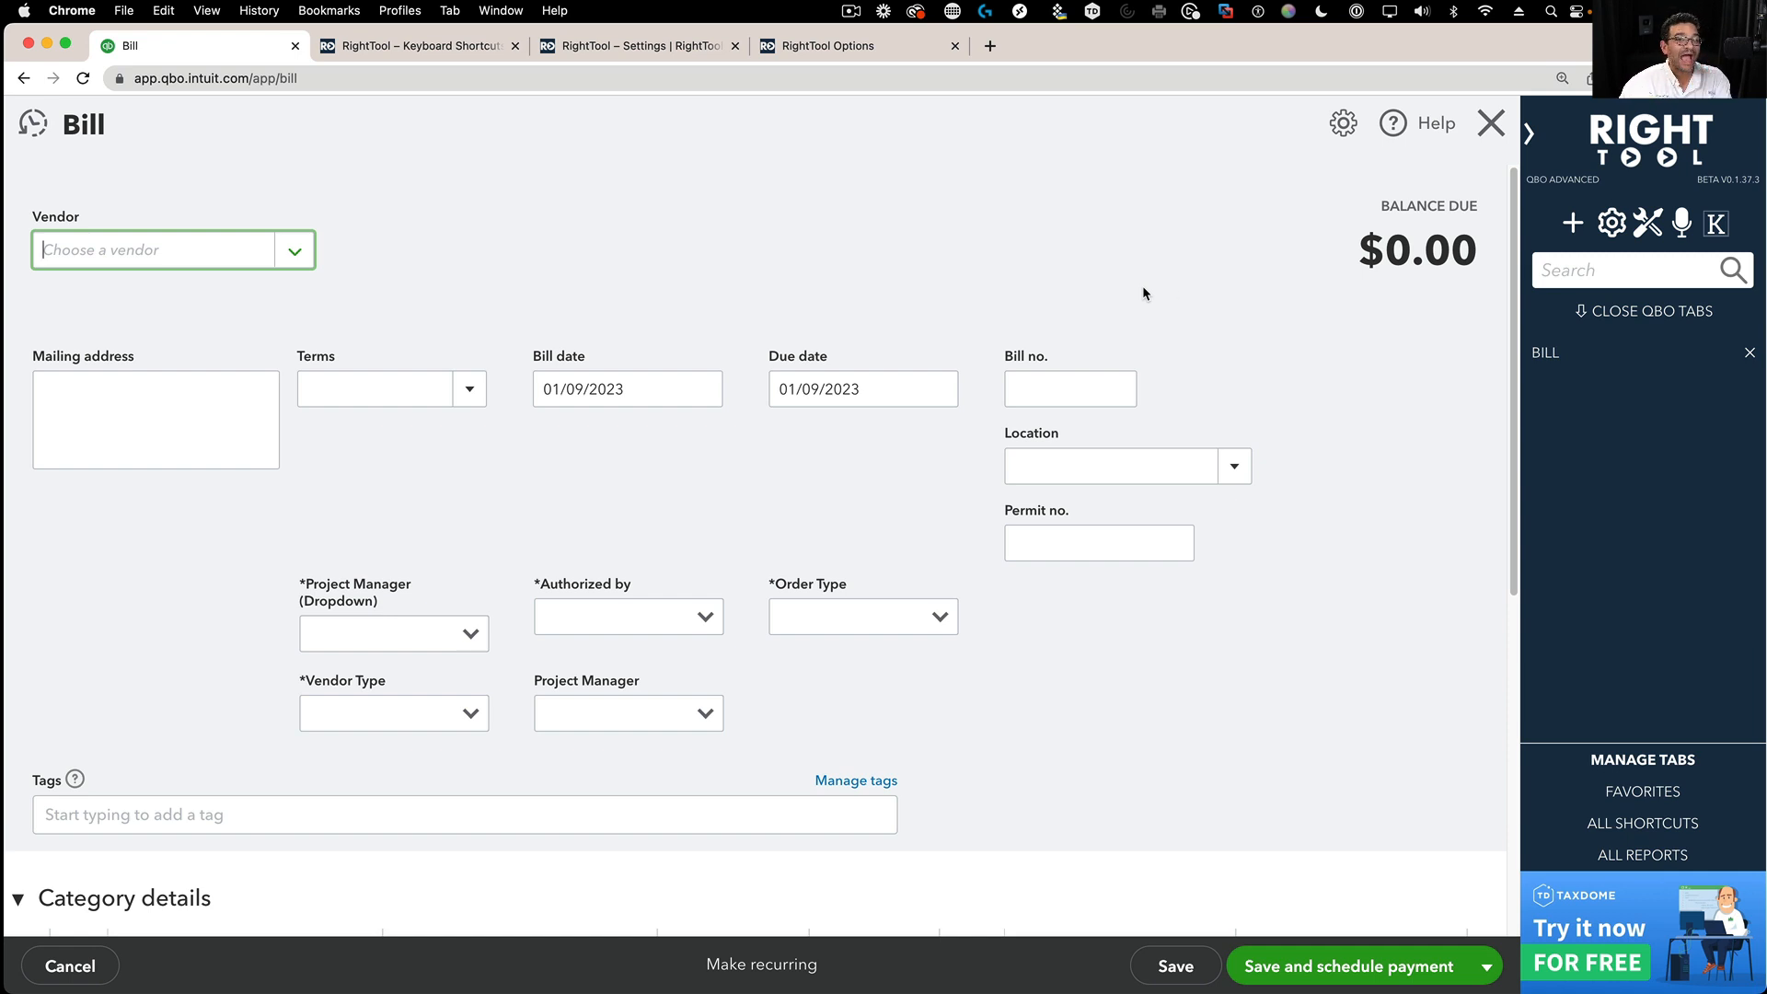
left_click(31, 125)
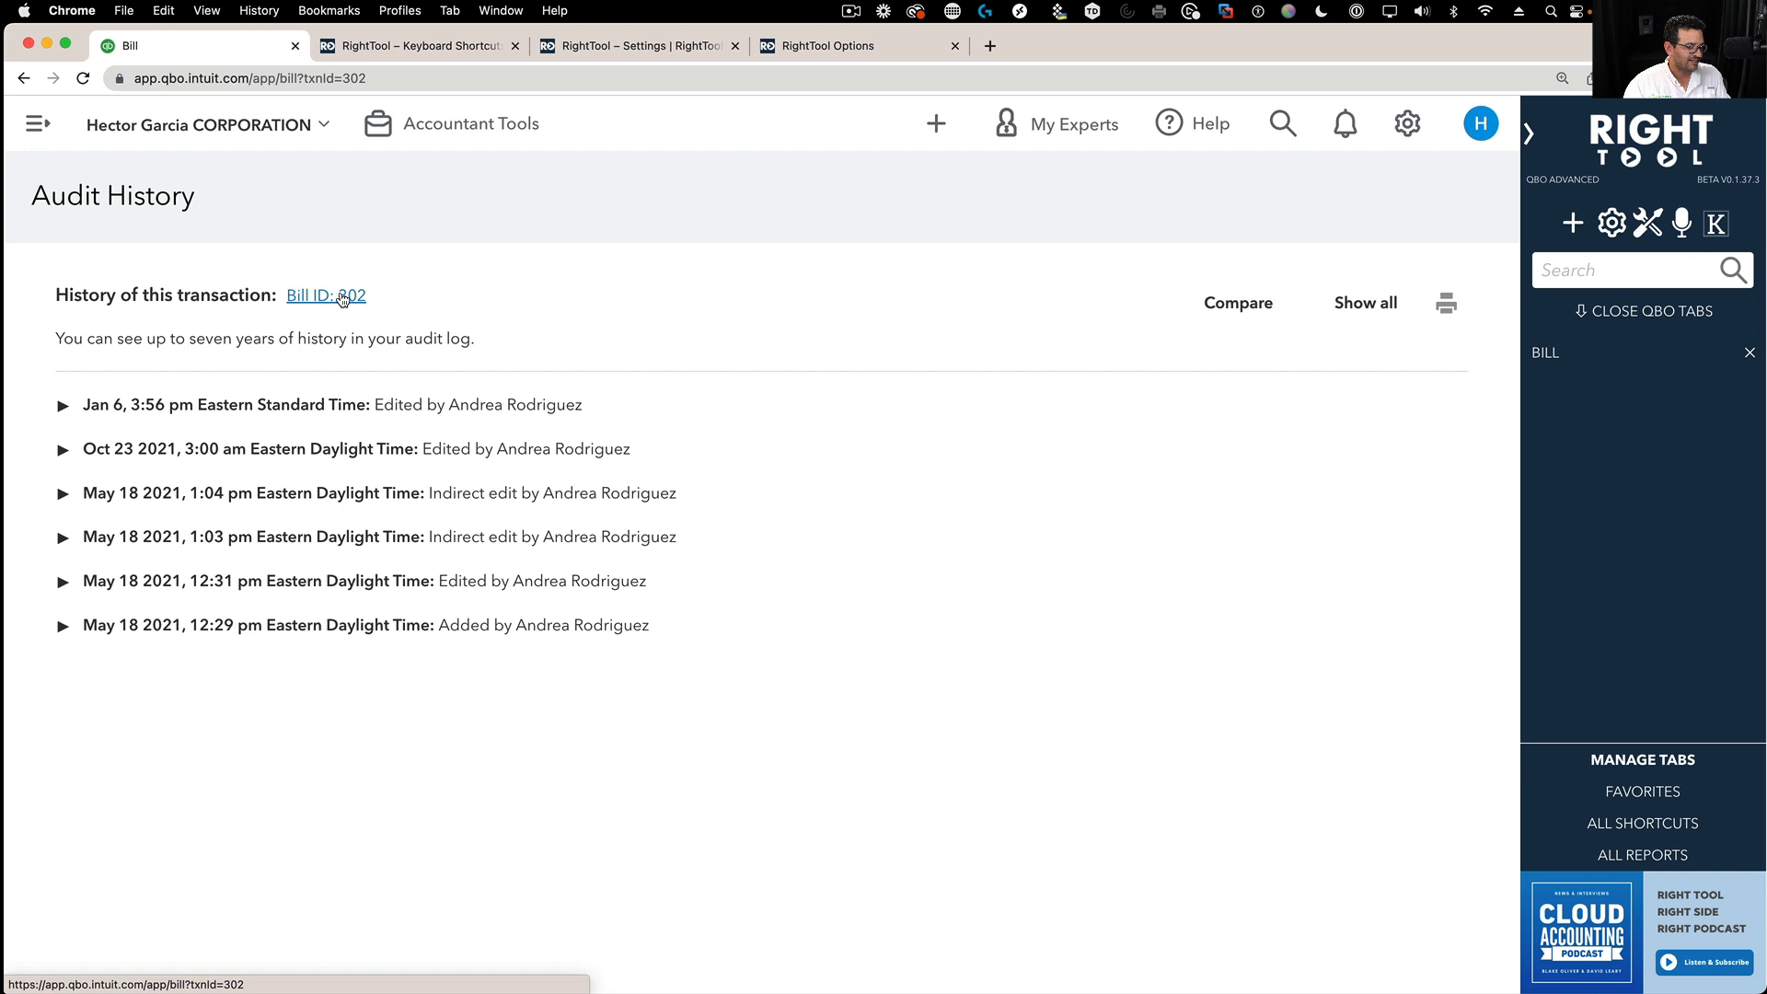
- Show the Apple bill's audit history and its $6,490.00 Transaction Journal report
left_click(326, 296)
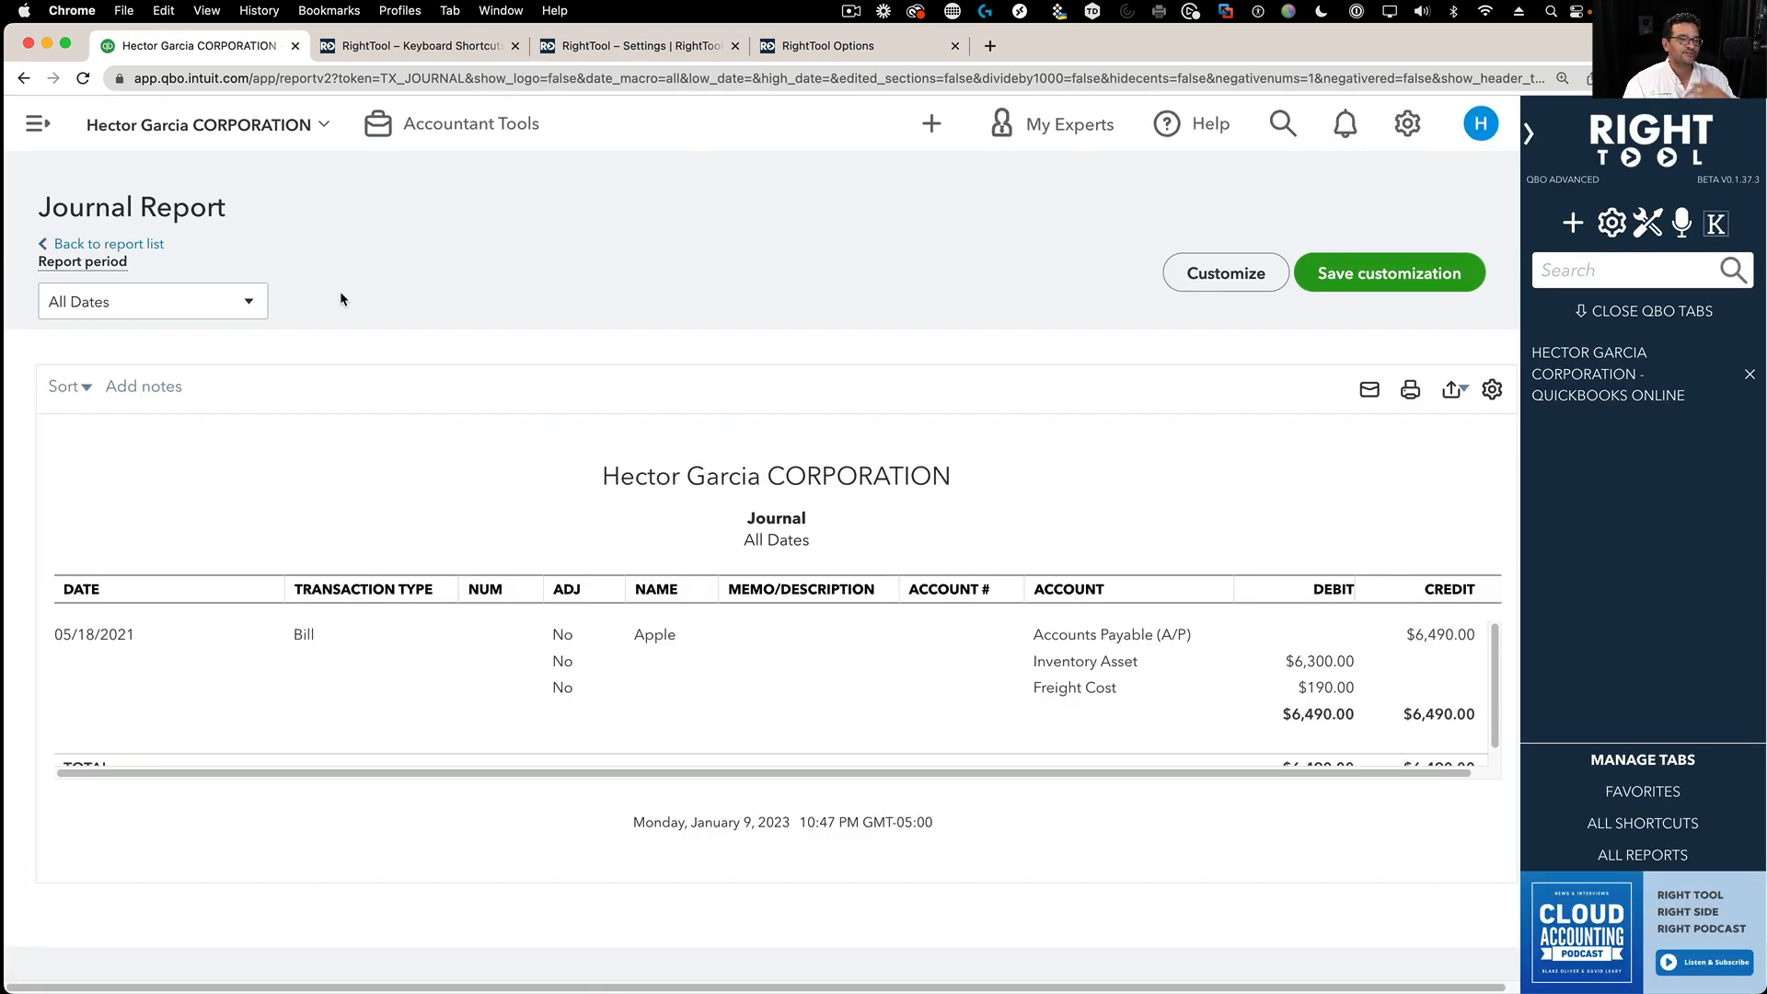
mouse_move(265, 221)
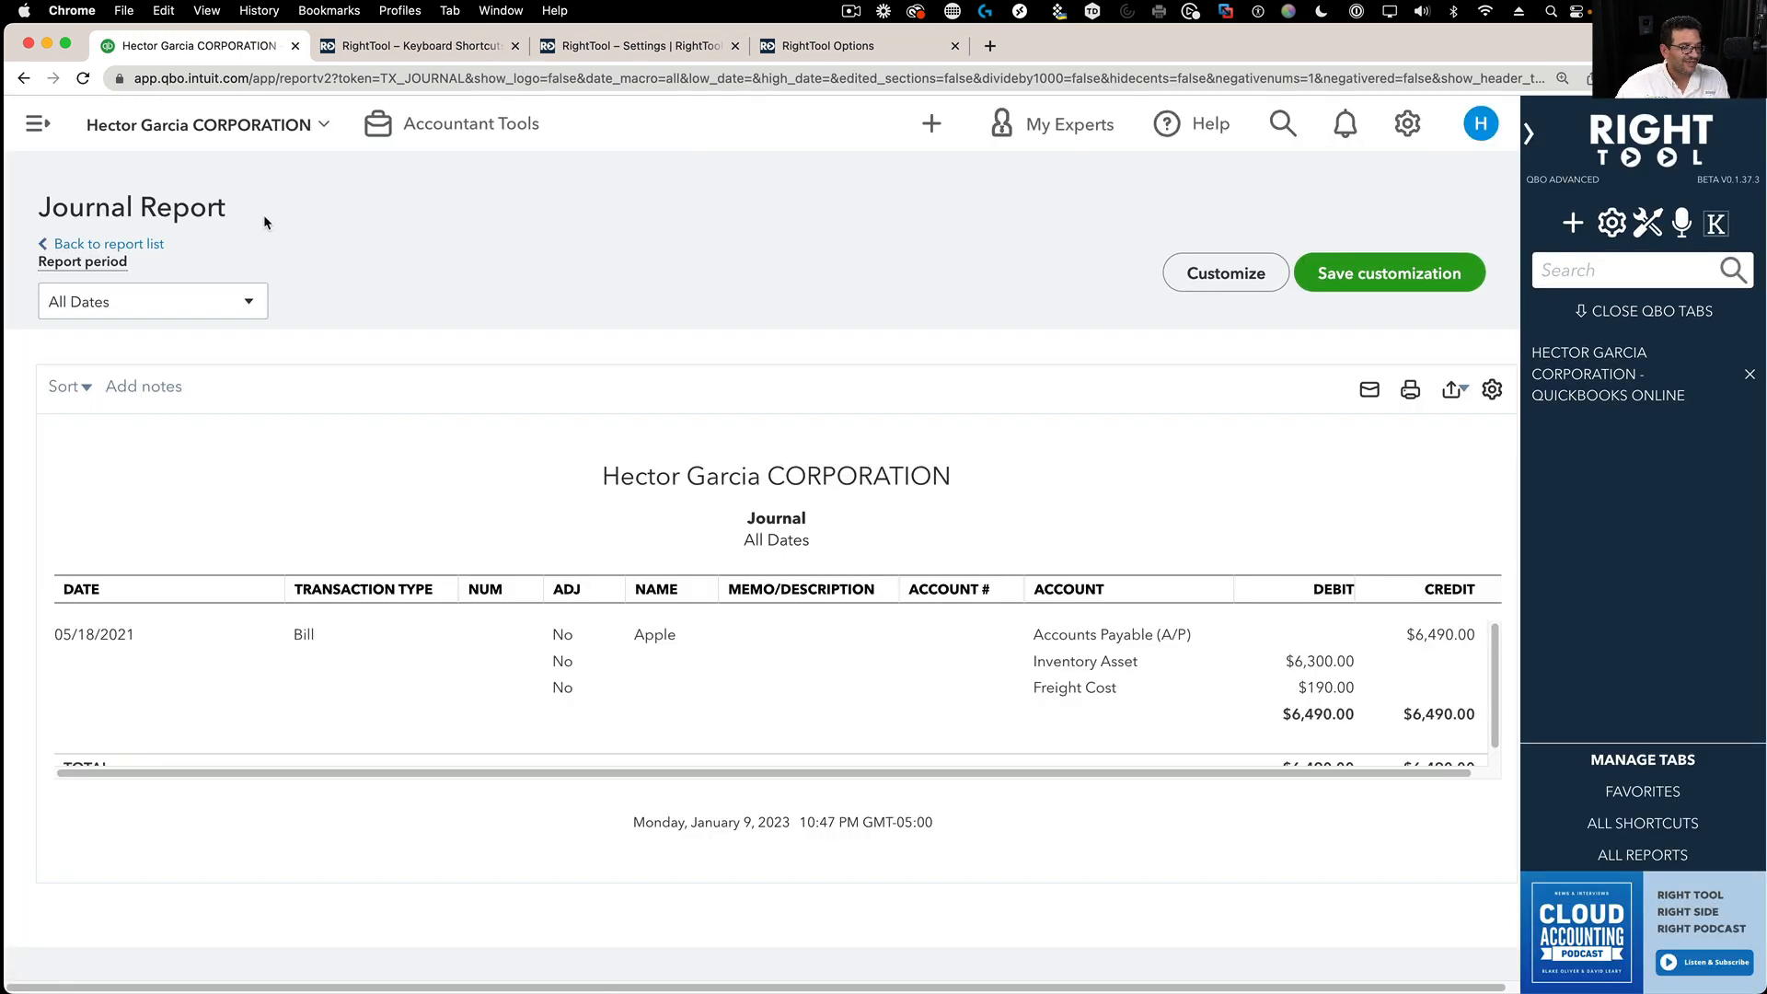
- Go back to the Apple bill, review the Special Keyboard Shortcuts table, and return to the $6,490.00 bill
left_click(303, 633)
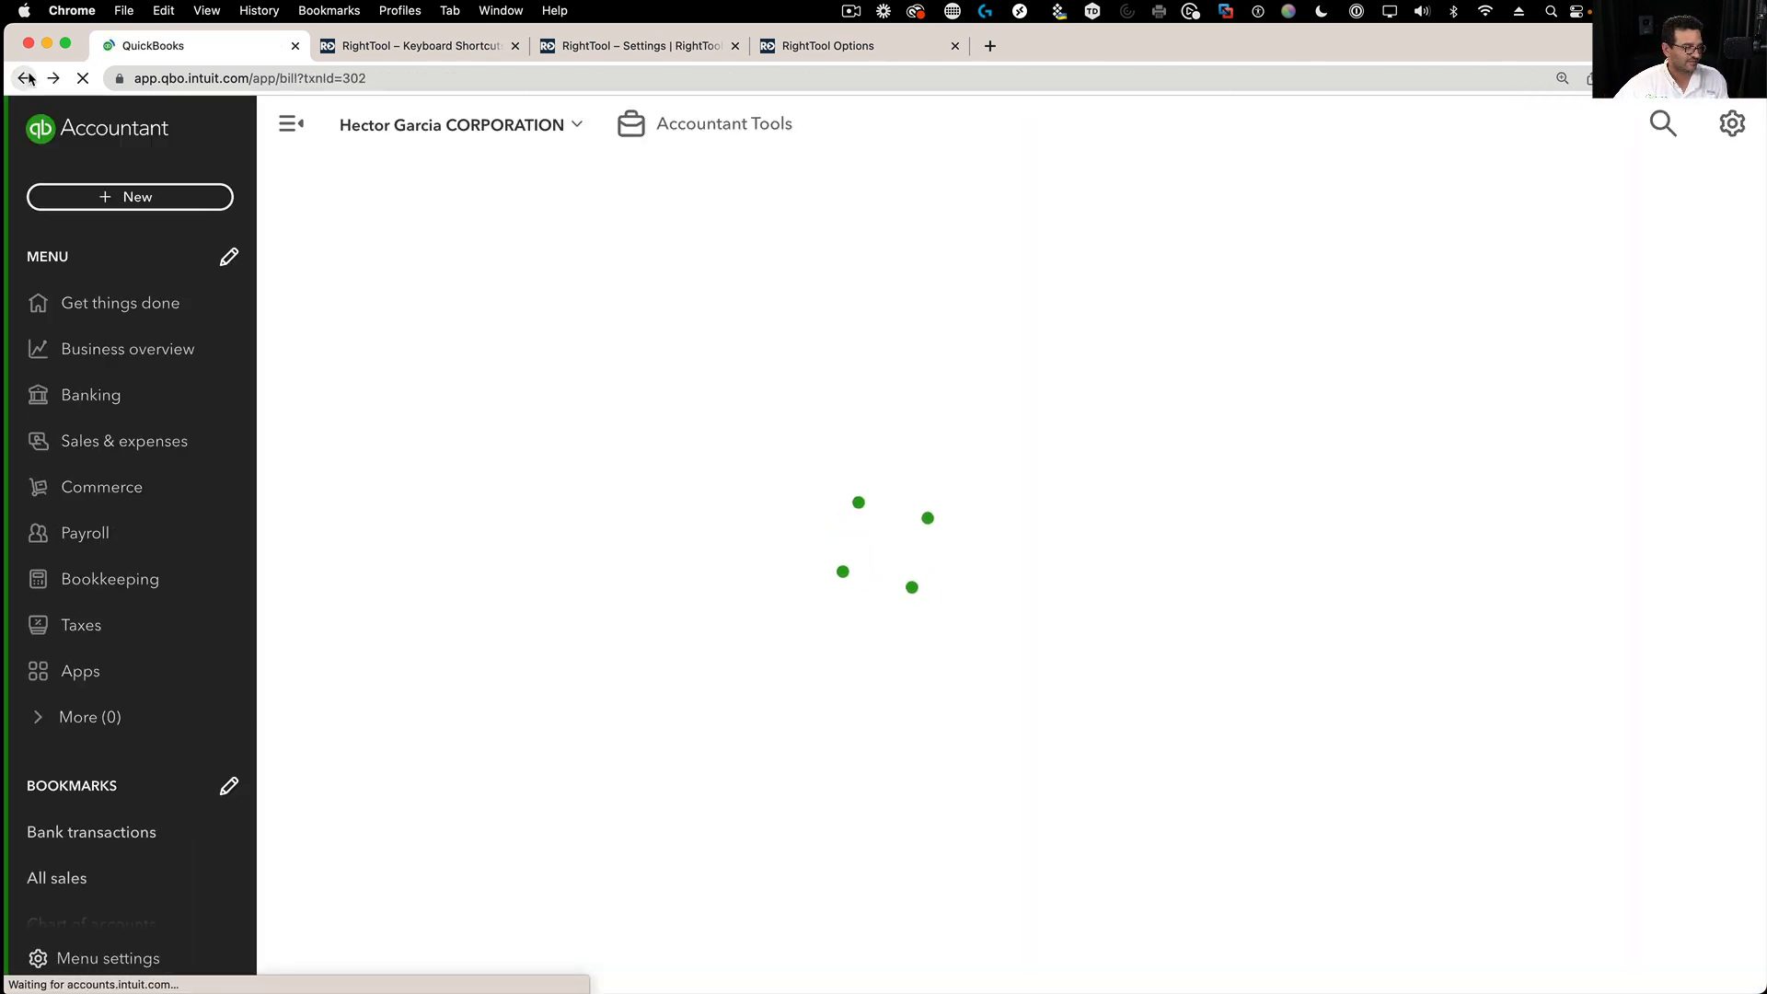
left_click(417, 46)
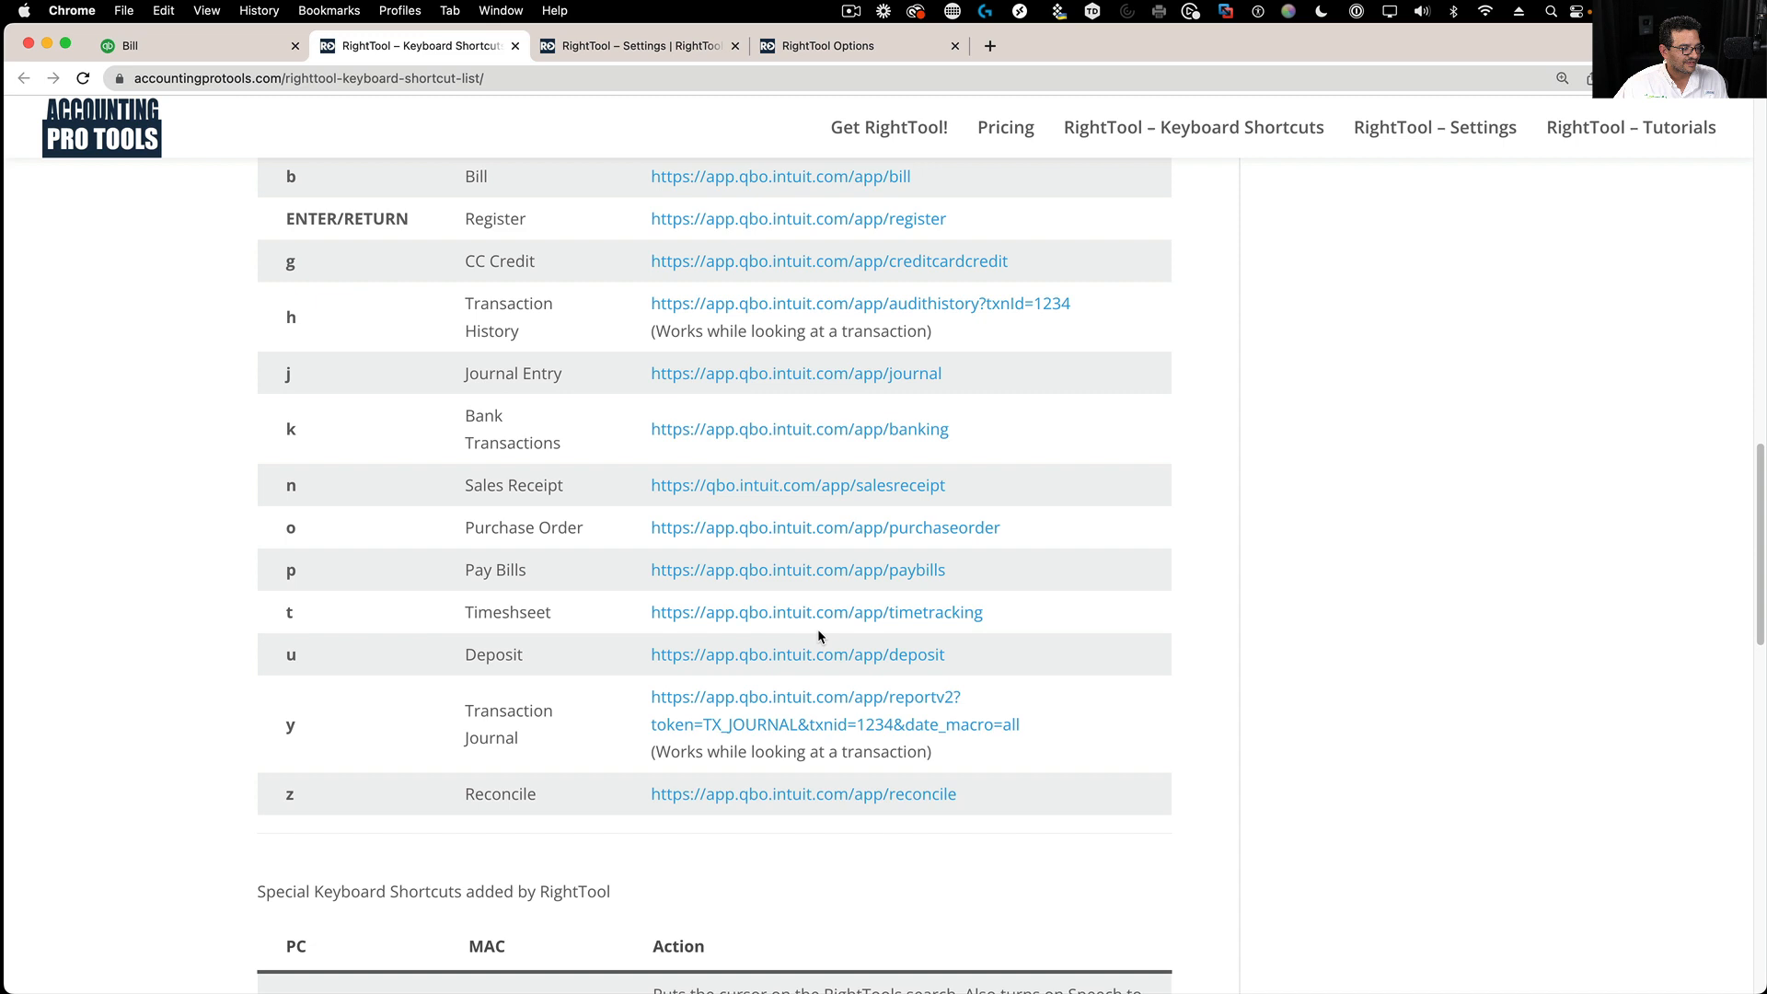
scroll("down", 3)
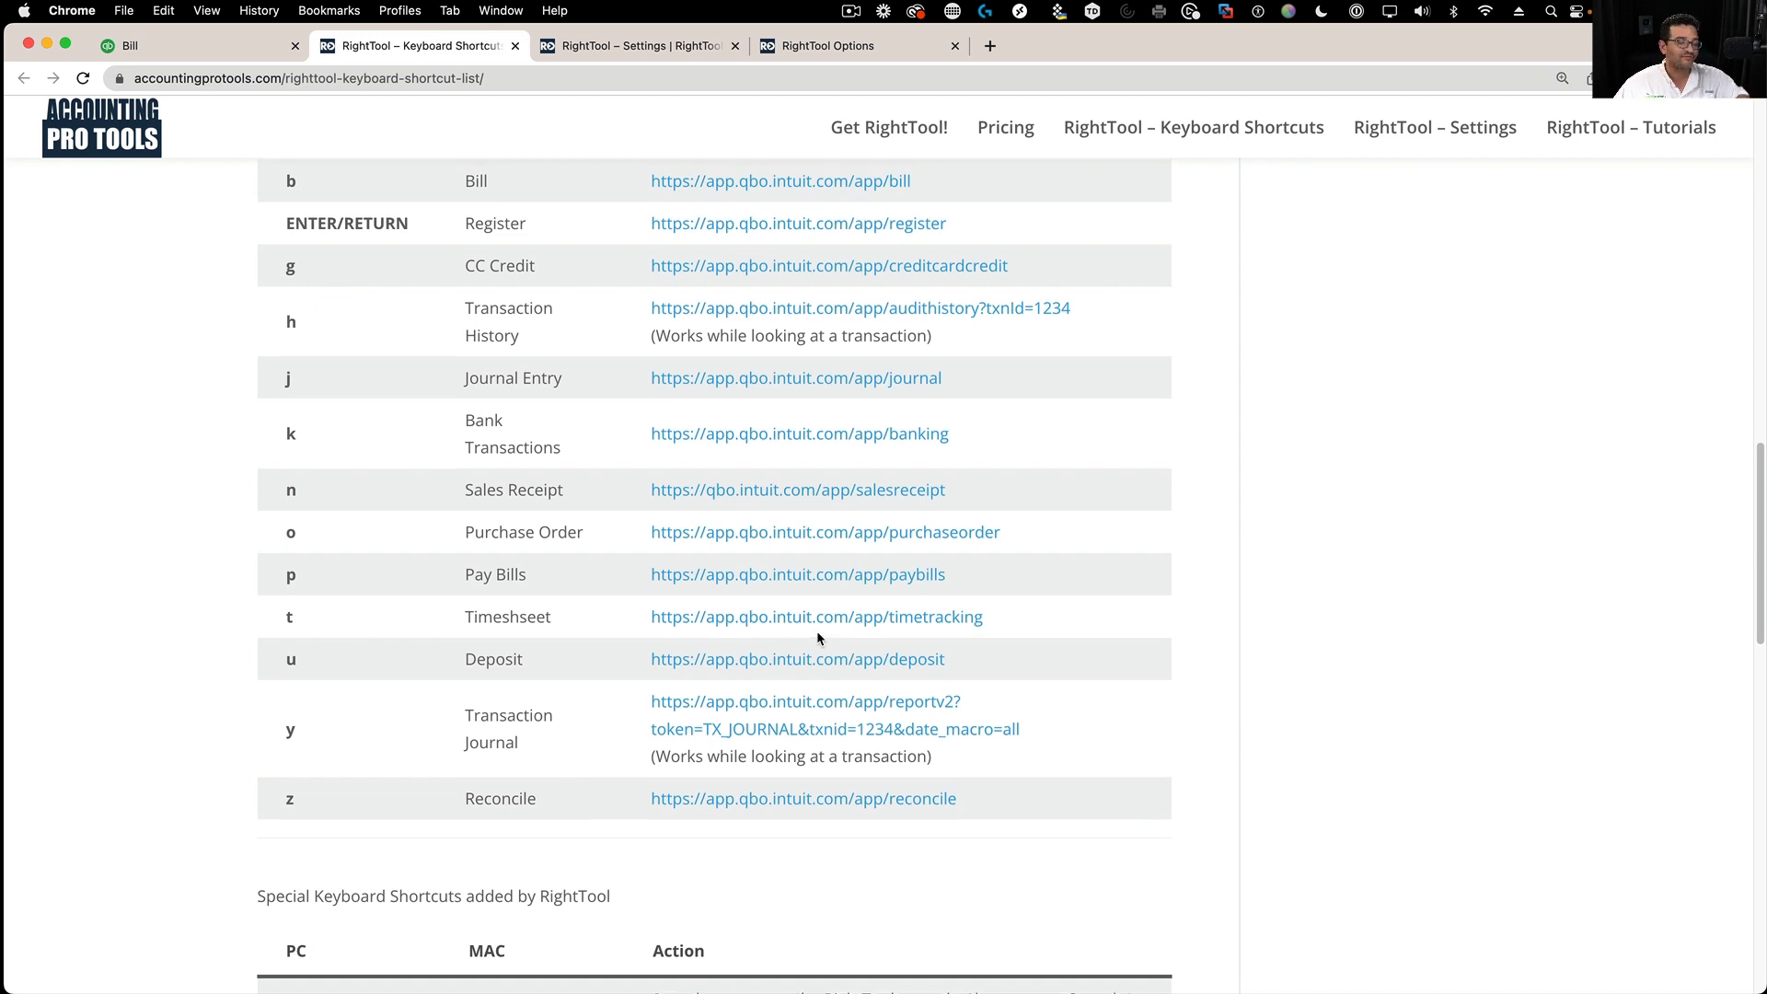
scroll("down", 3)
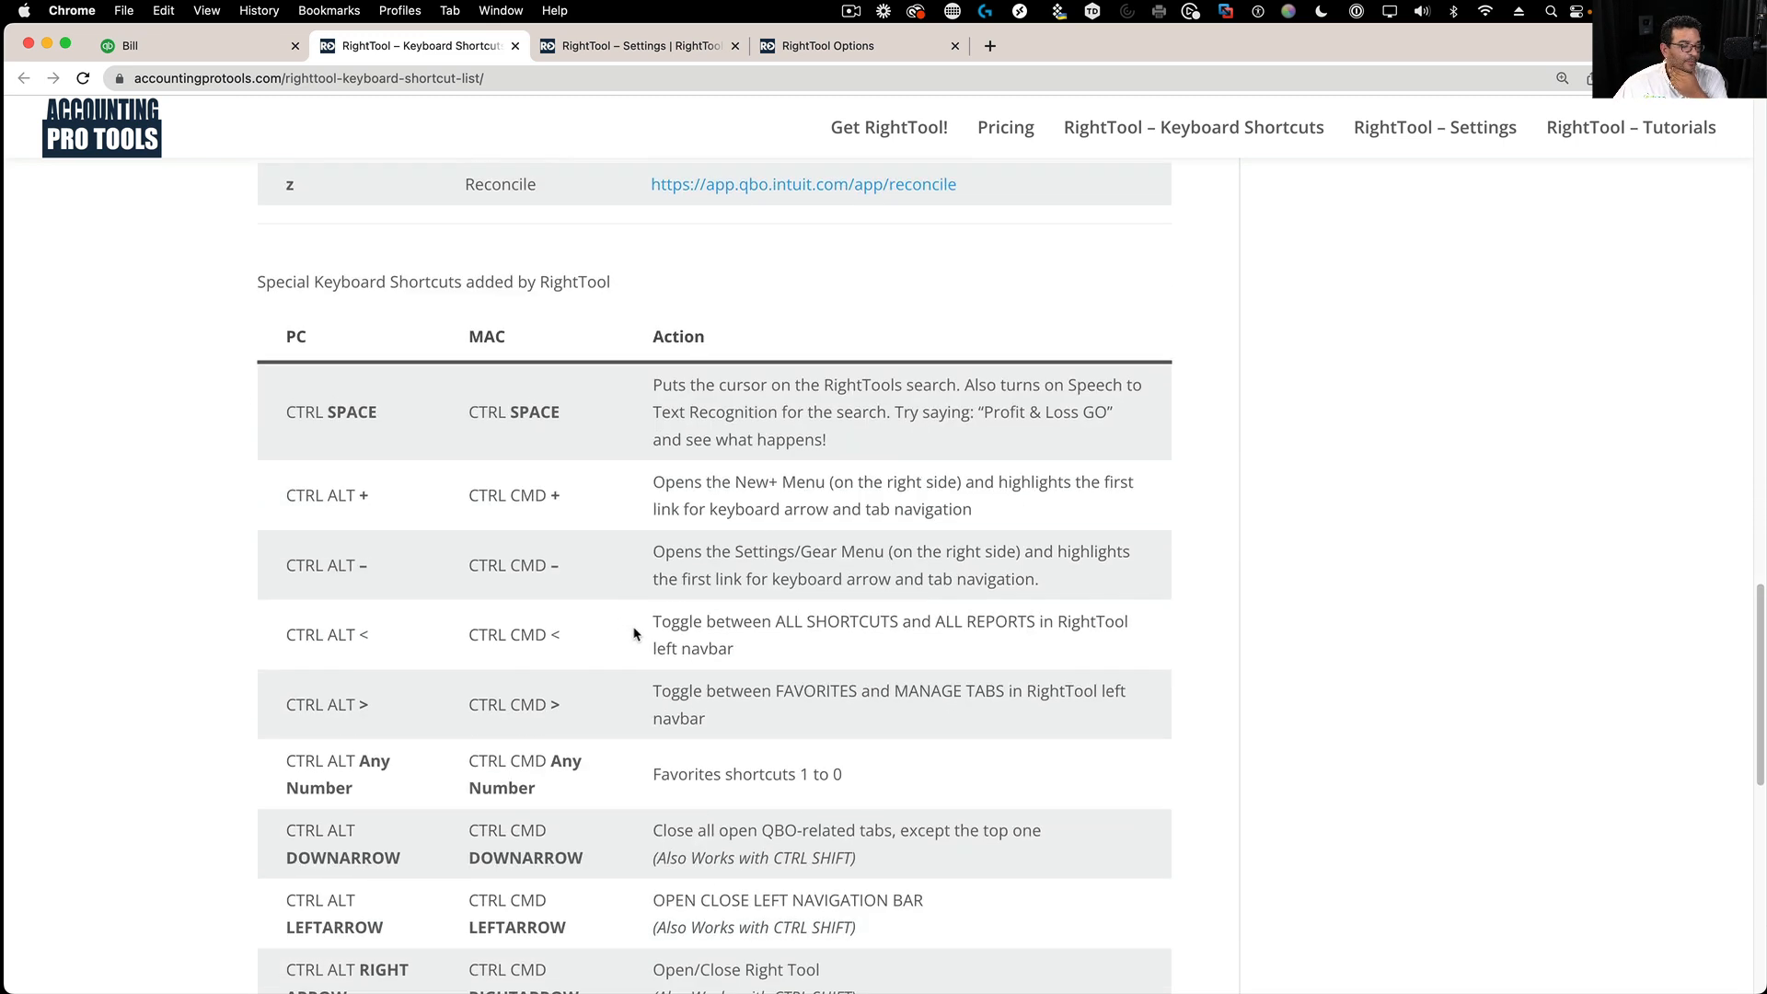
scroll("down", 3)
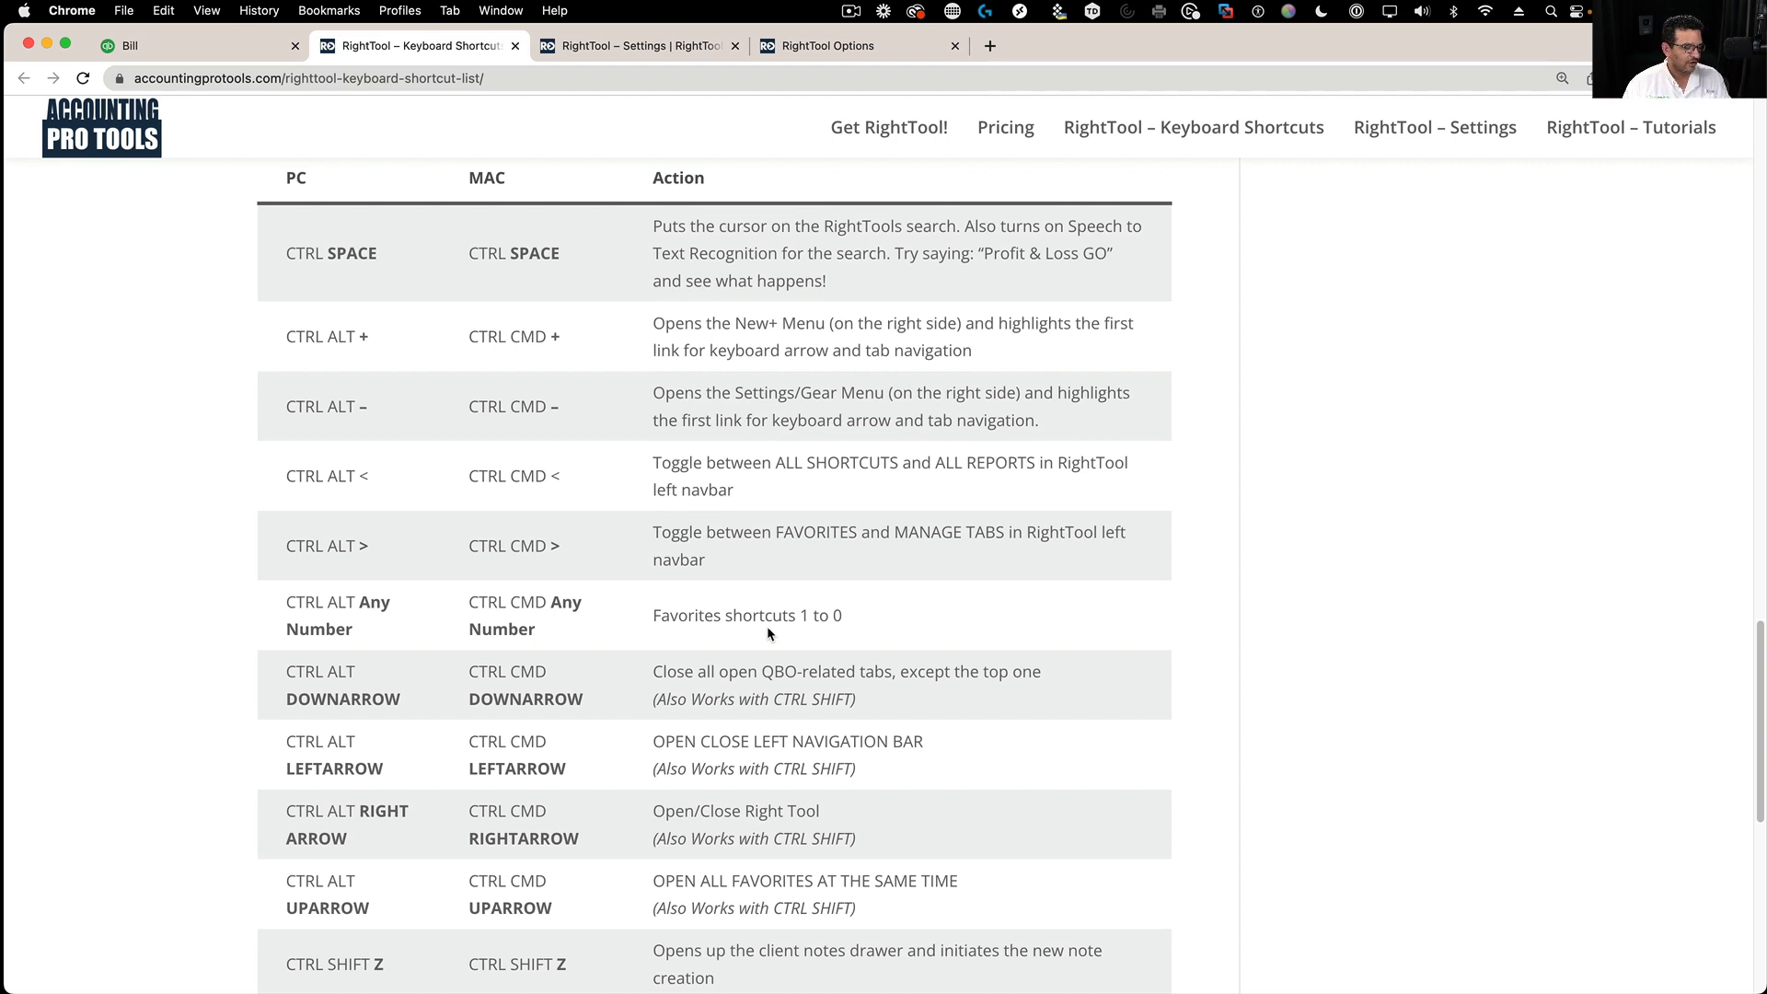
left_click(180, 45)
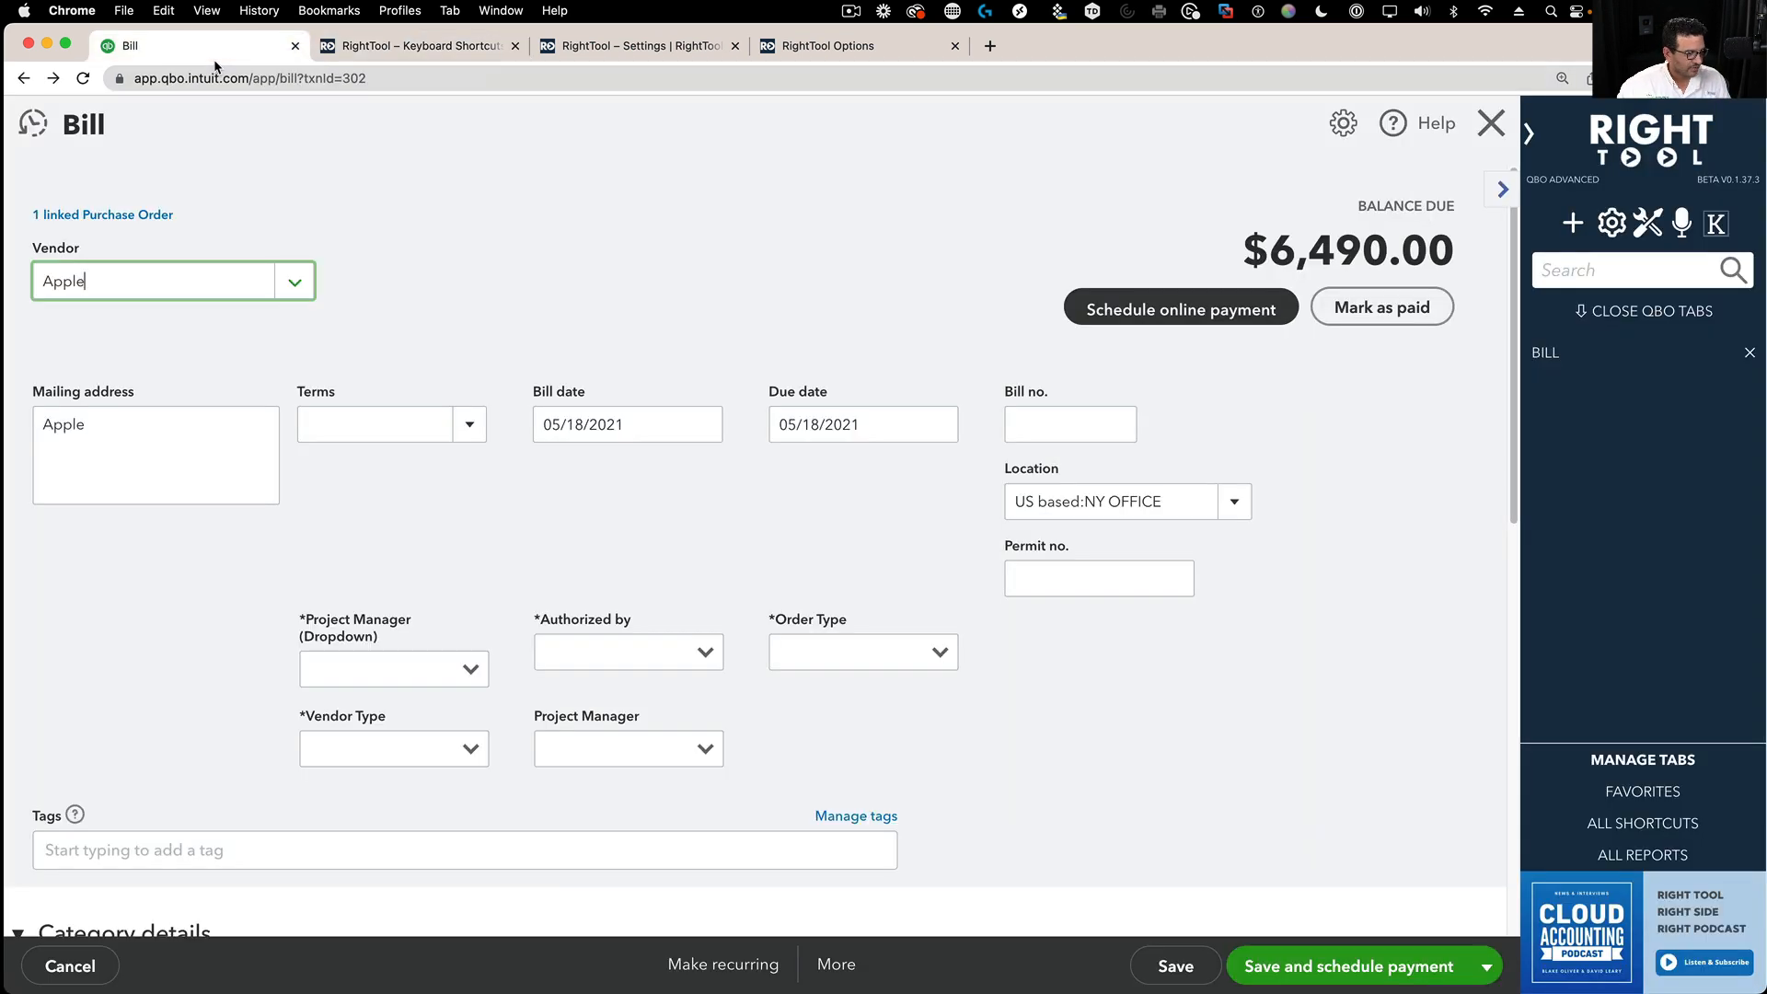
- Use Ctrl+Alt+number favorites to open pages and make Chart of Accounts favorite #1
left_click(1642, 790)
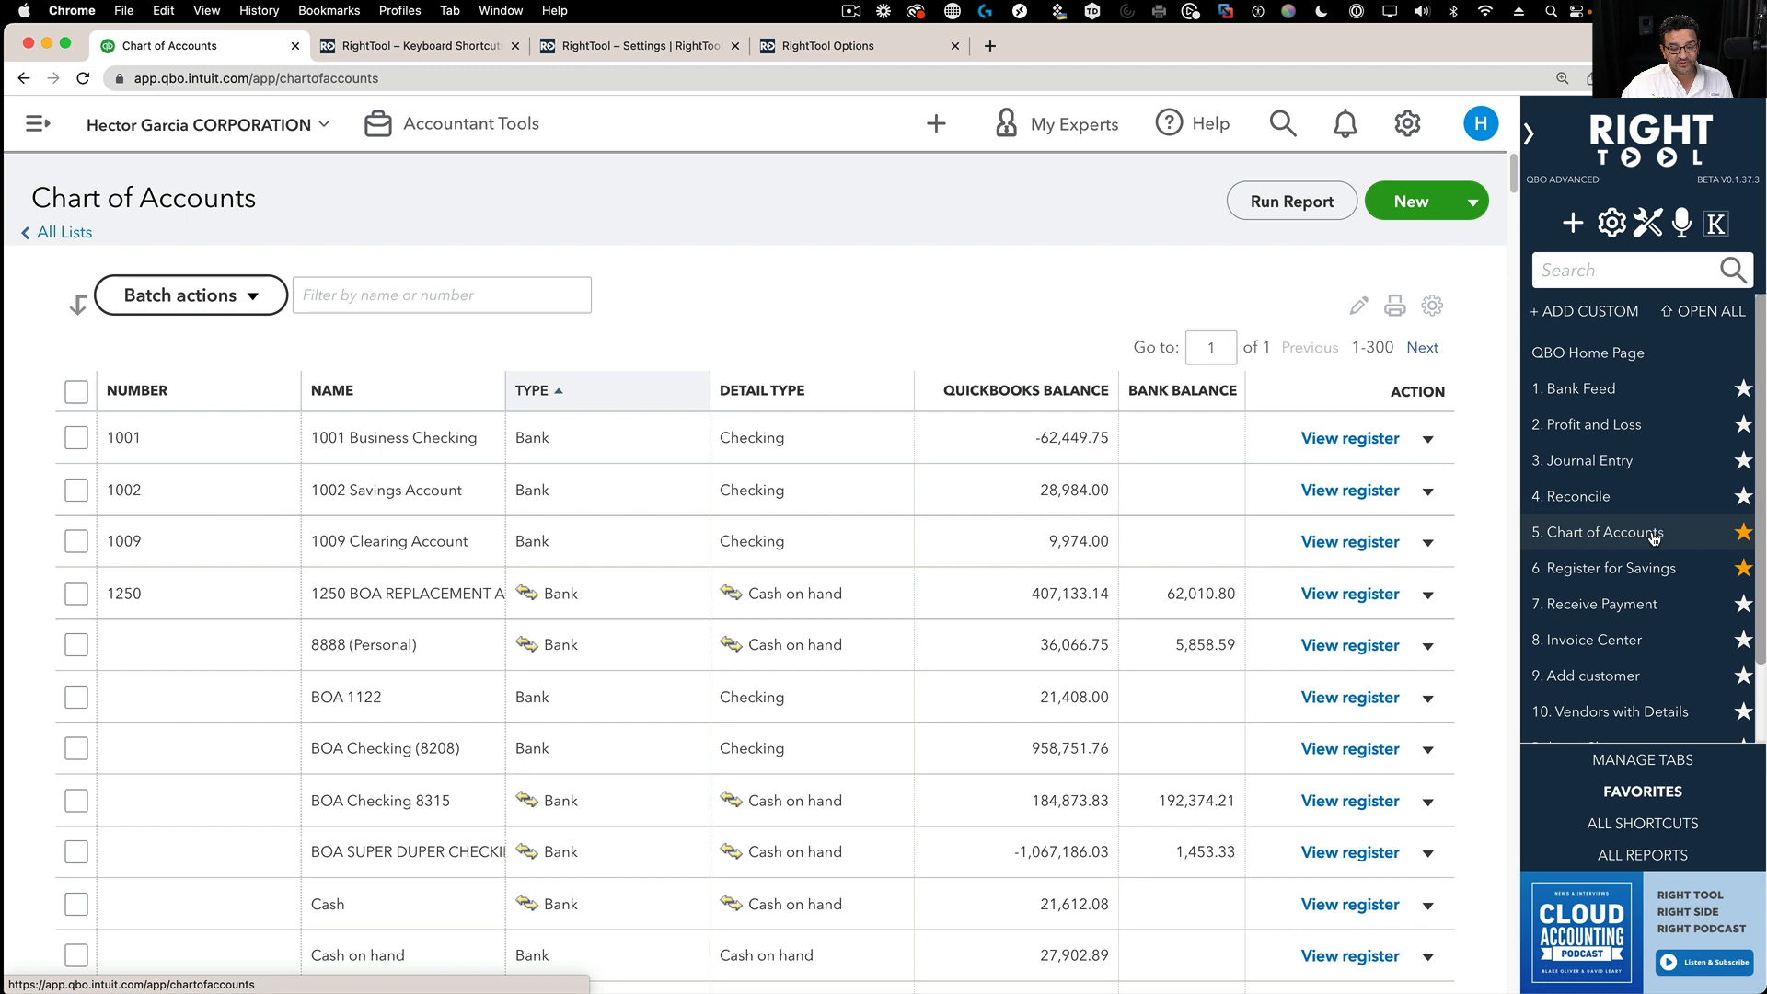
mouse_move(1635, 532)
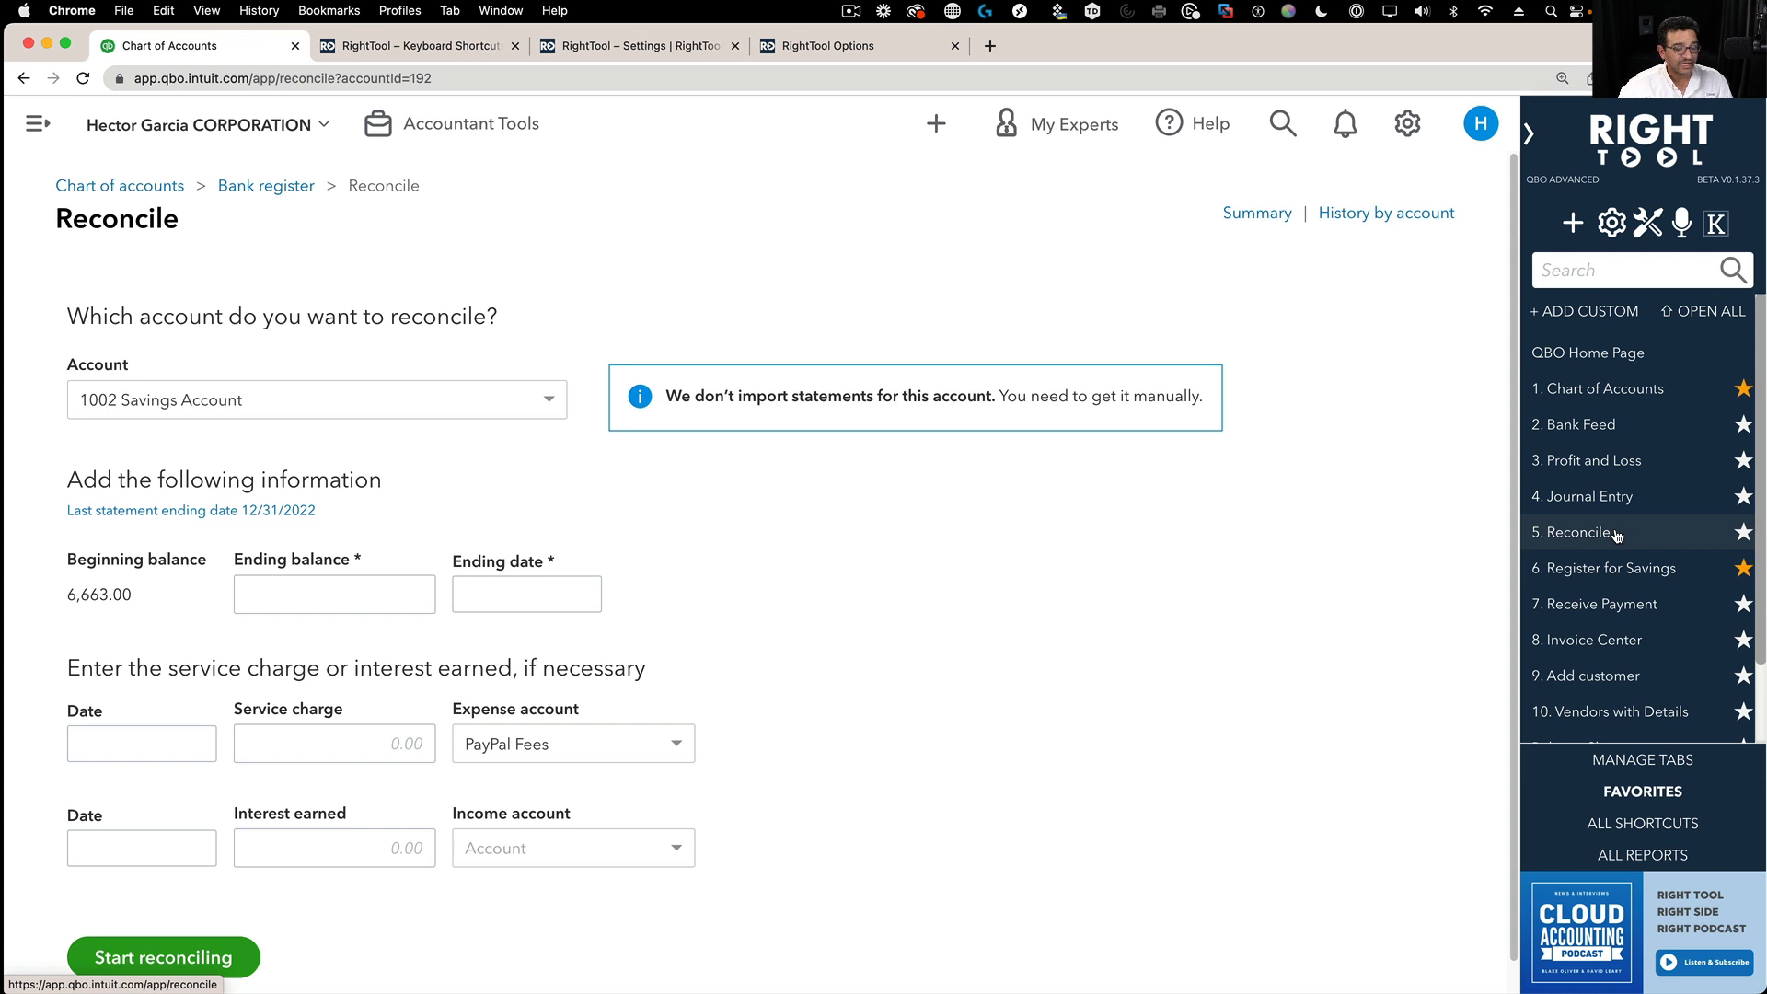
mouse_move(1111, 284)
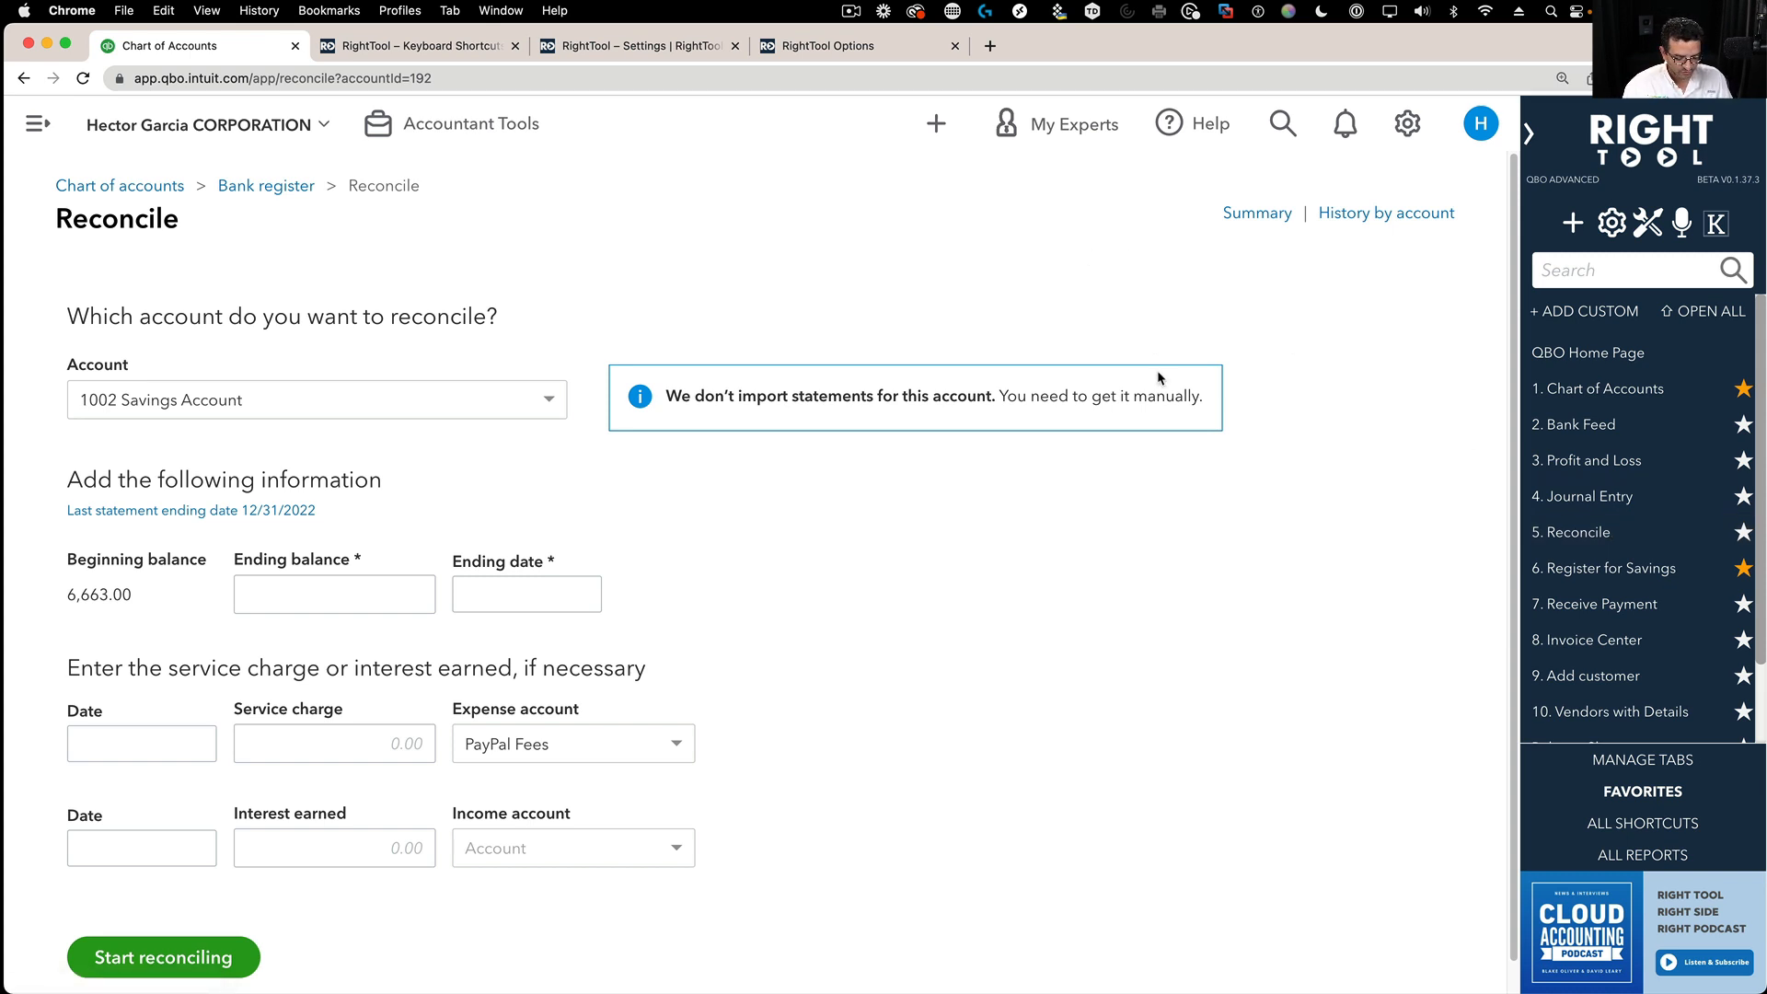
- Toggle the RightTool panel between All Shortcuts and All Reports, then back to Favorites
left_click(1642, 823)
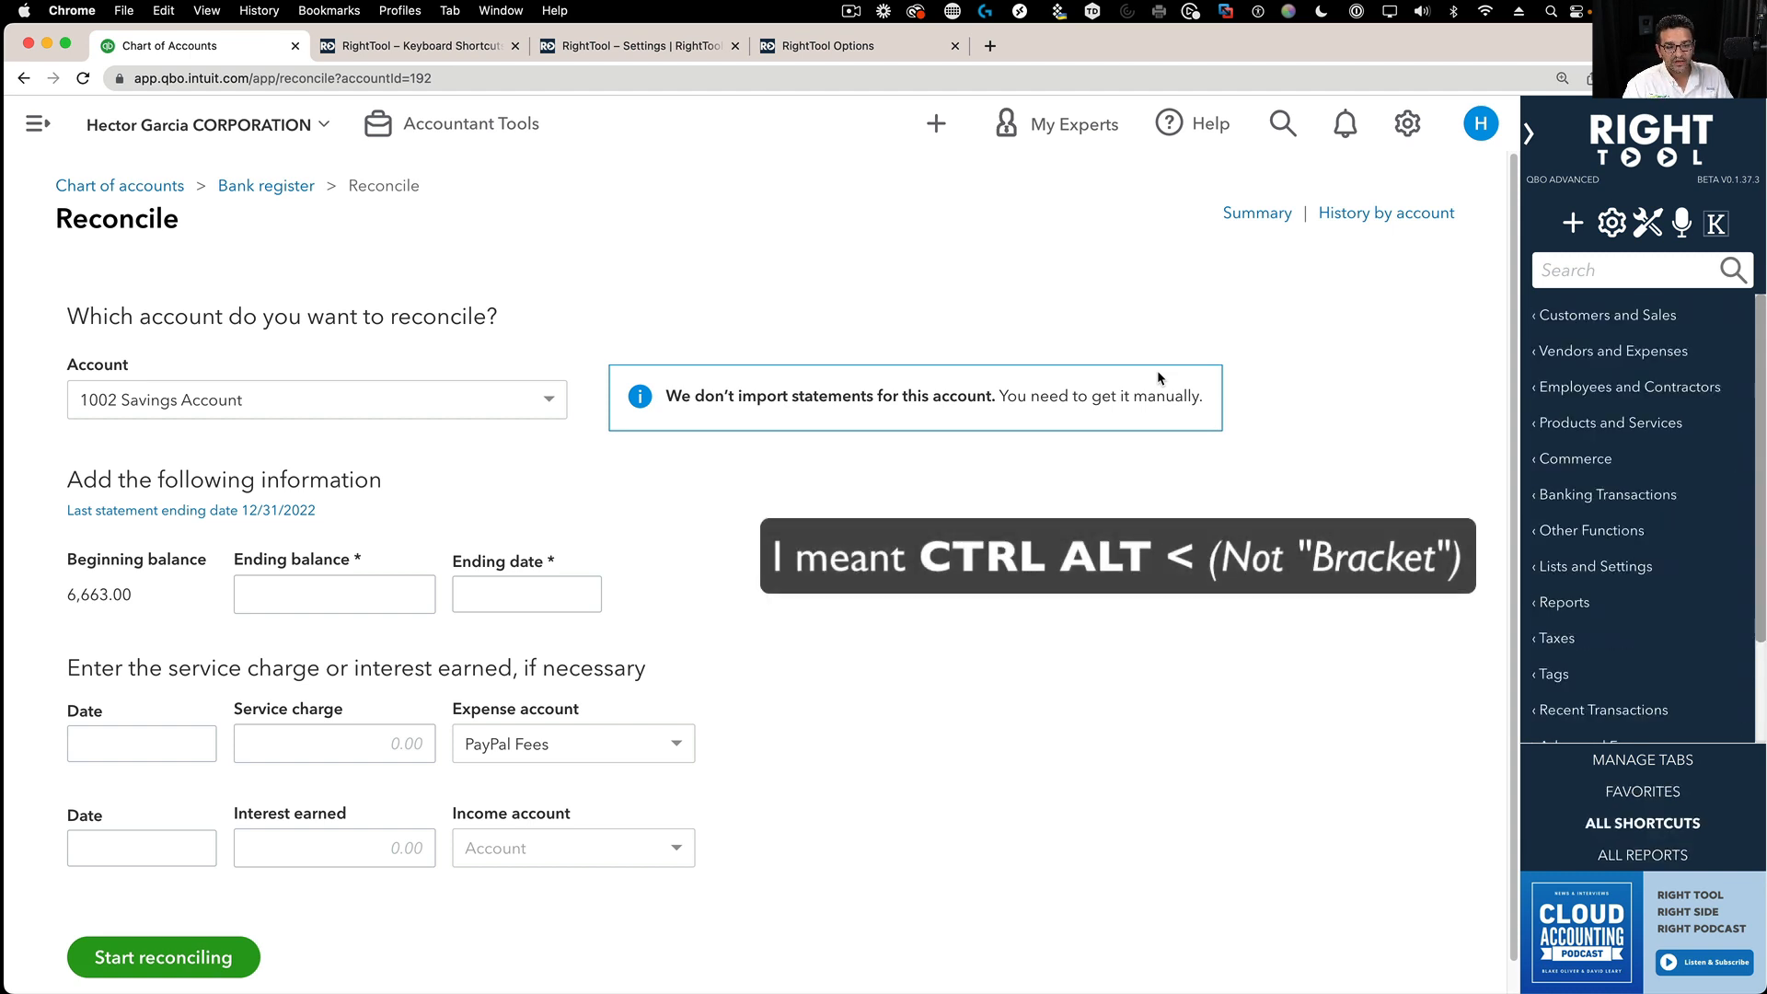
left_click(1642, 854)
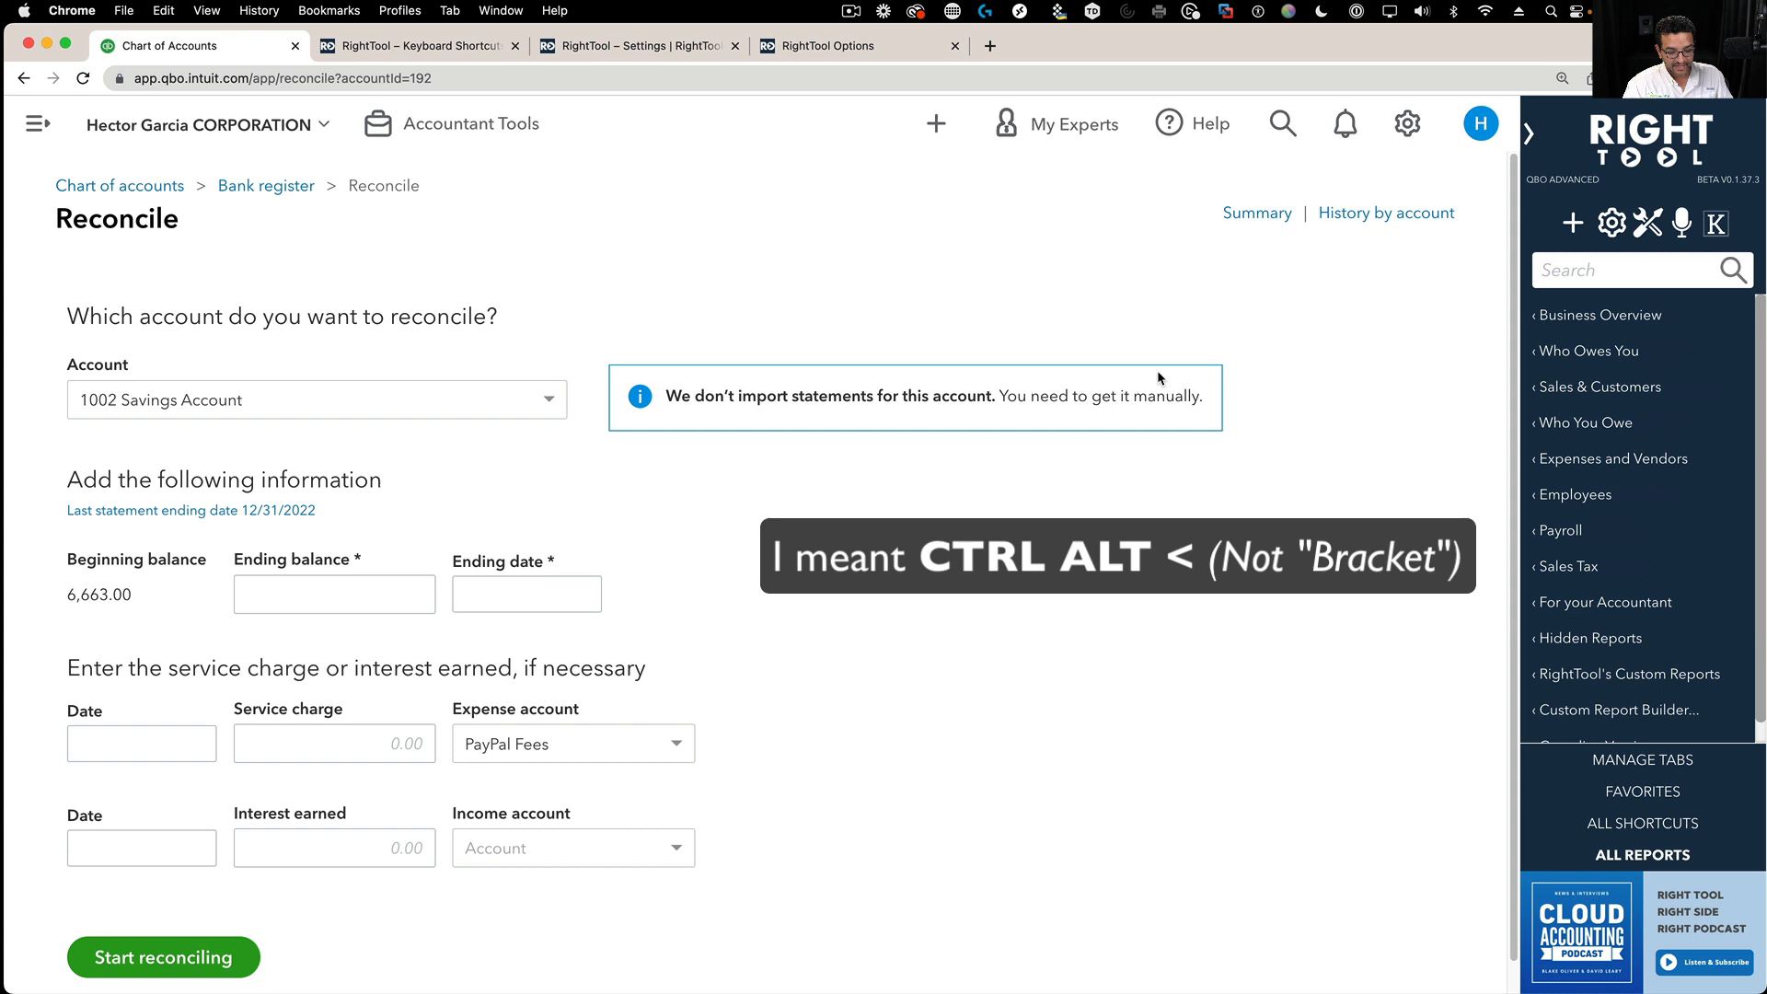
left_click(1642, 823)
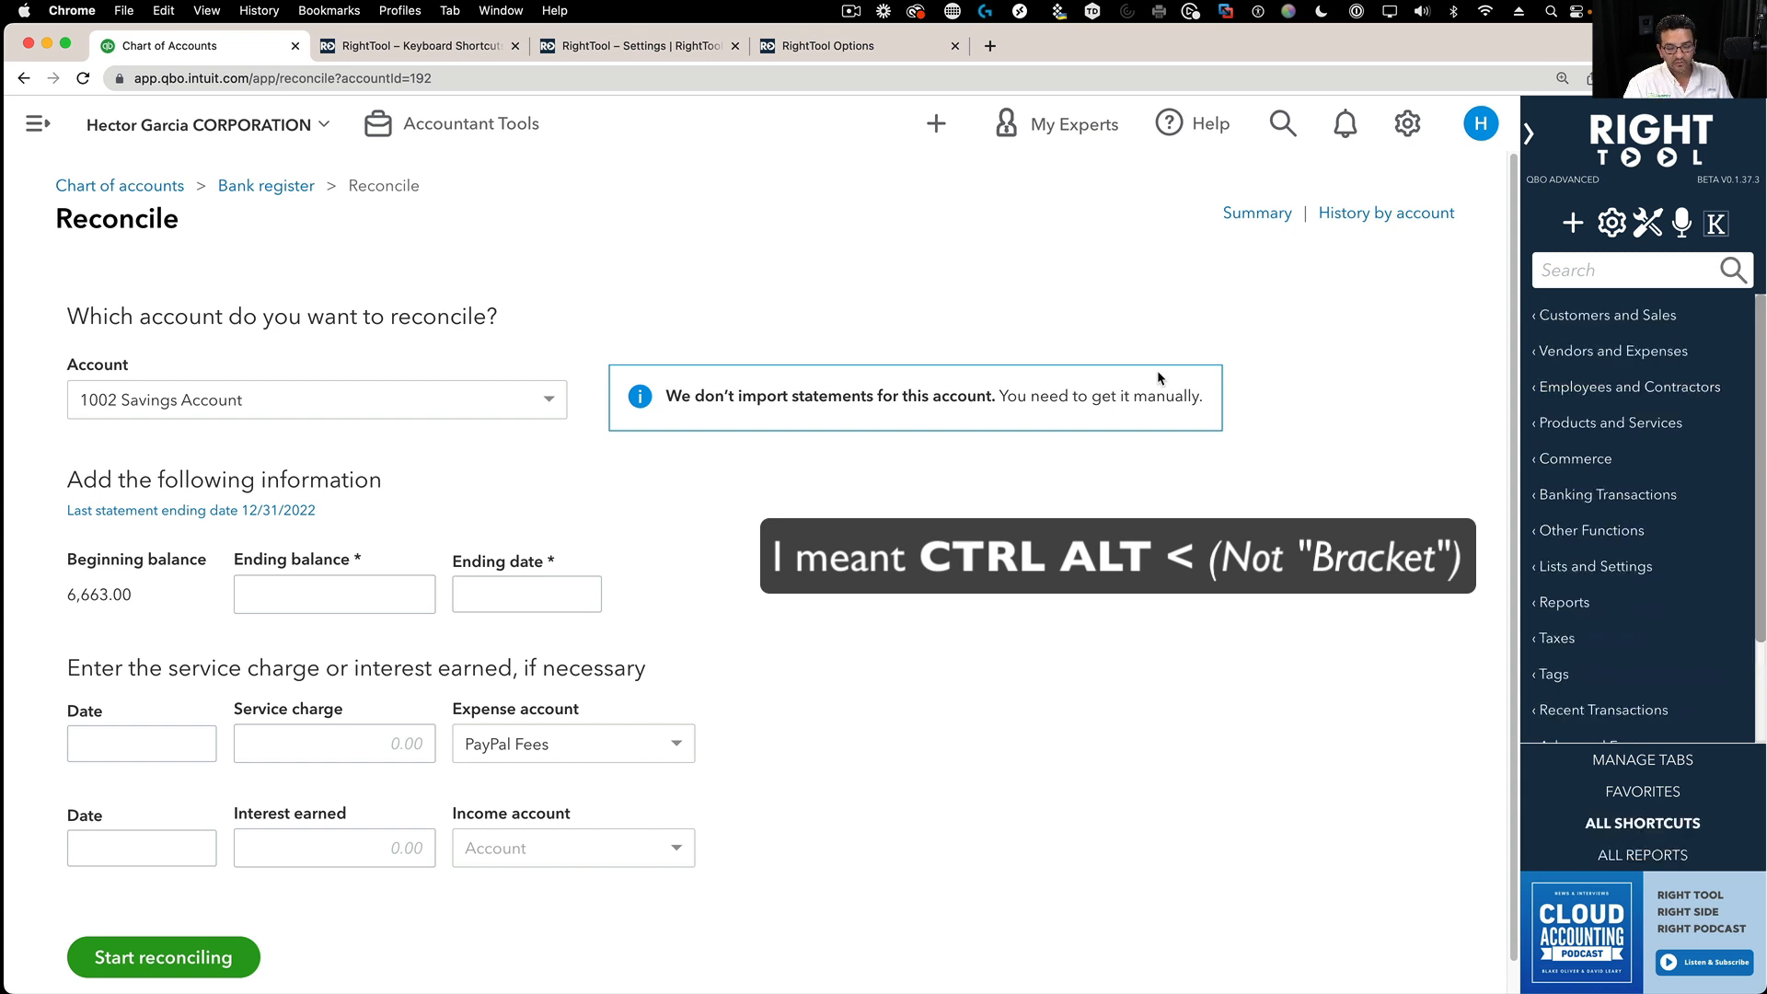
left_click(1641, 854)
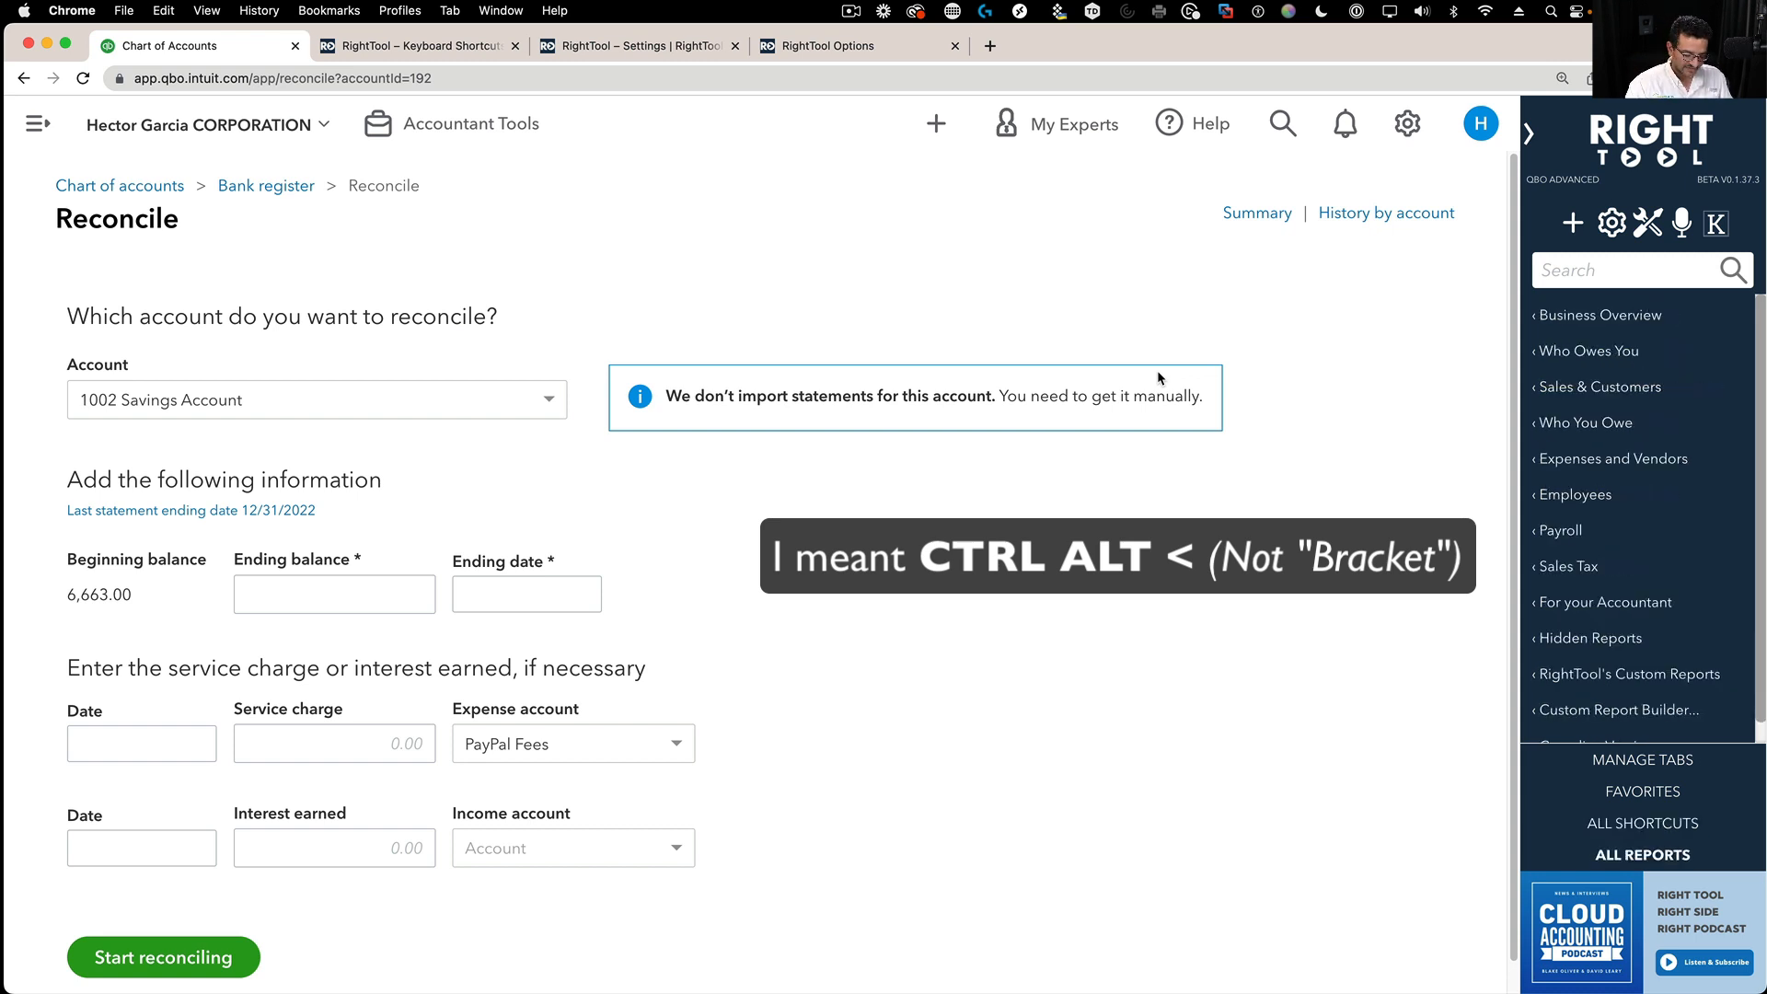
left_click(1641, 823)
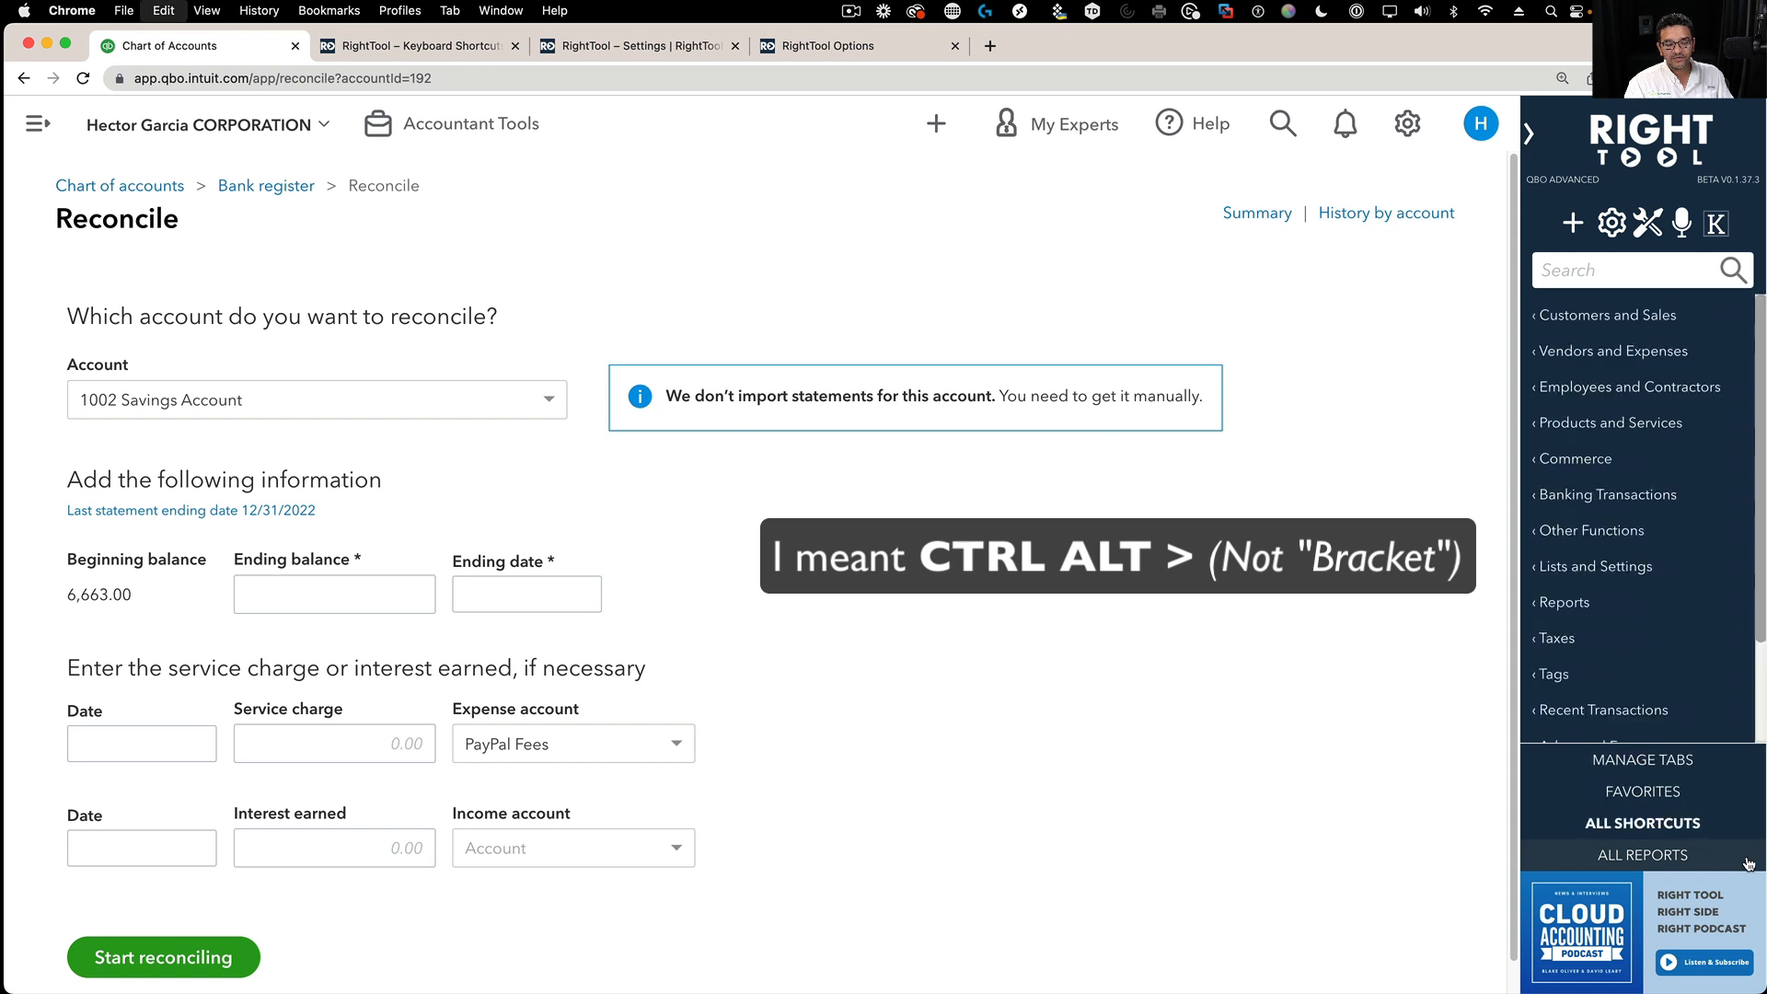
left_click(1641, 791)
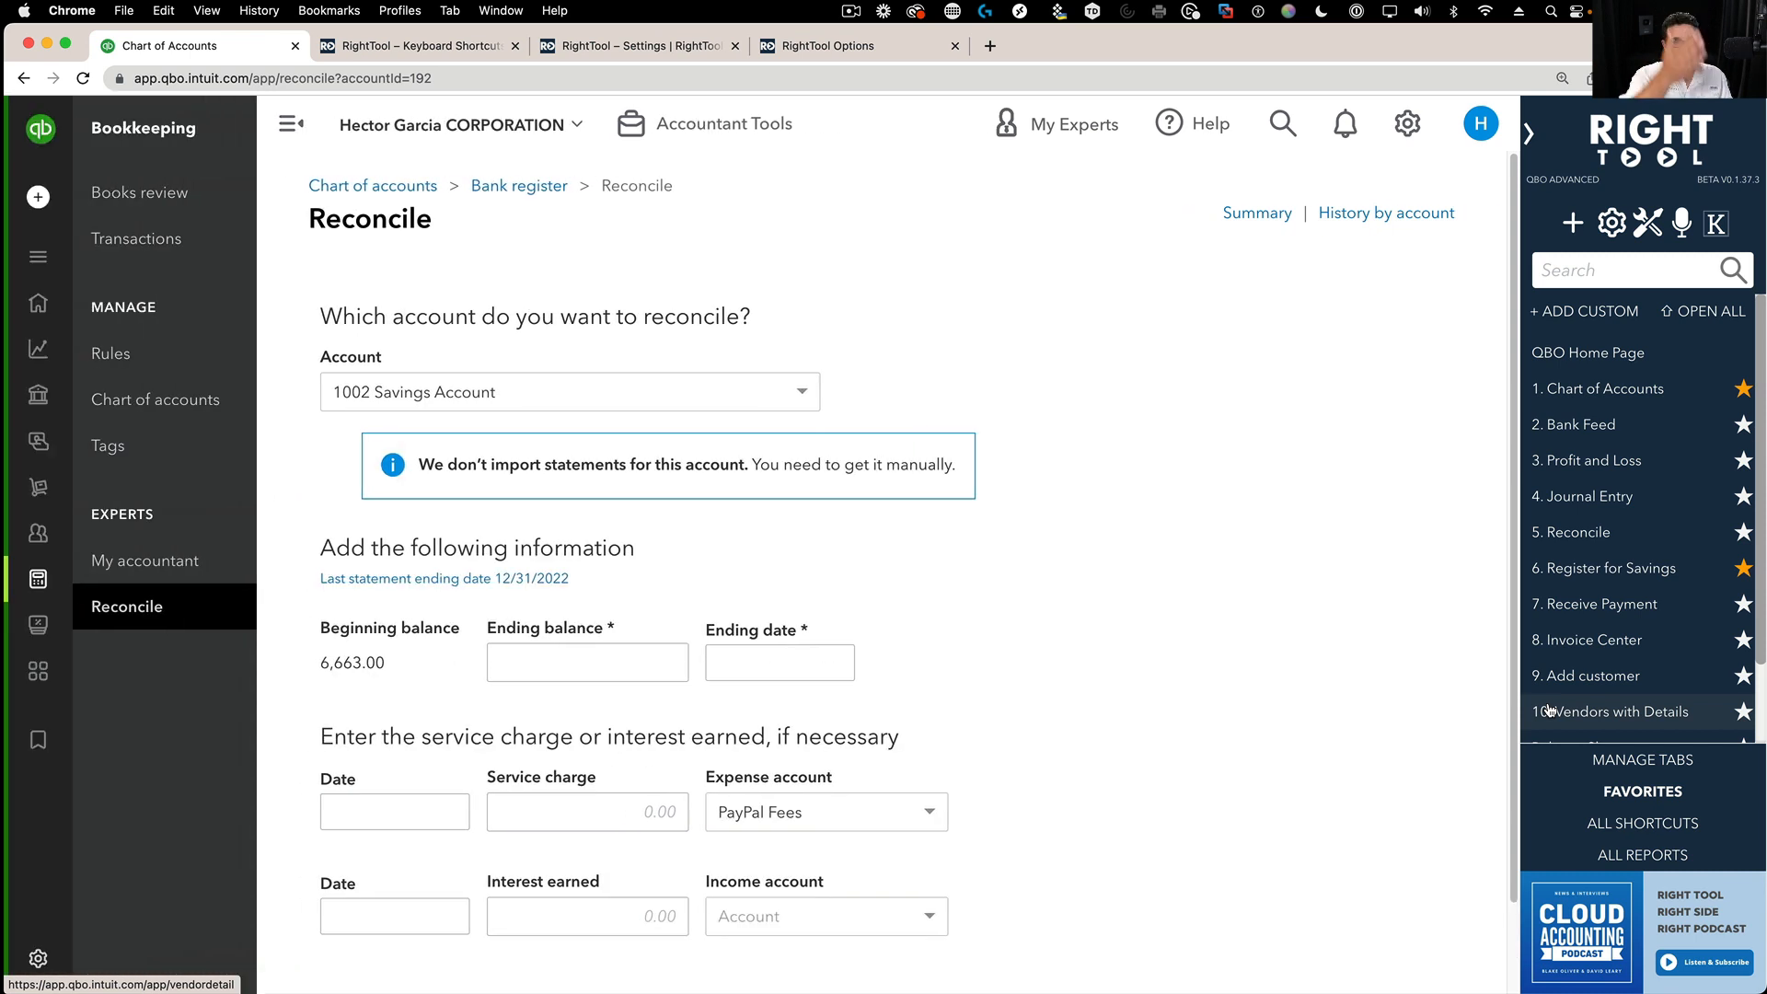
- Close the left navbar, toggle the RightTool side panel, and return to the shortcut list page
left_click(290, 122)
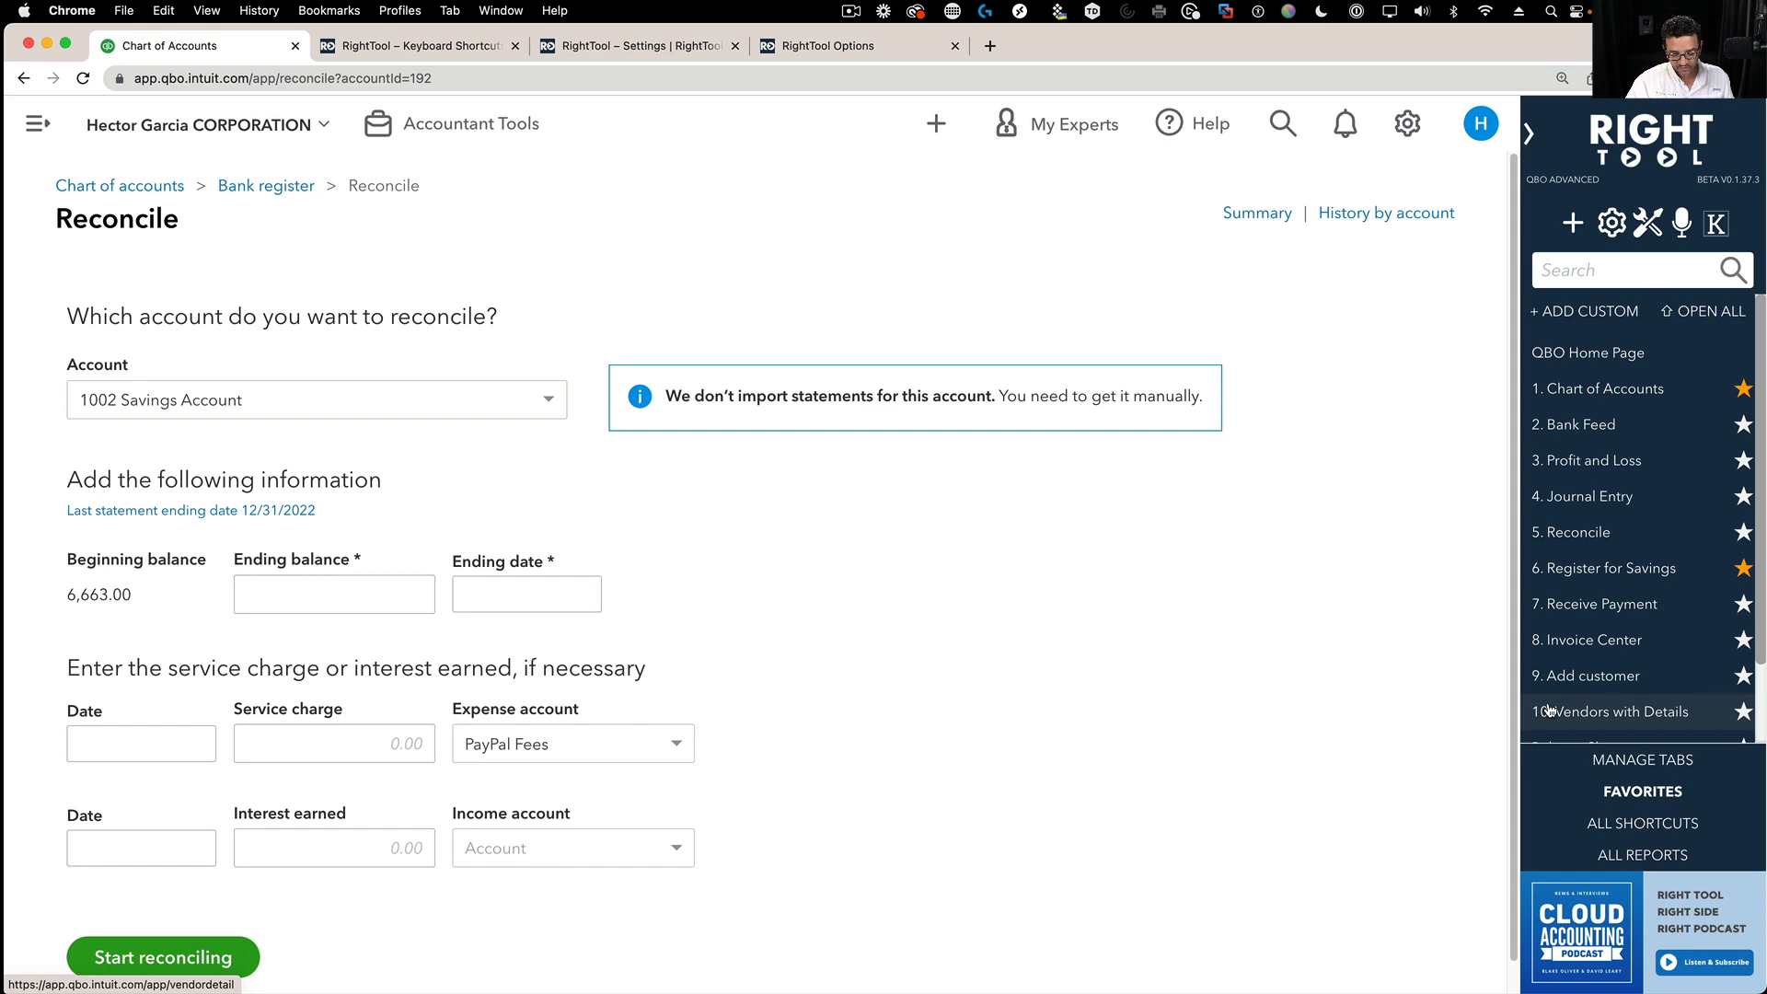
left_click(1529, 133)
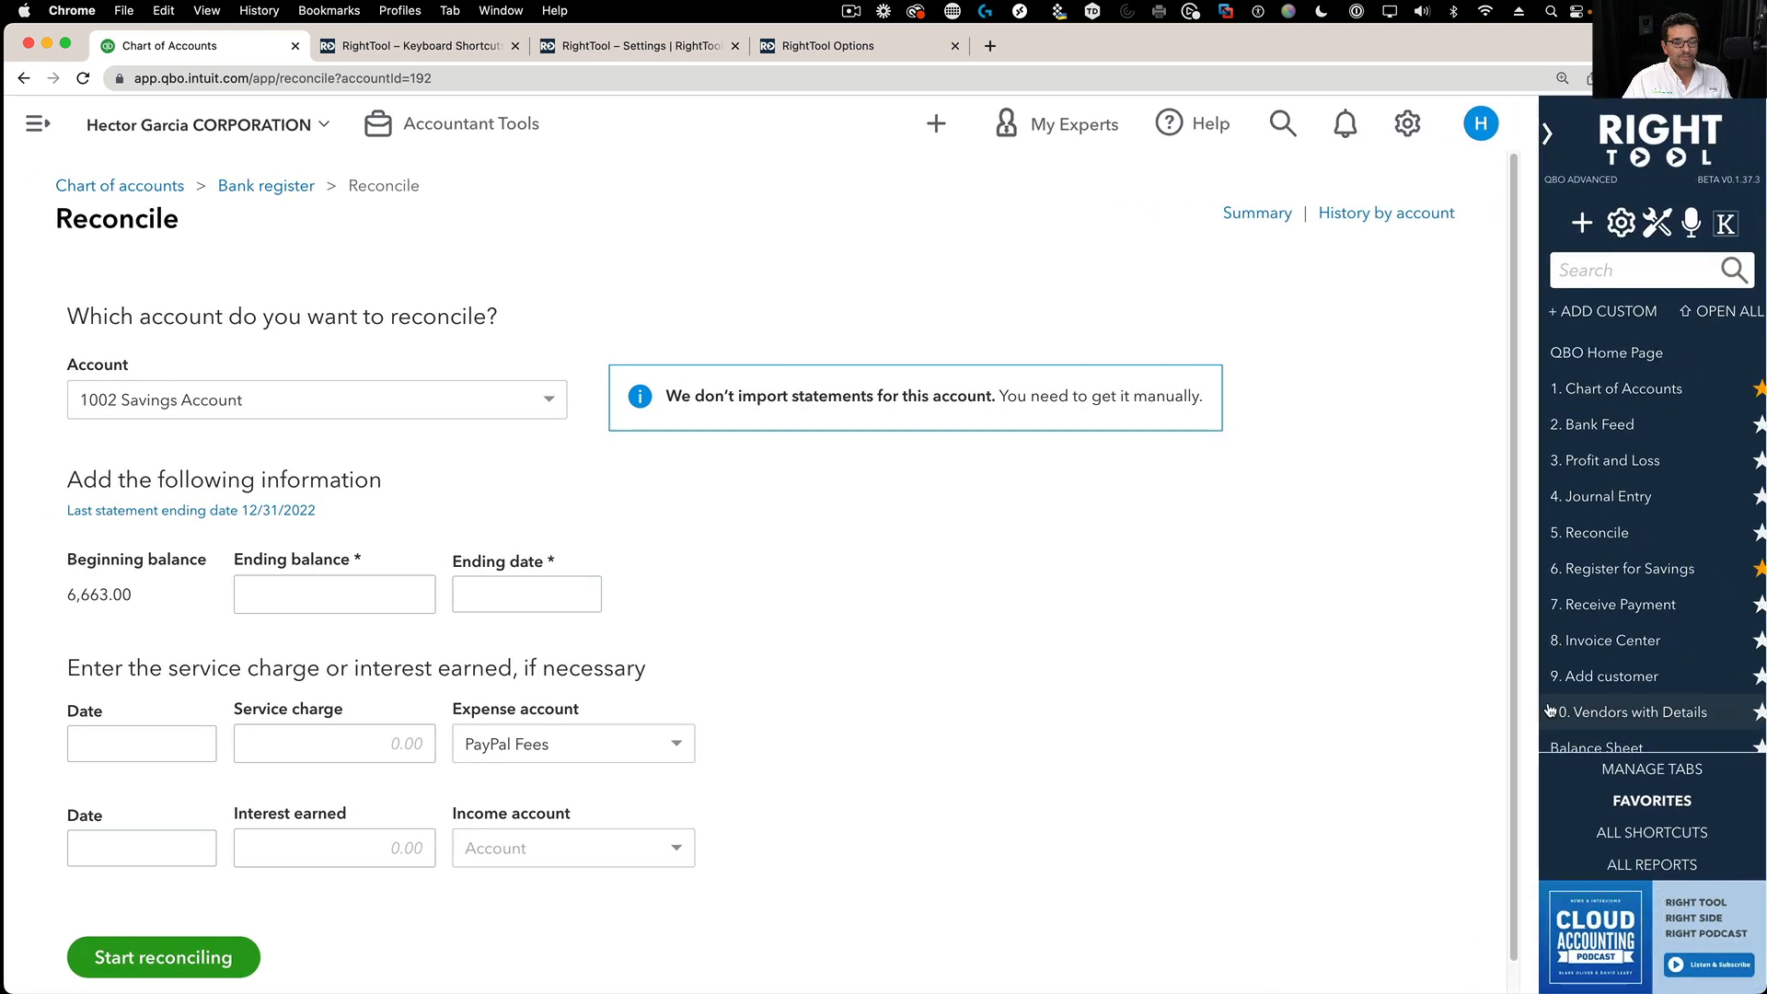
left_click(857, 45)
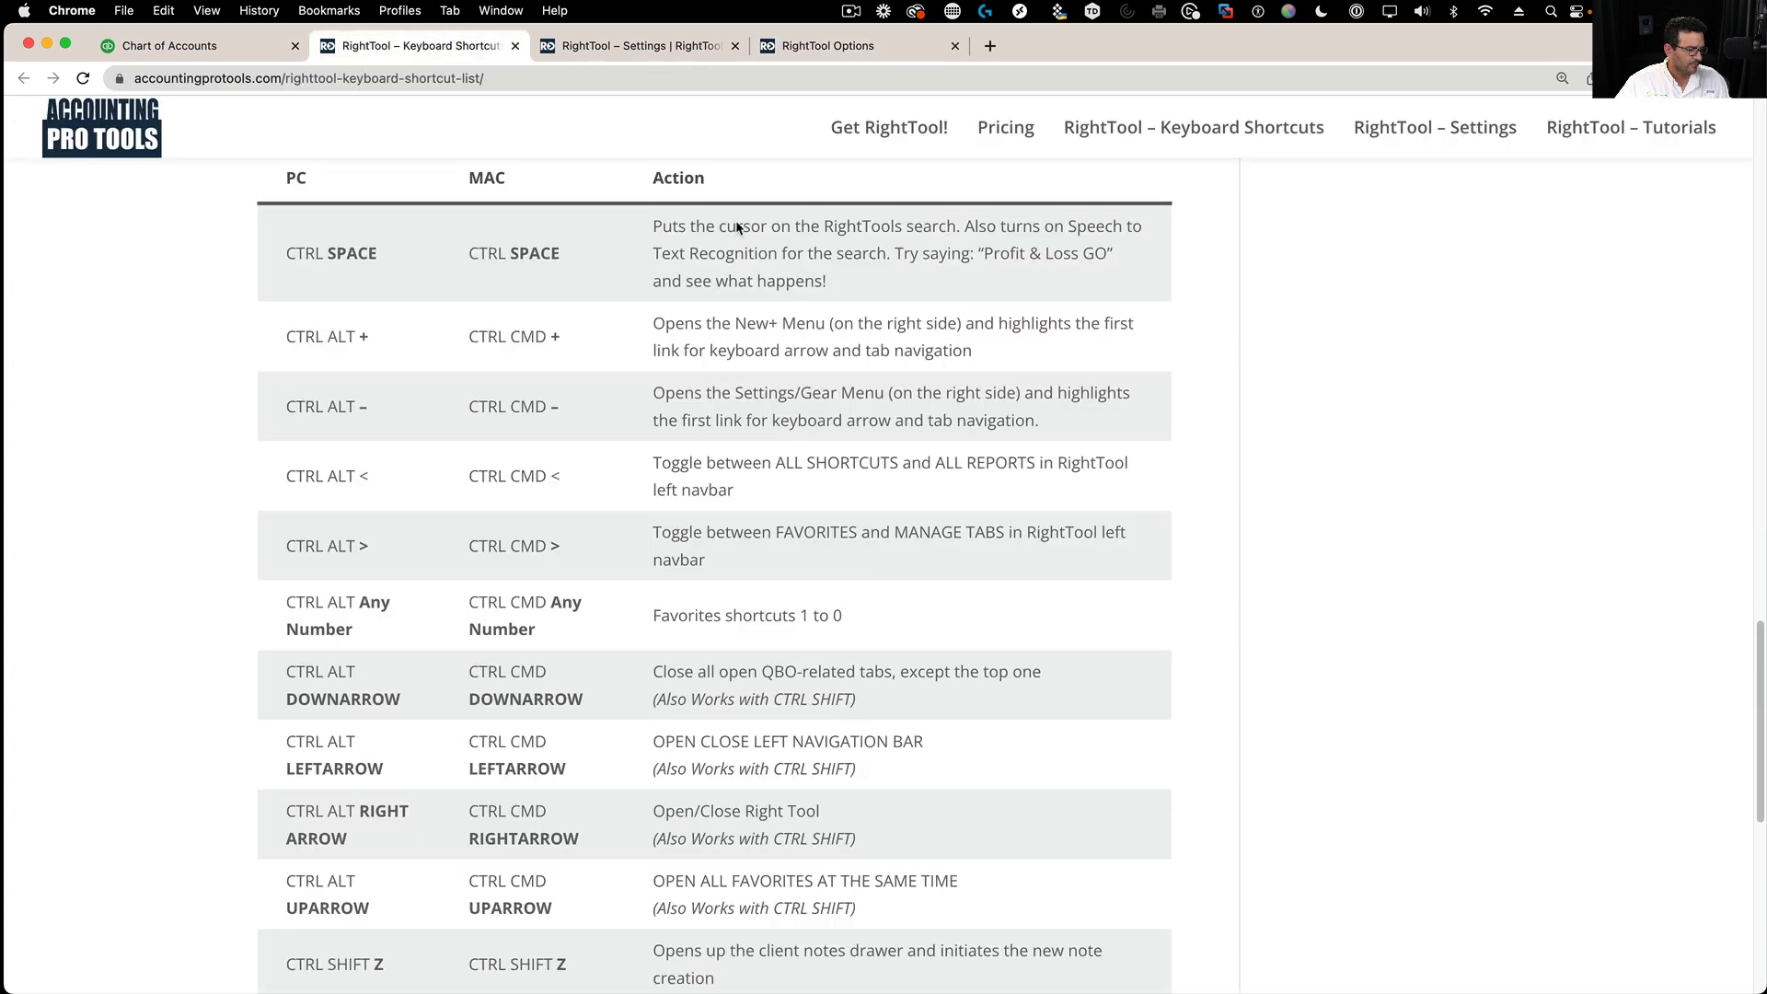
- Scroll the shortcuts page to the special shortcuts, then return to the QuickBooks Reconcile page
scroll("down", 3)
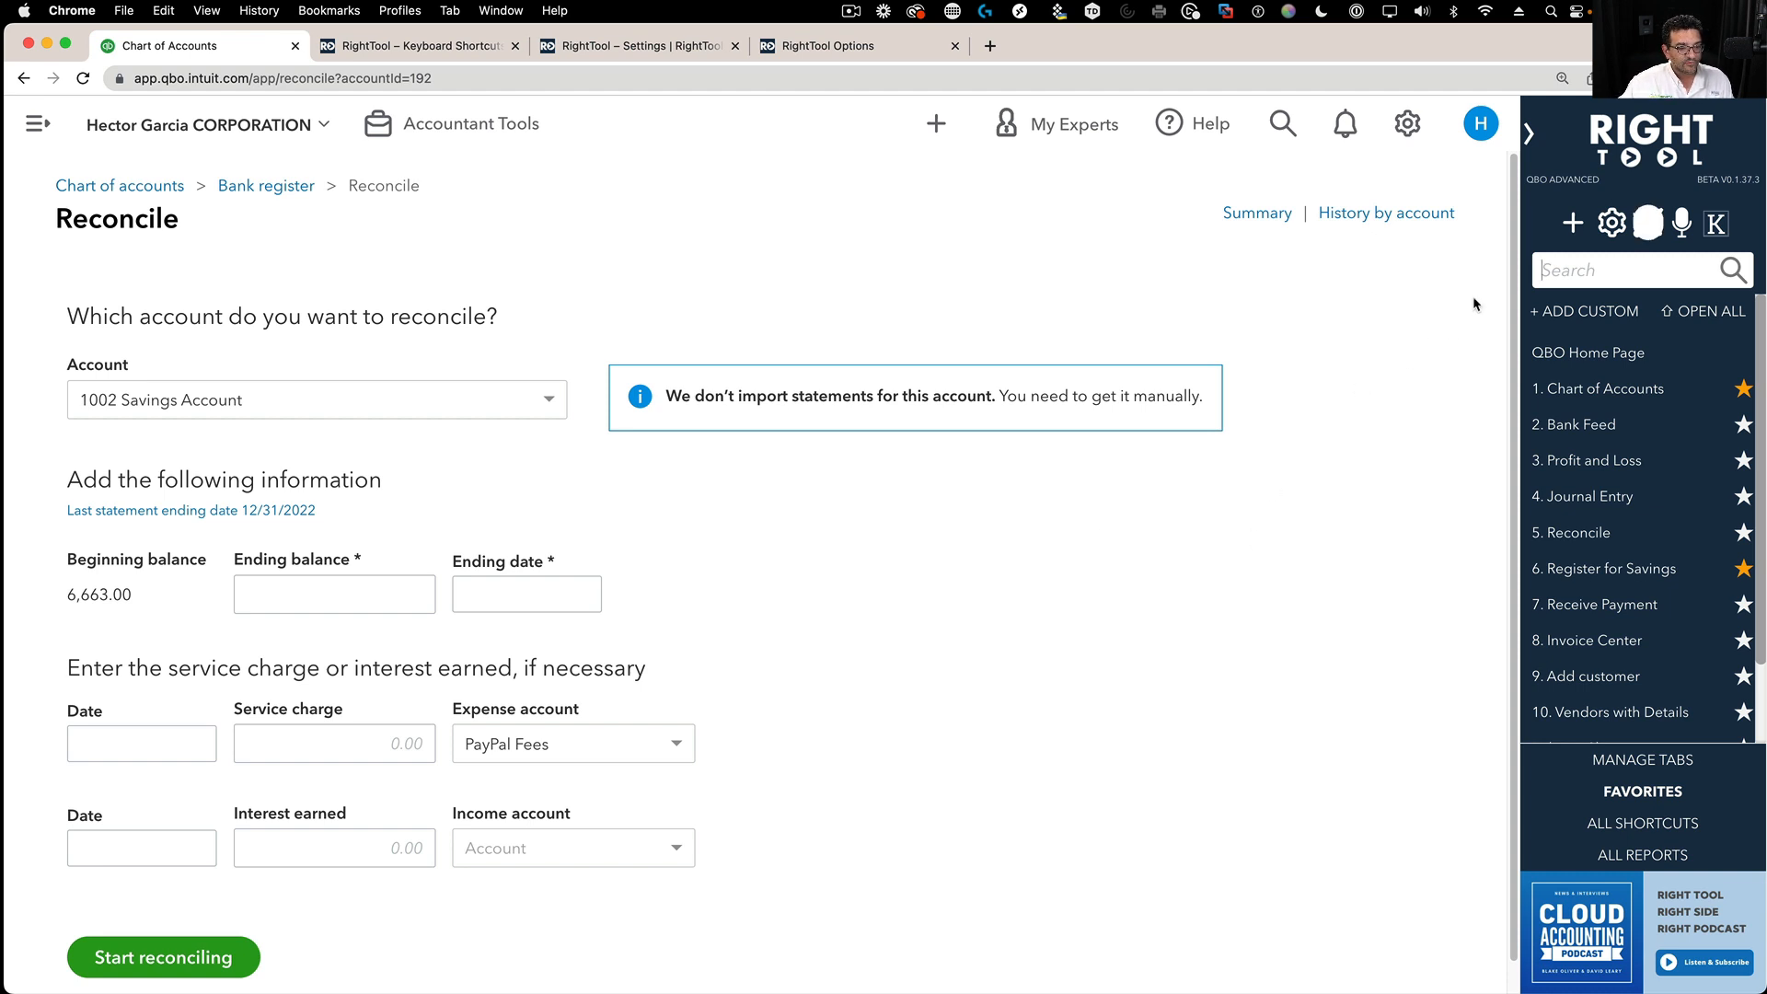
- Search RightTool with Ctrl+Space for 'detail', narrowing to the Profit and Loss Detail report
left_click(1640, 270)
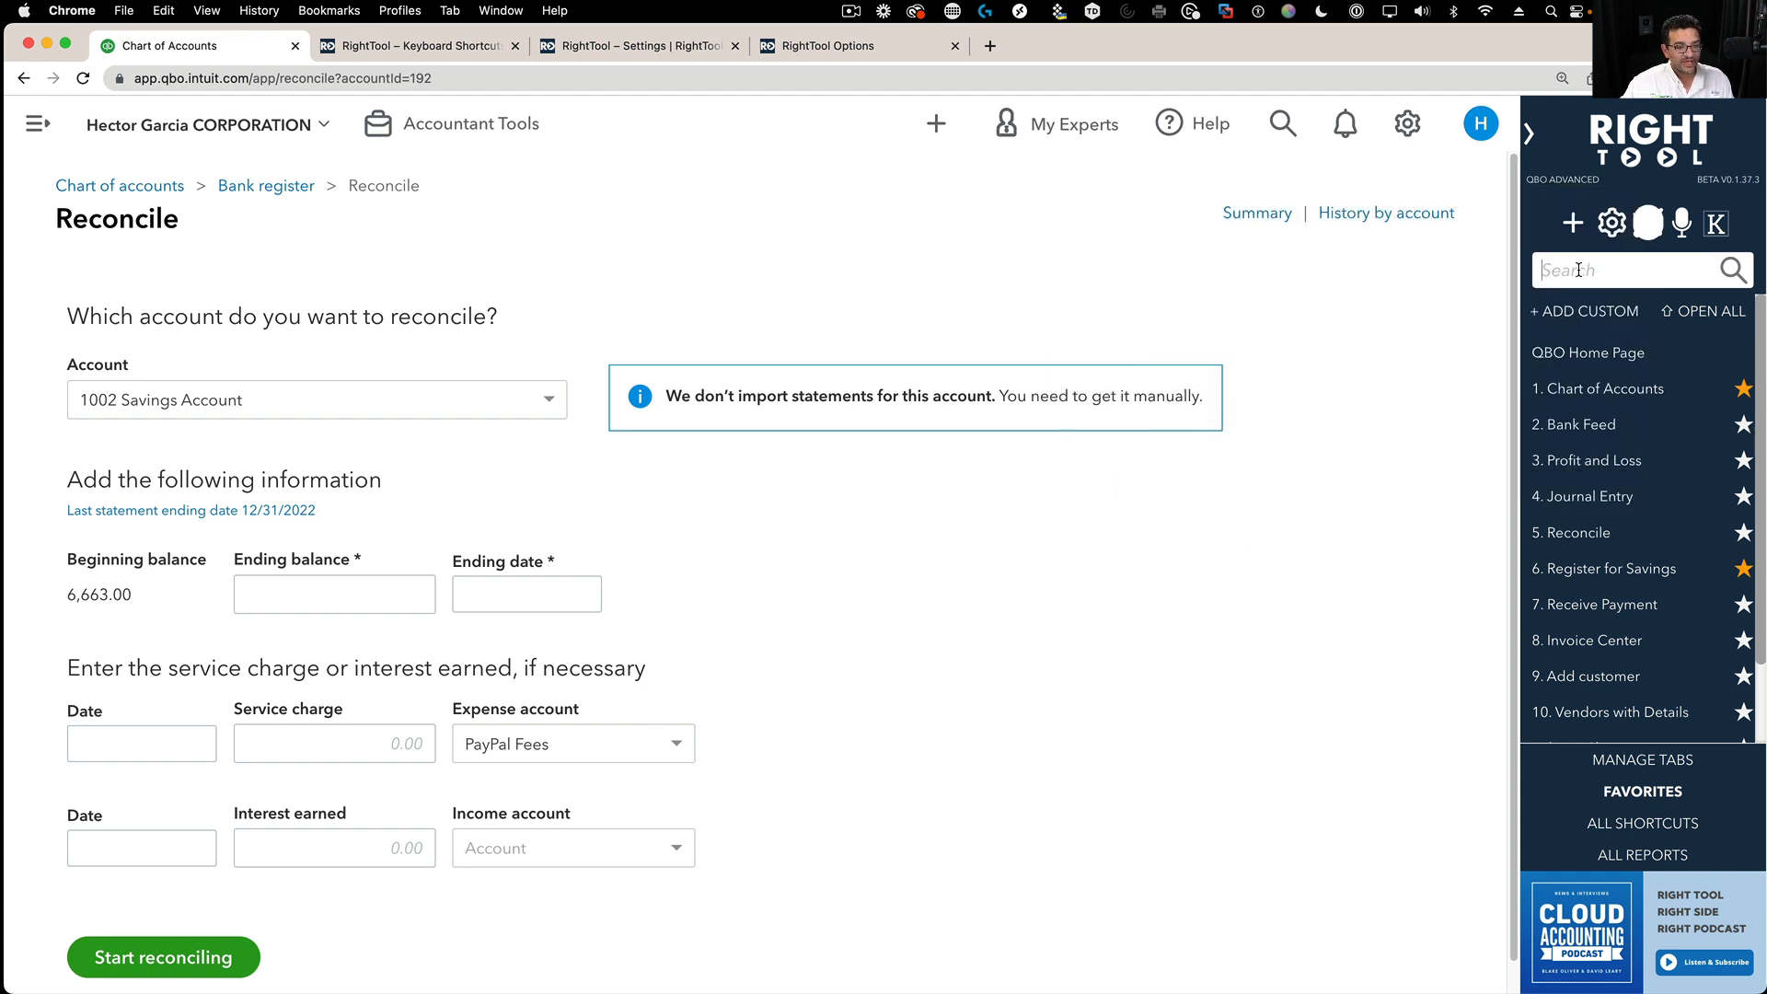
type("d")
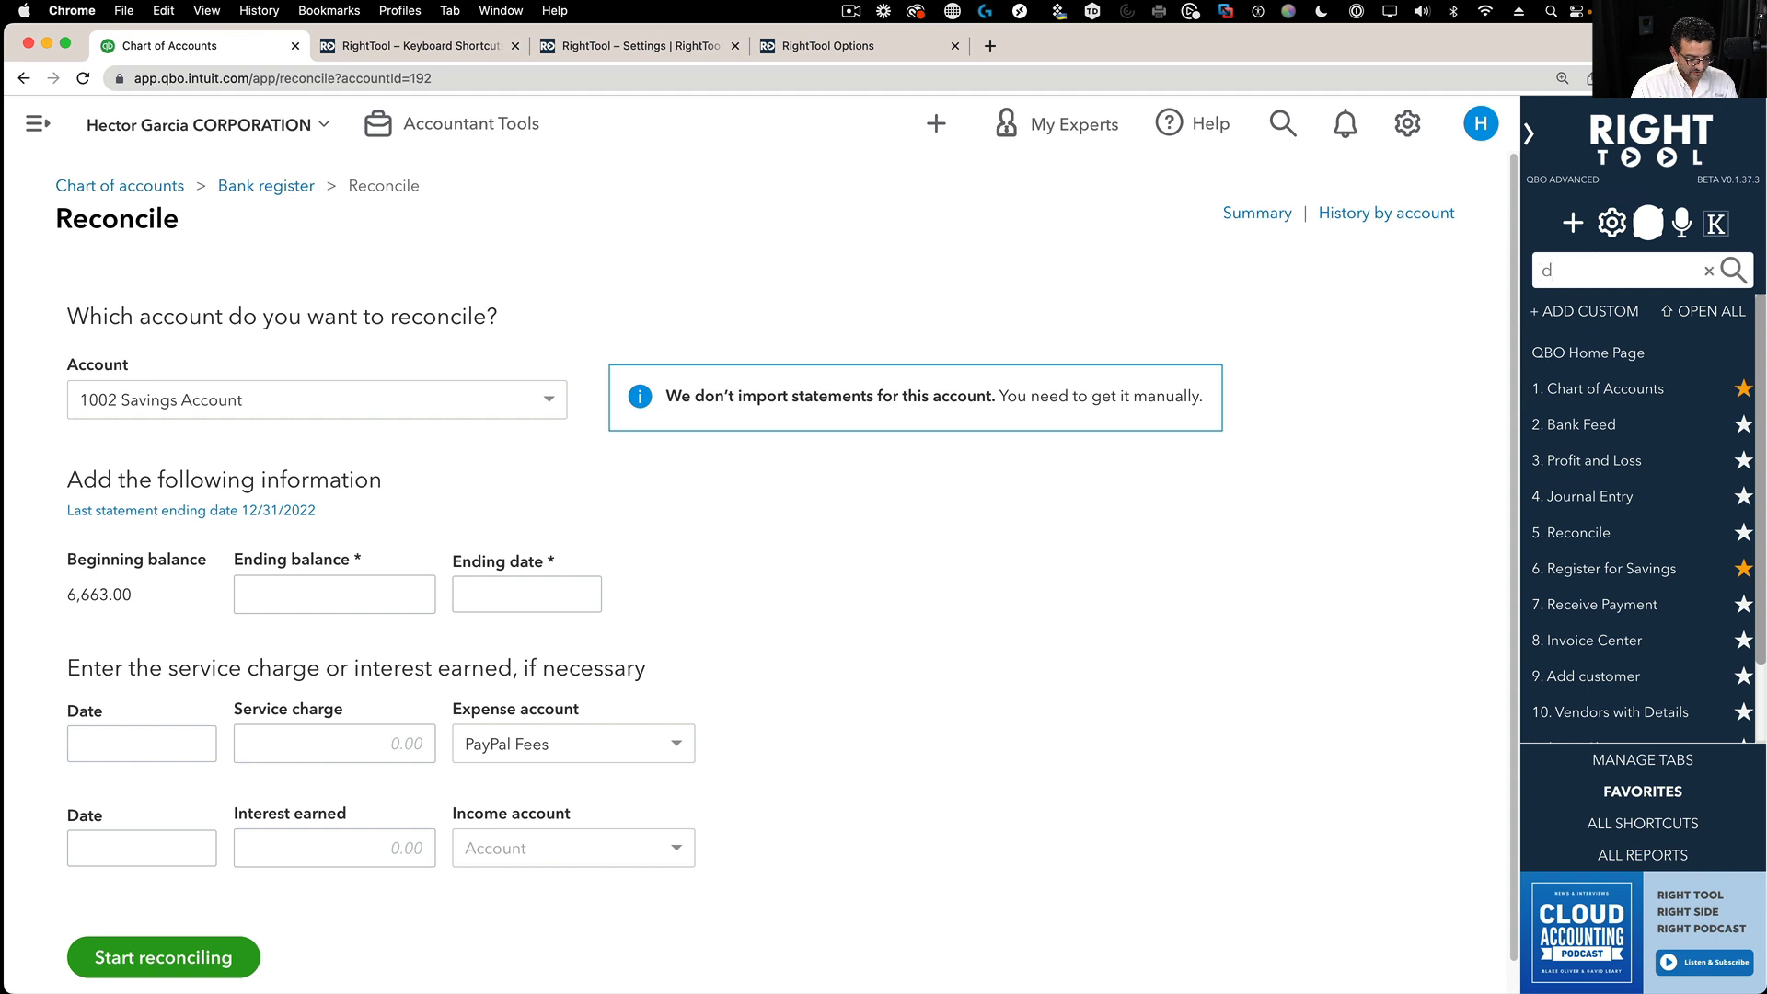
type("etail")
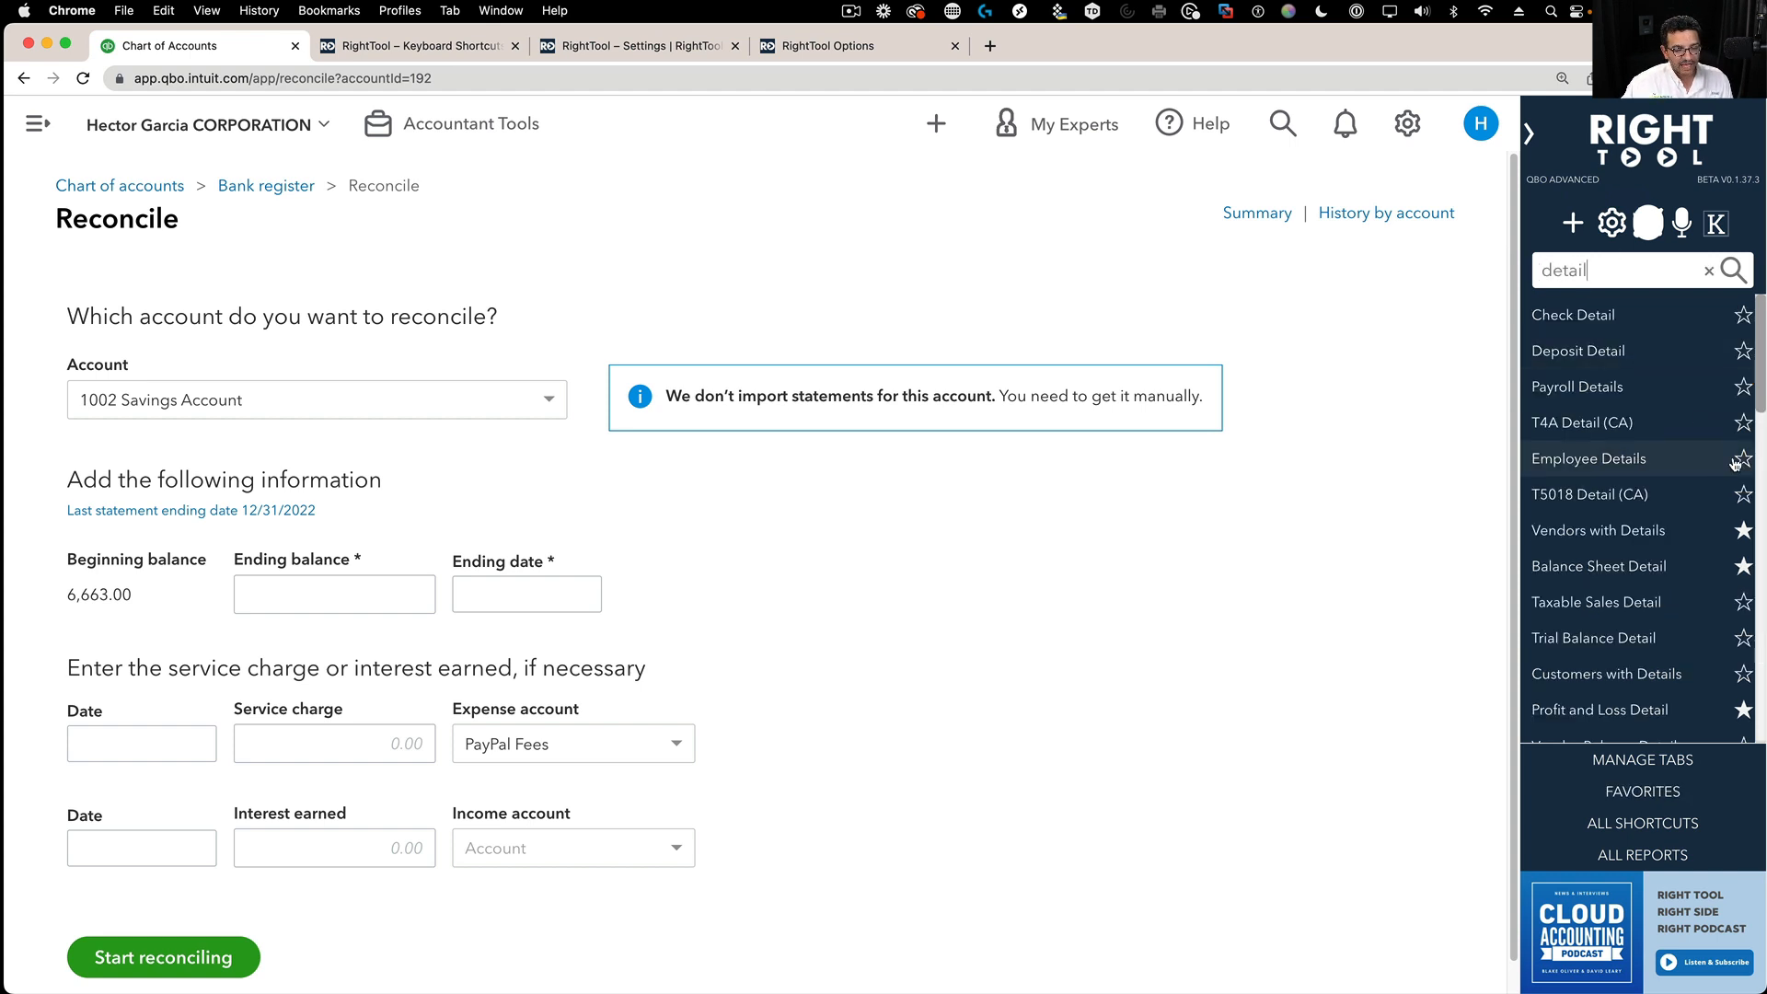
scroll("down", 3)
type("profit and loss ")
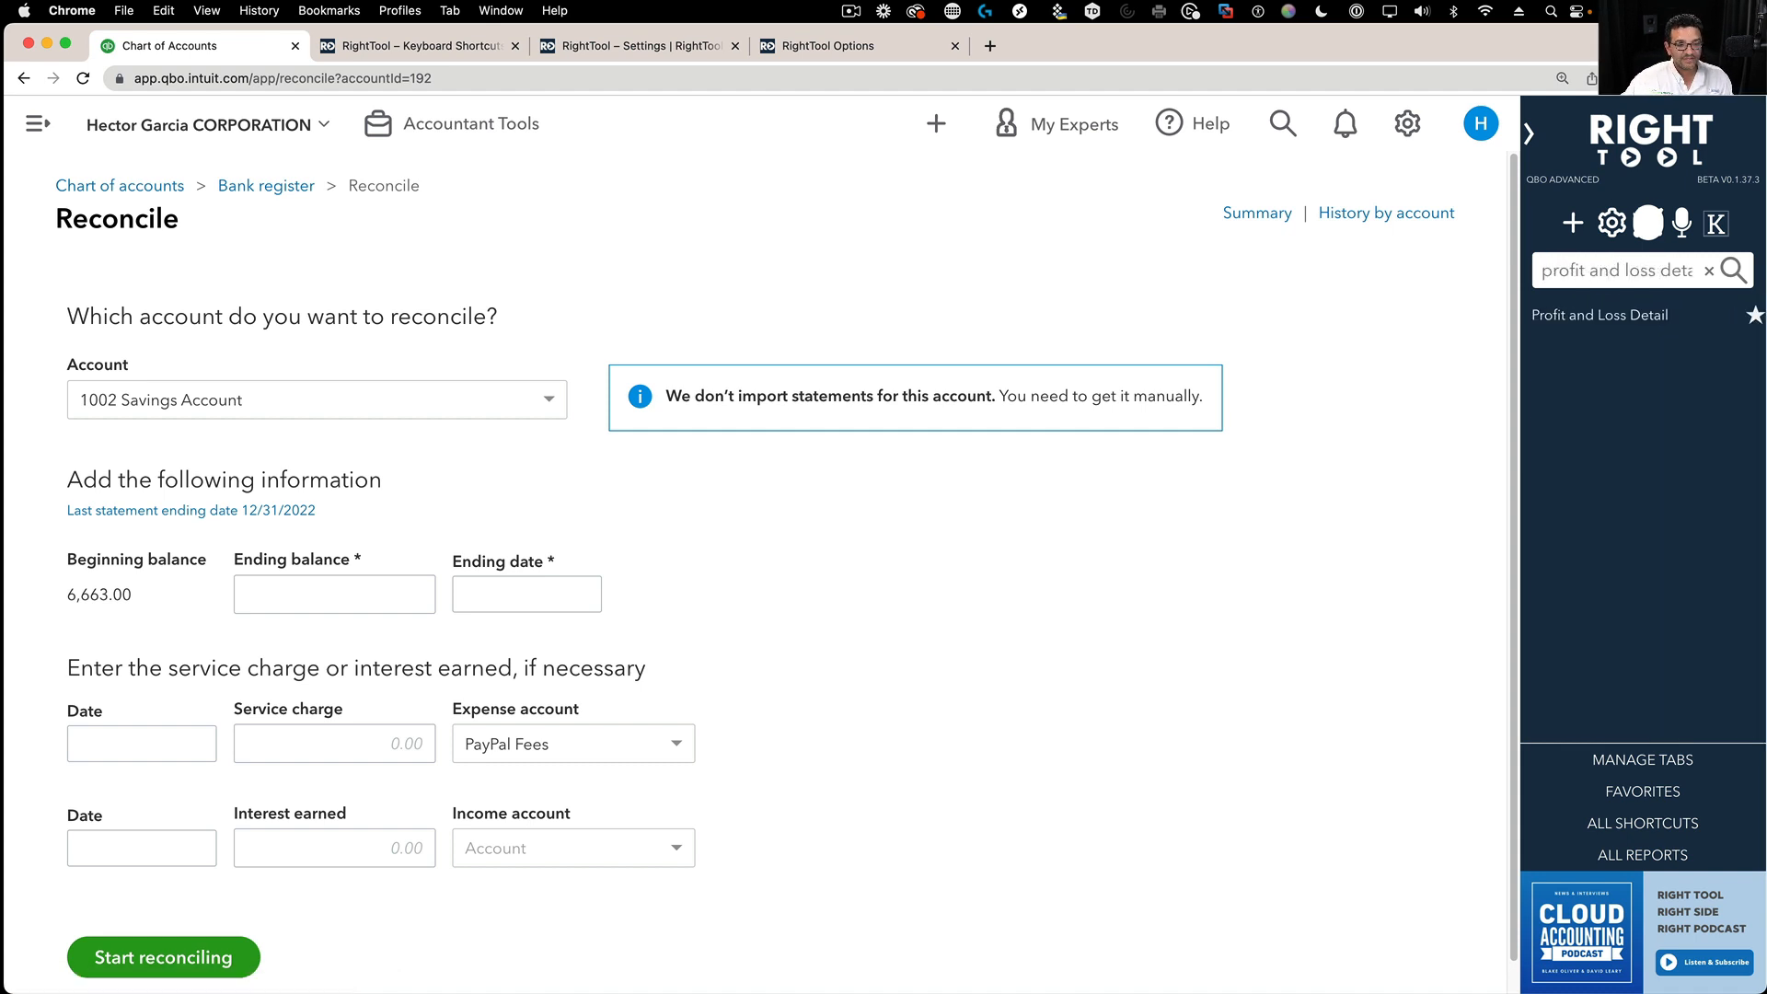
mouse_move(1598, 314)
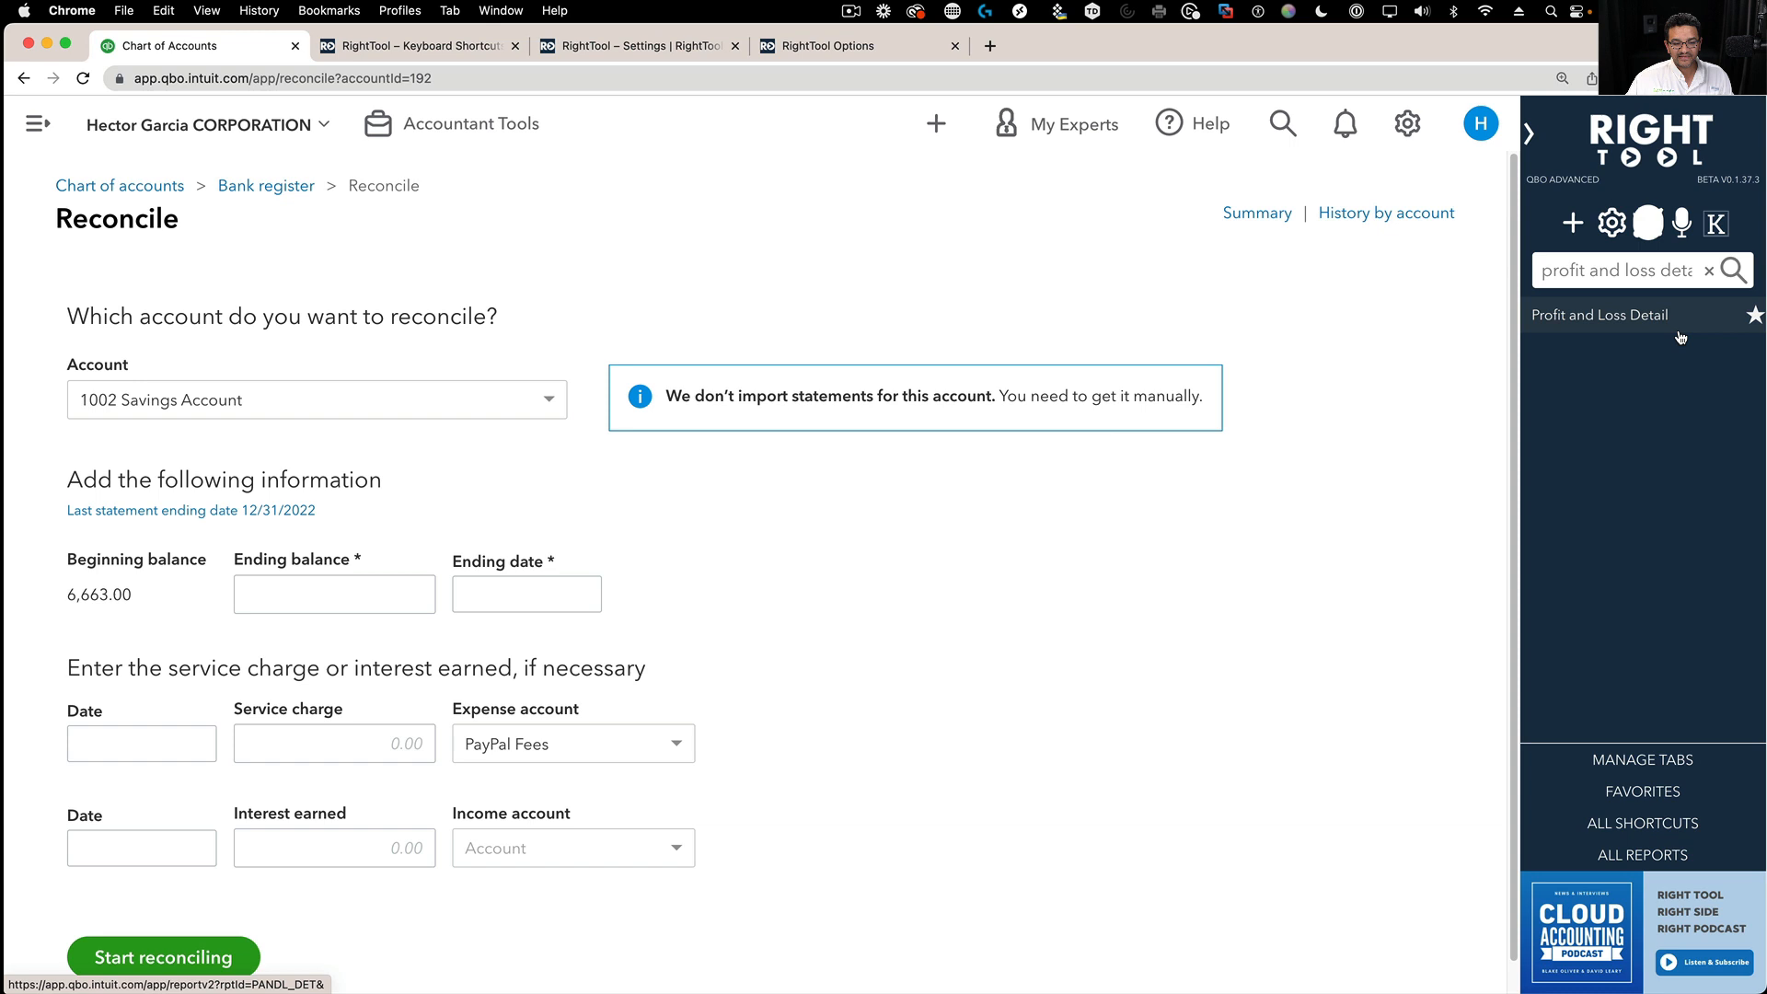